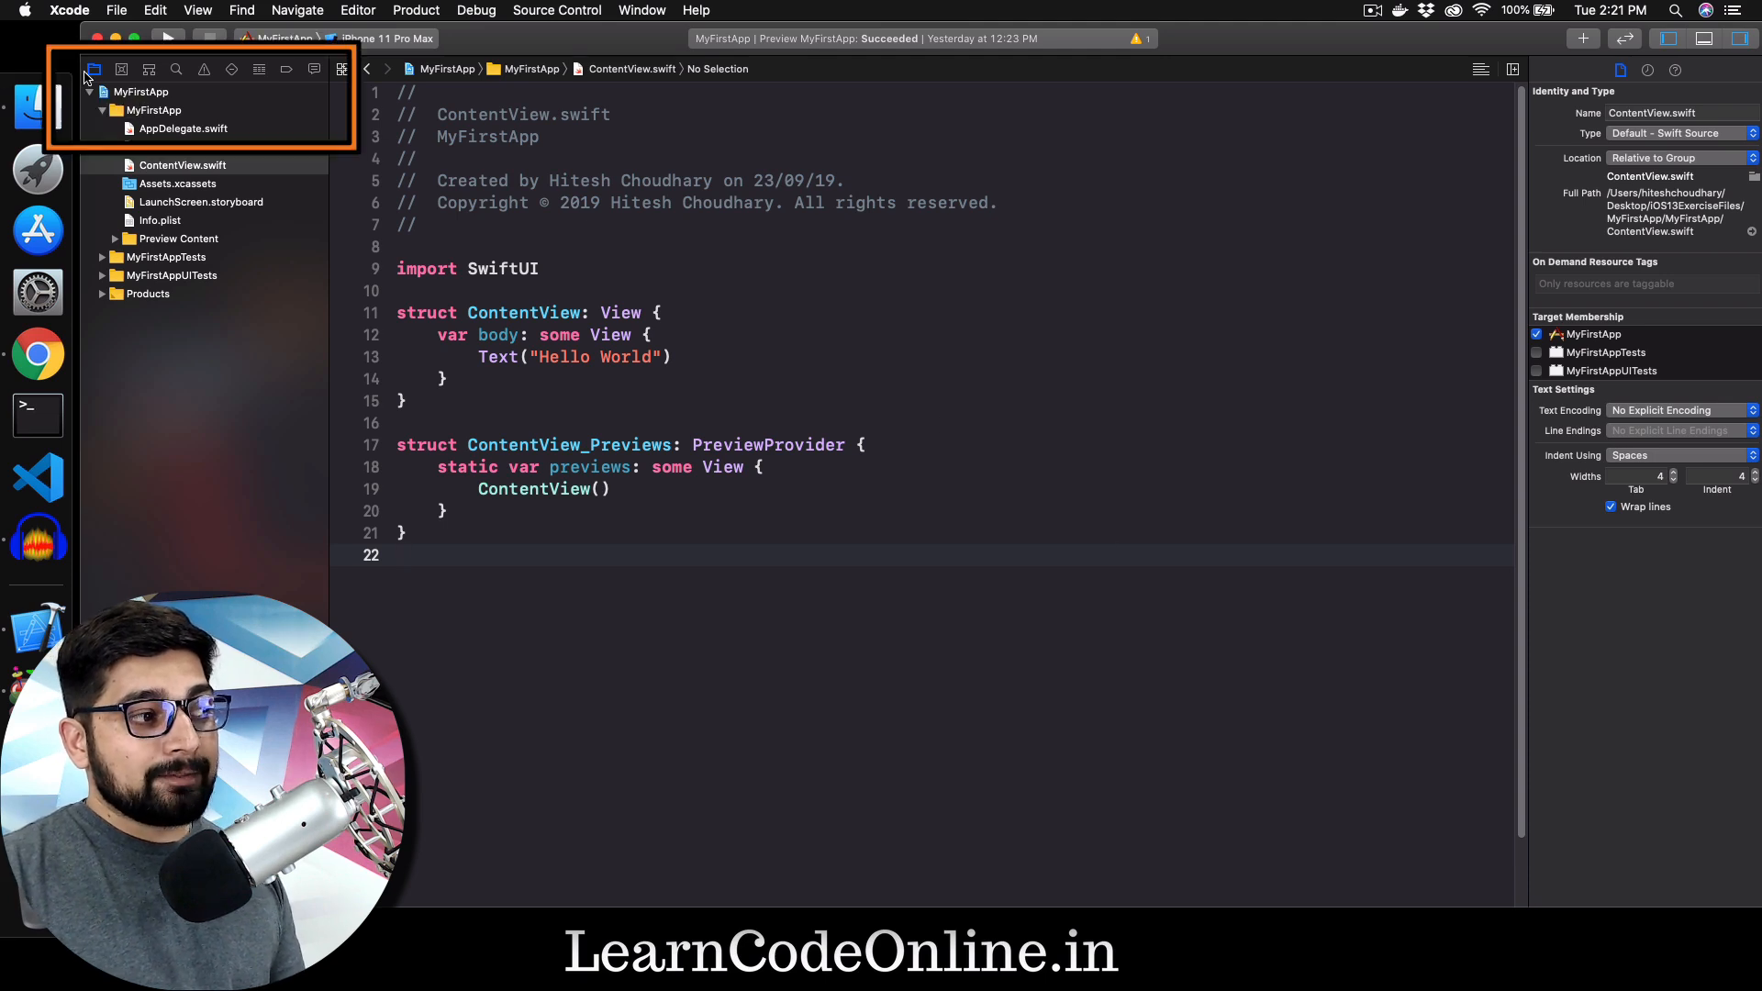
mouse_move(200, 196)
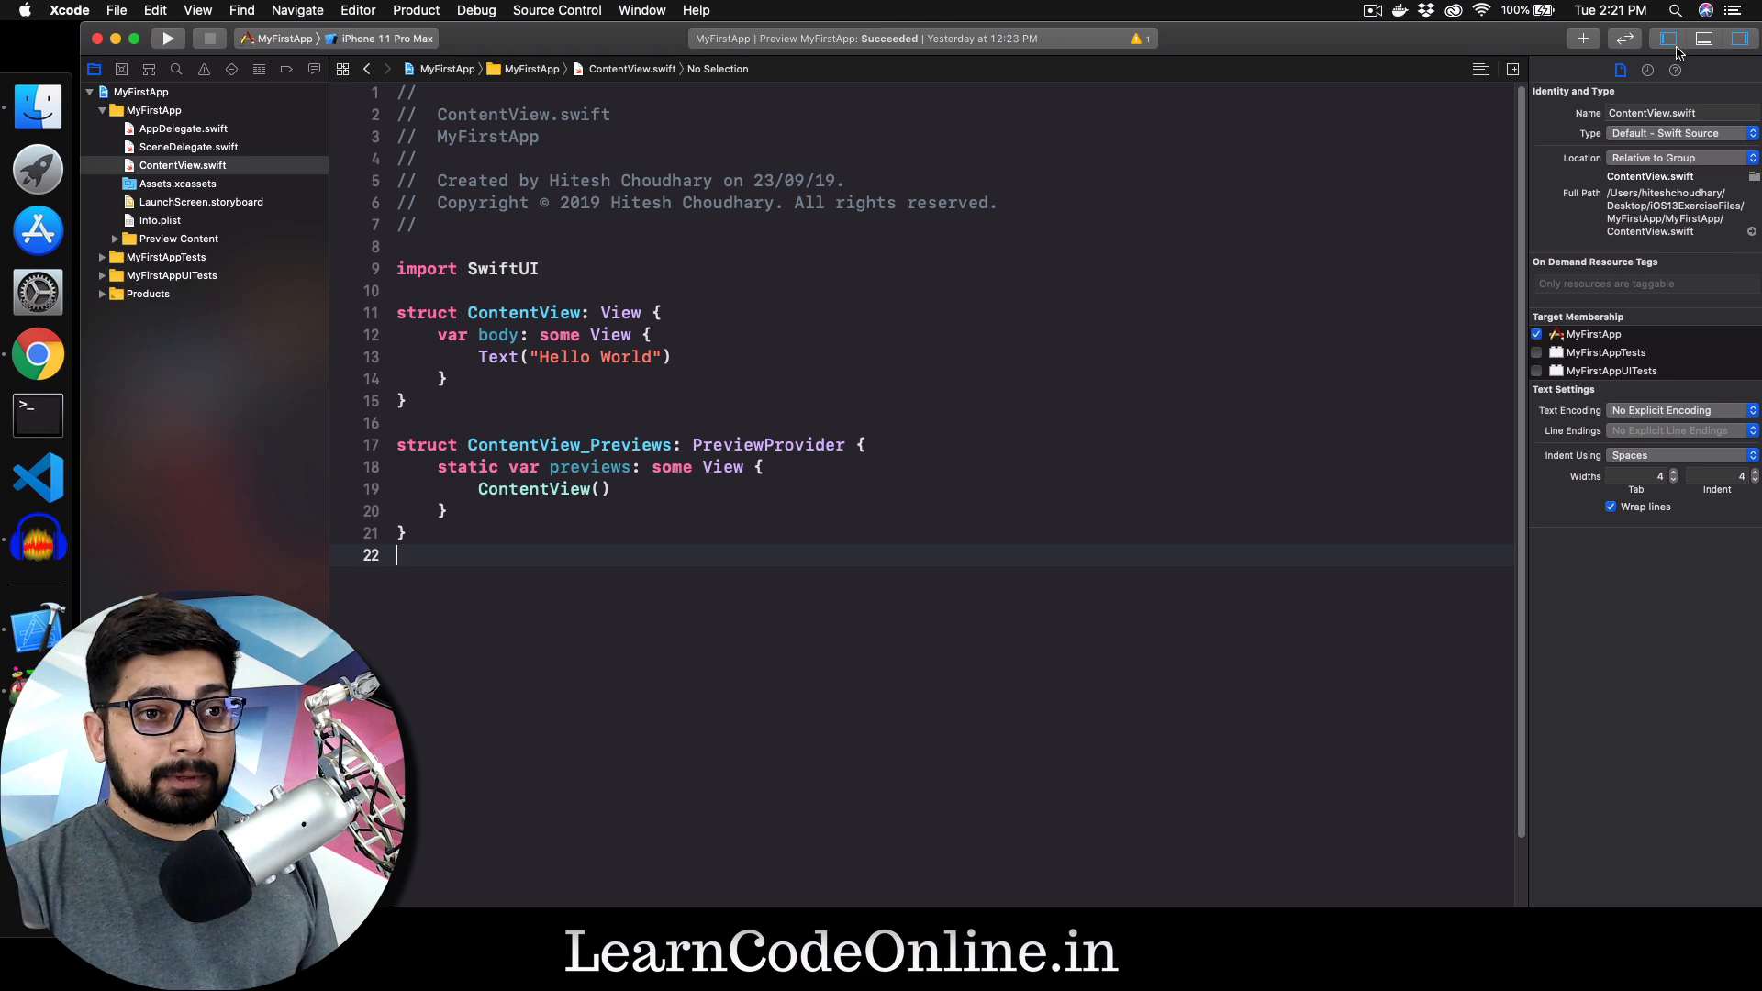
mouse_move(1668, 38)
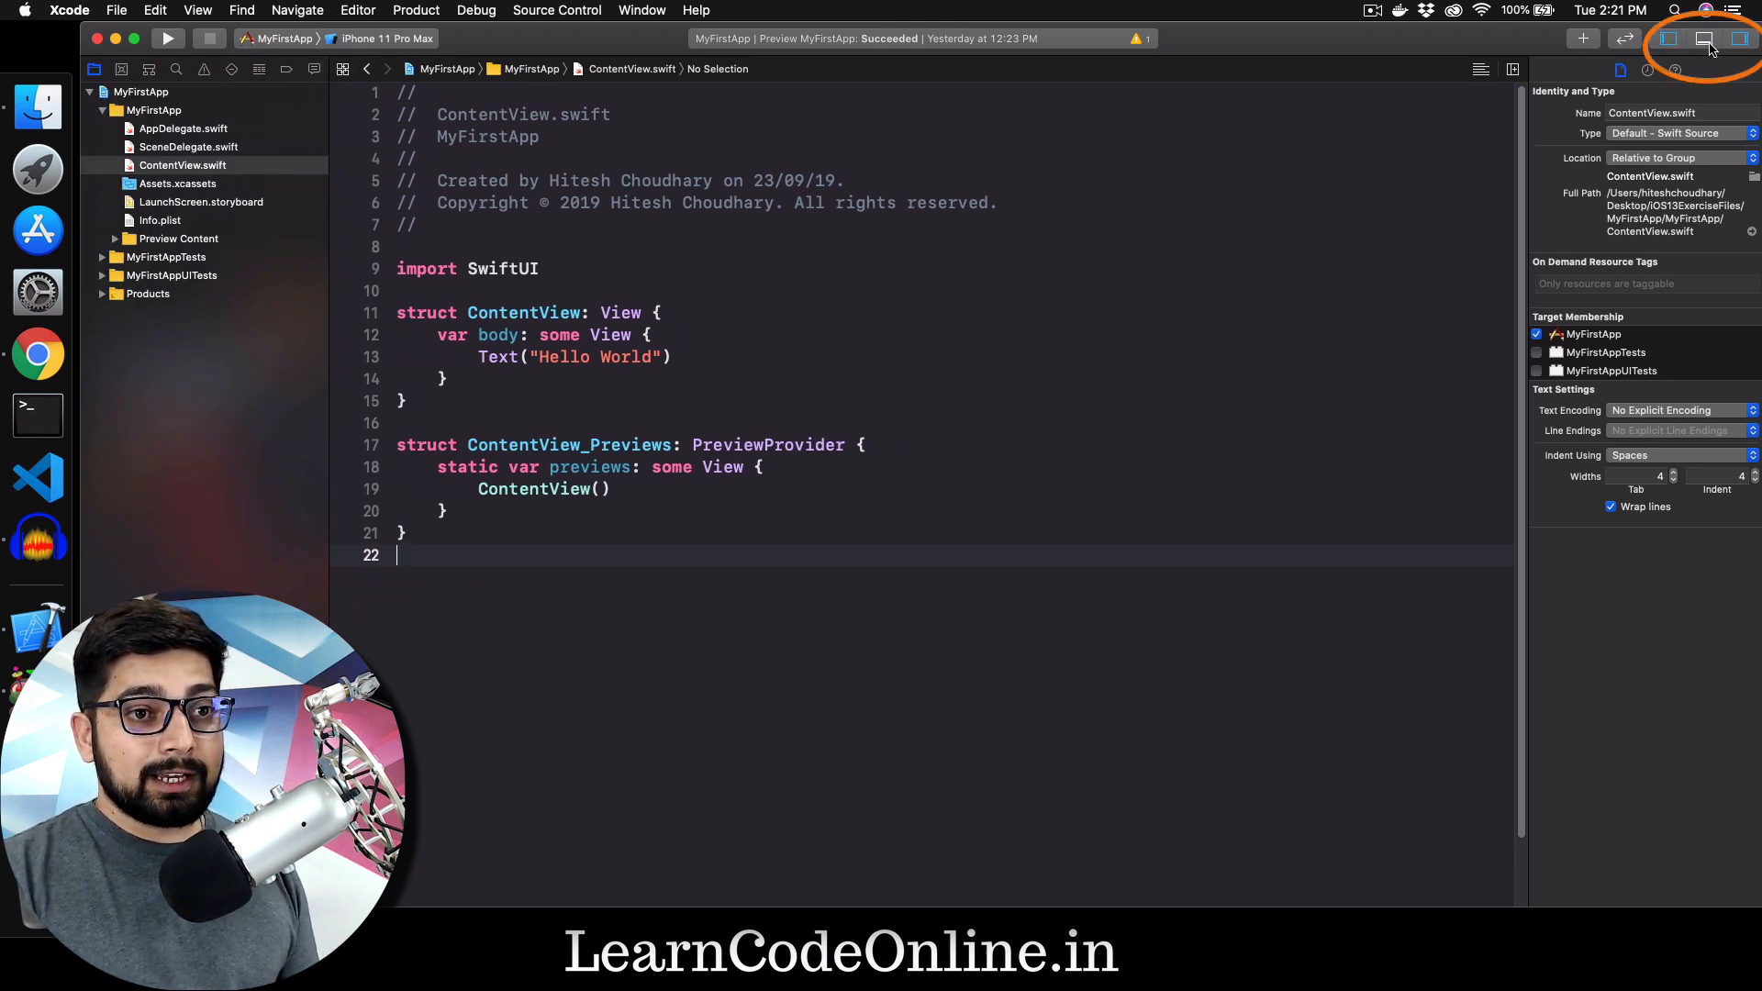
Step: Toggle the output area and file details, then make the inspector show No Selection
click(1707, 38)
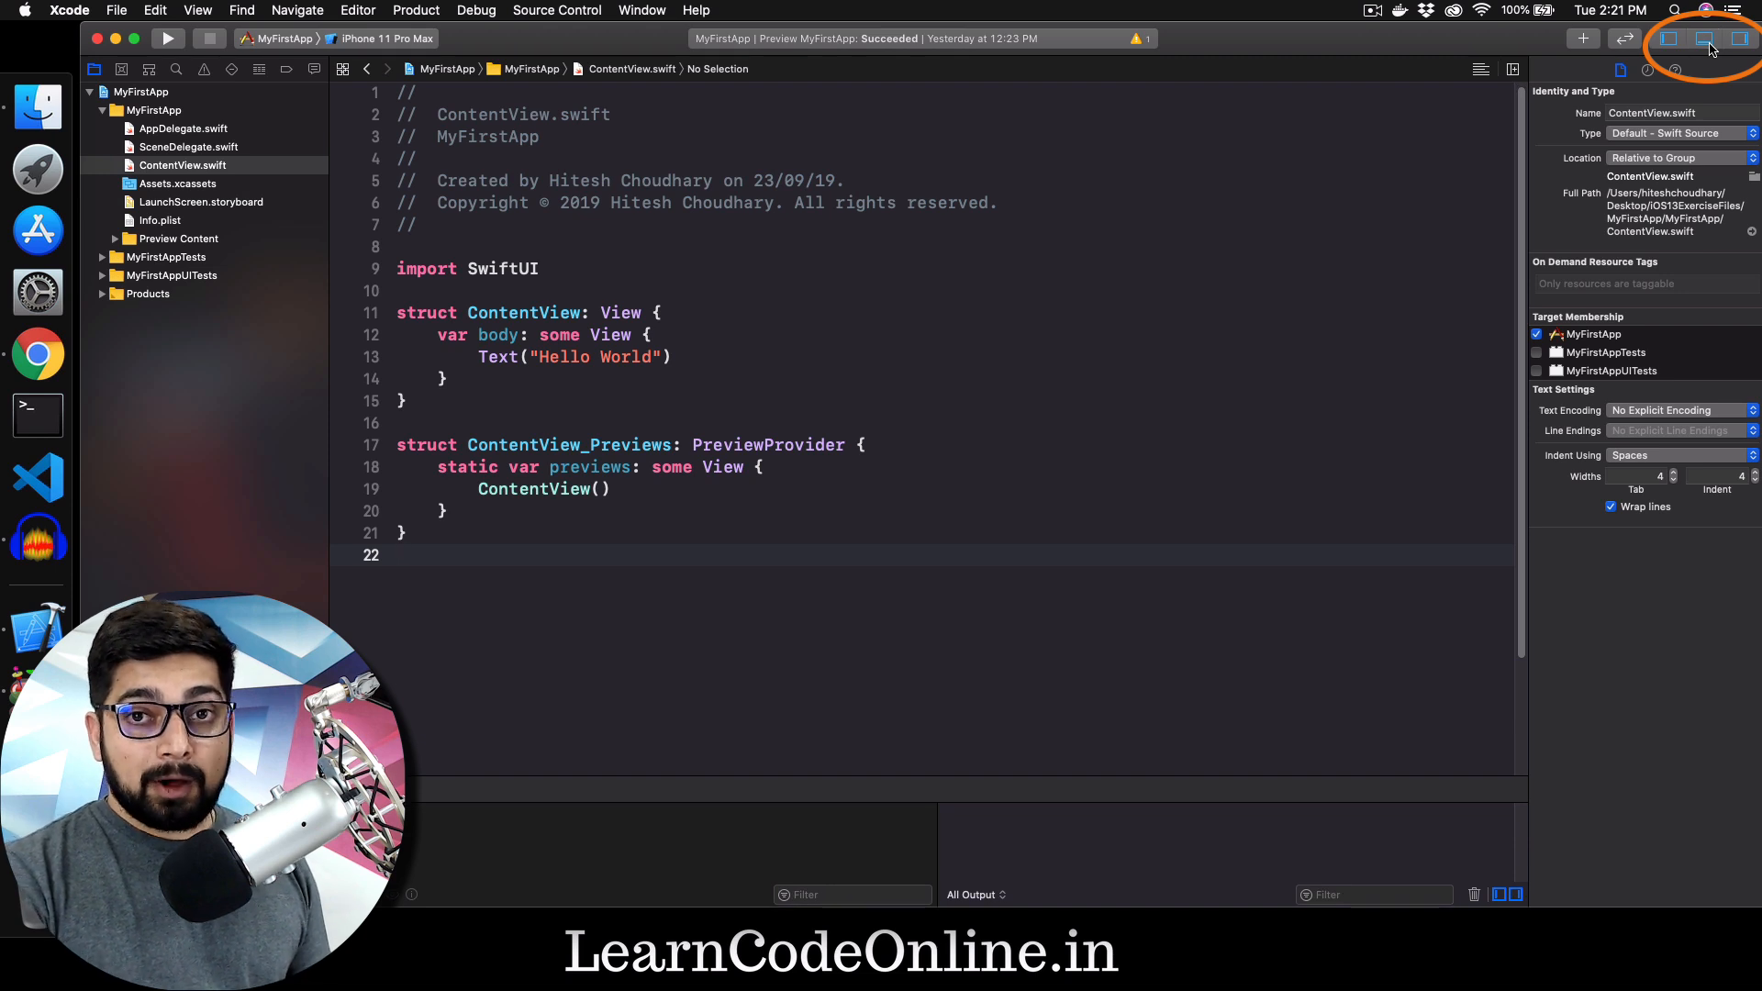
click(1743, 38)
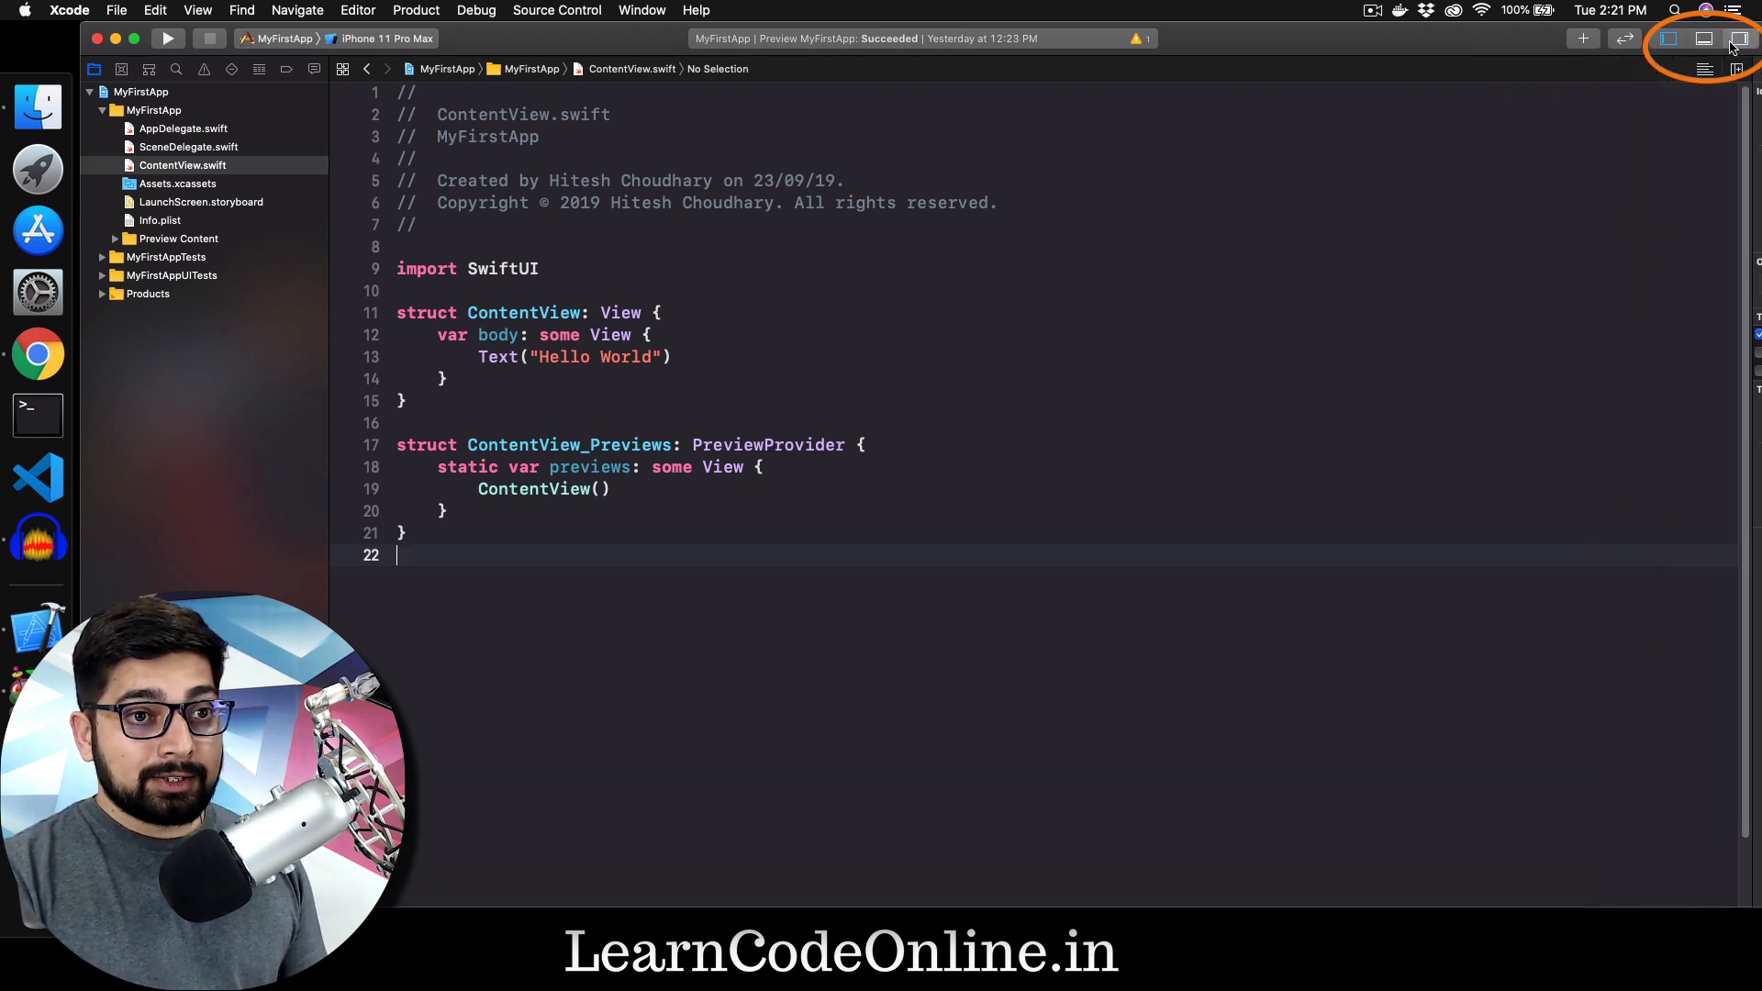
click(1740, 38)
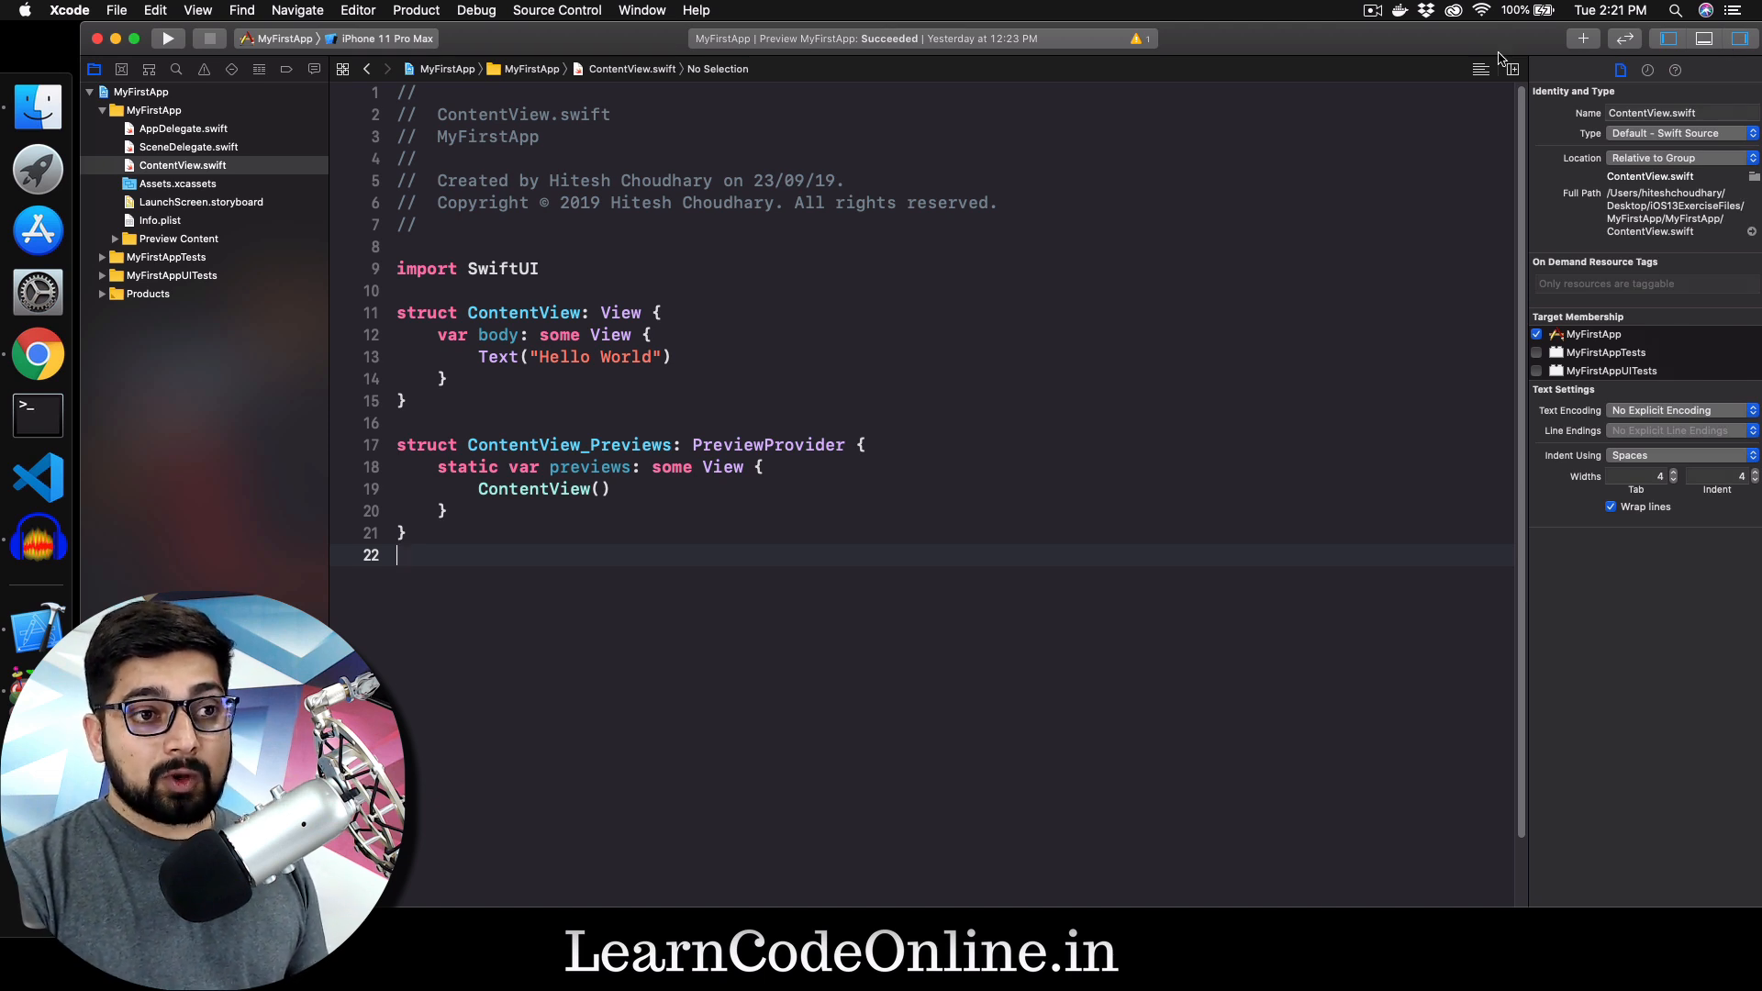
click(1481, 70)
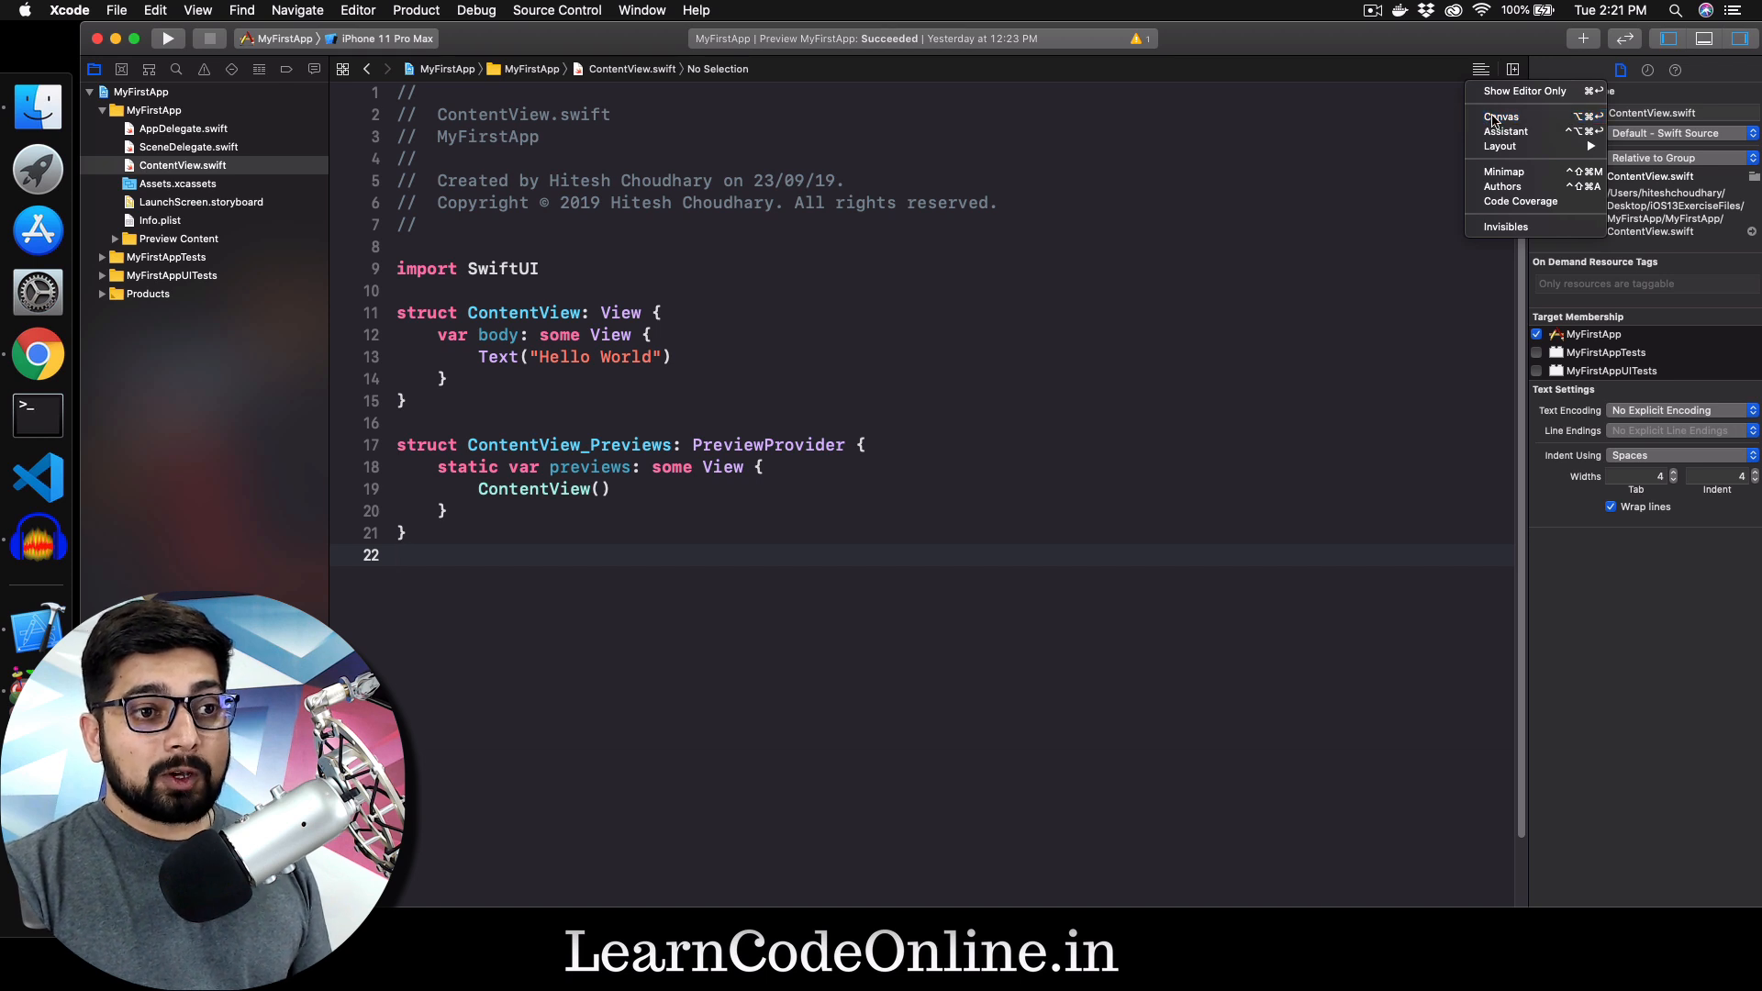
click(1501, 115)
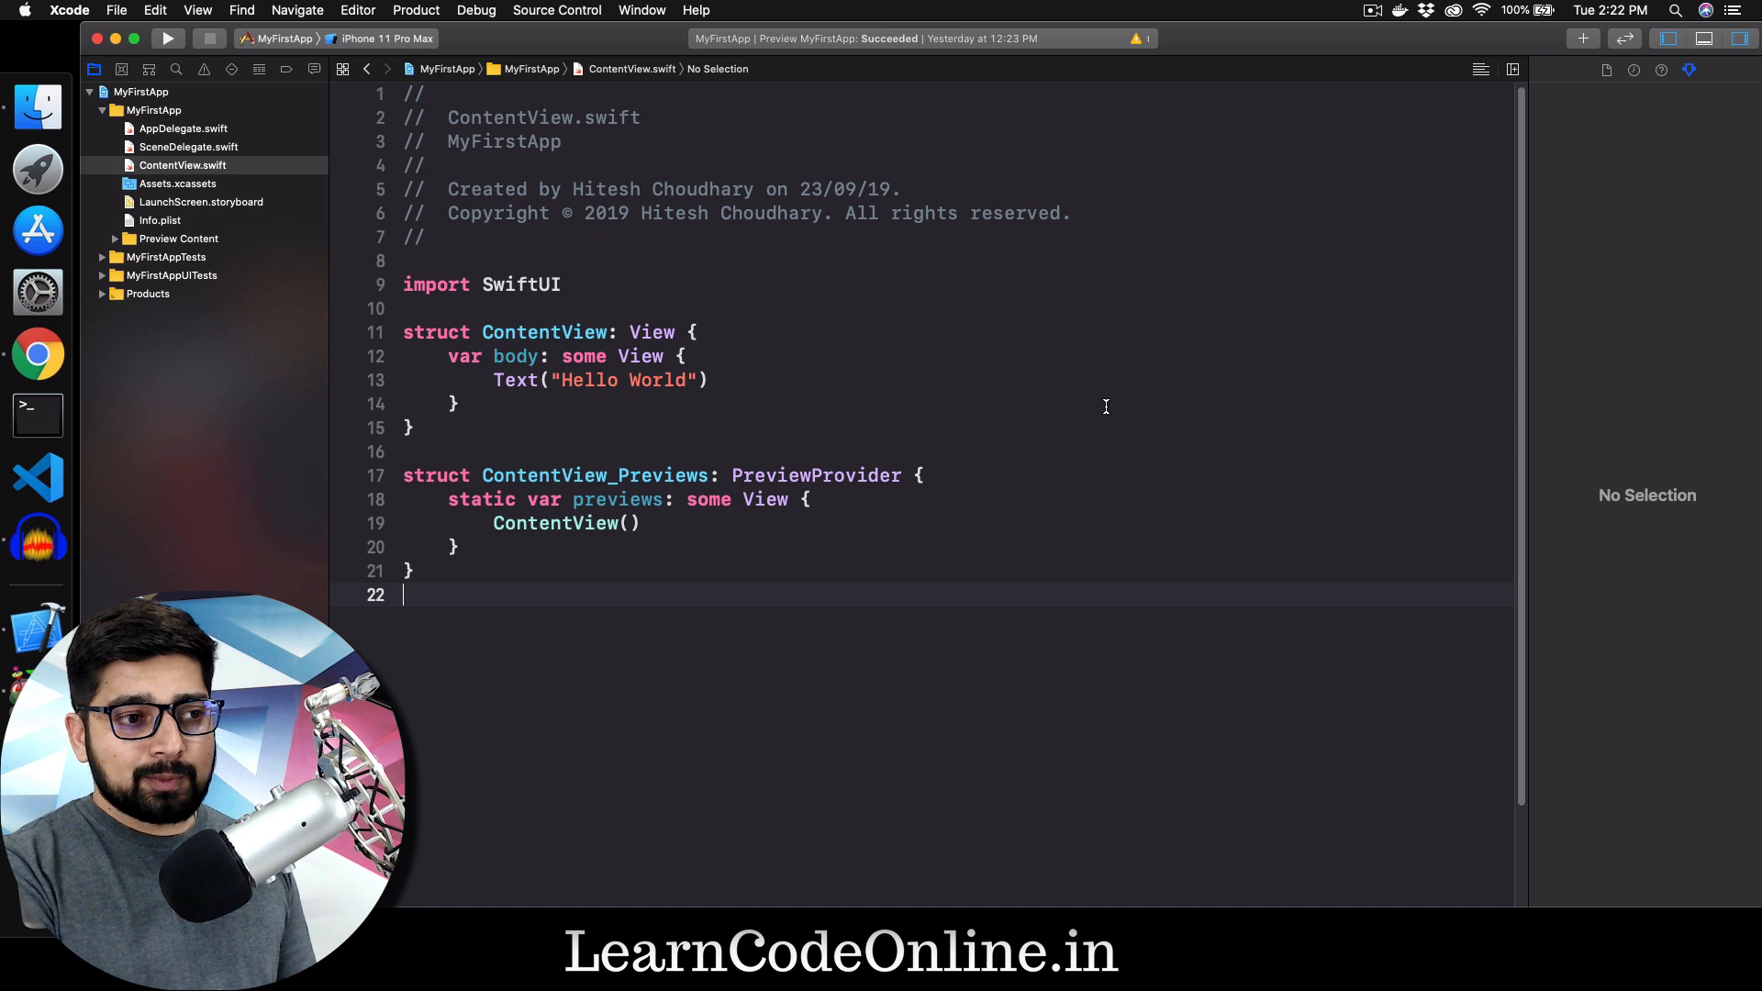
mouse_move(1035, 365)
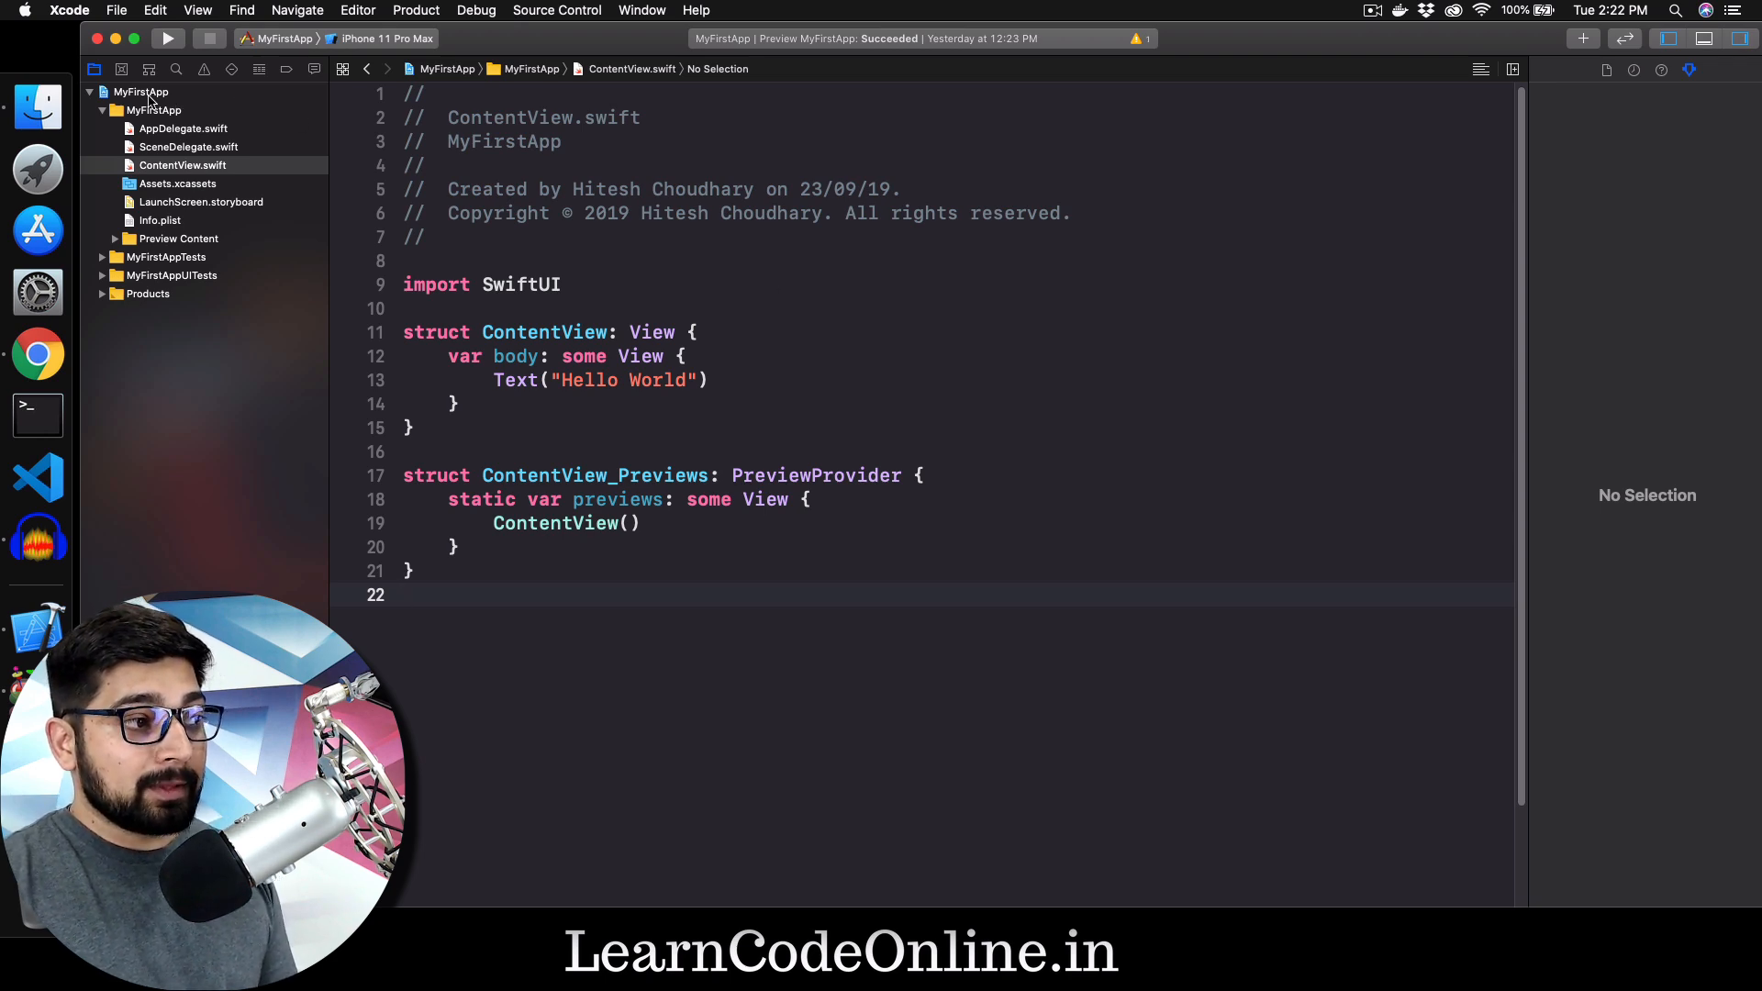
Step: Open the MyFirstApp project's General settings and focus the Display Name field
click(140, 91)
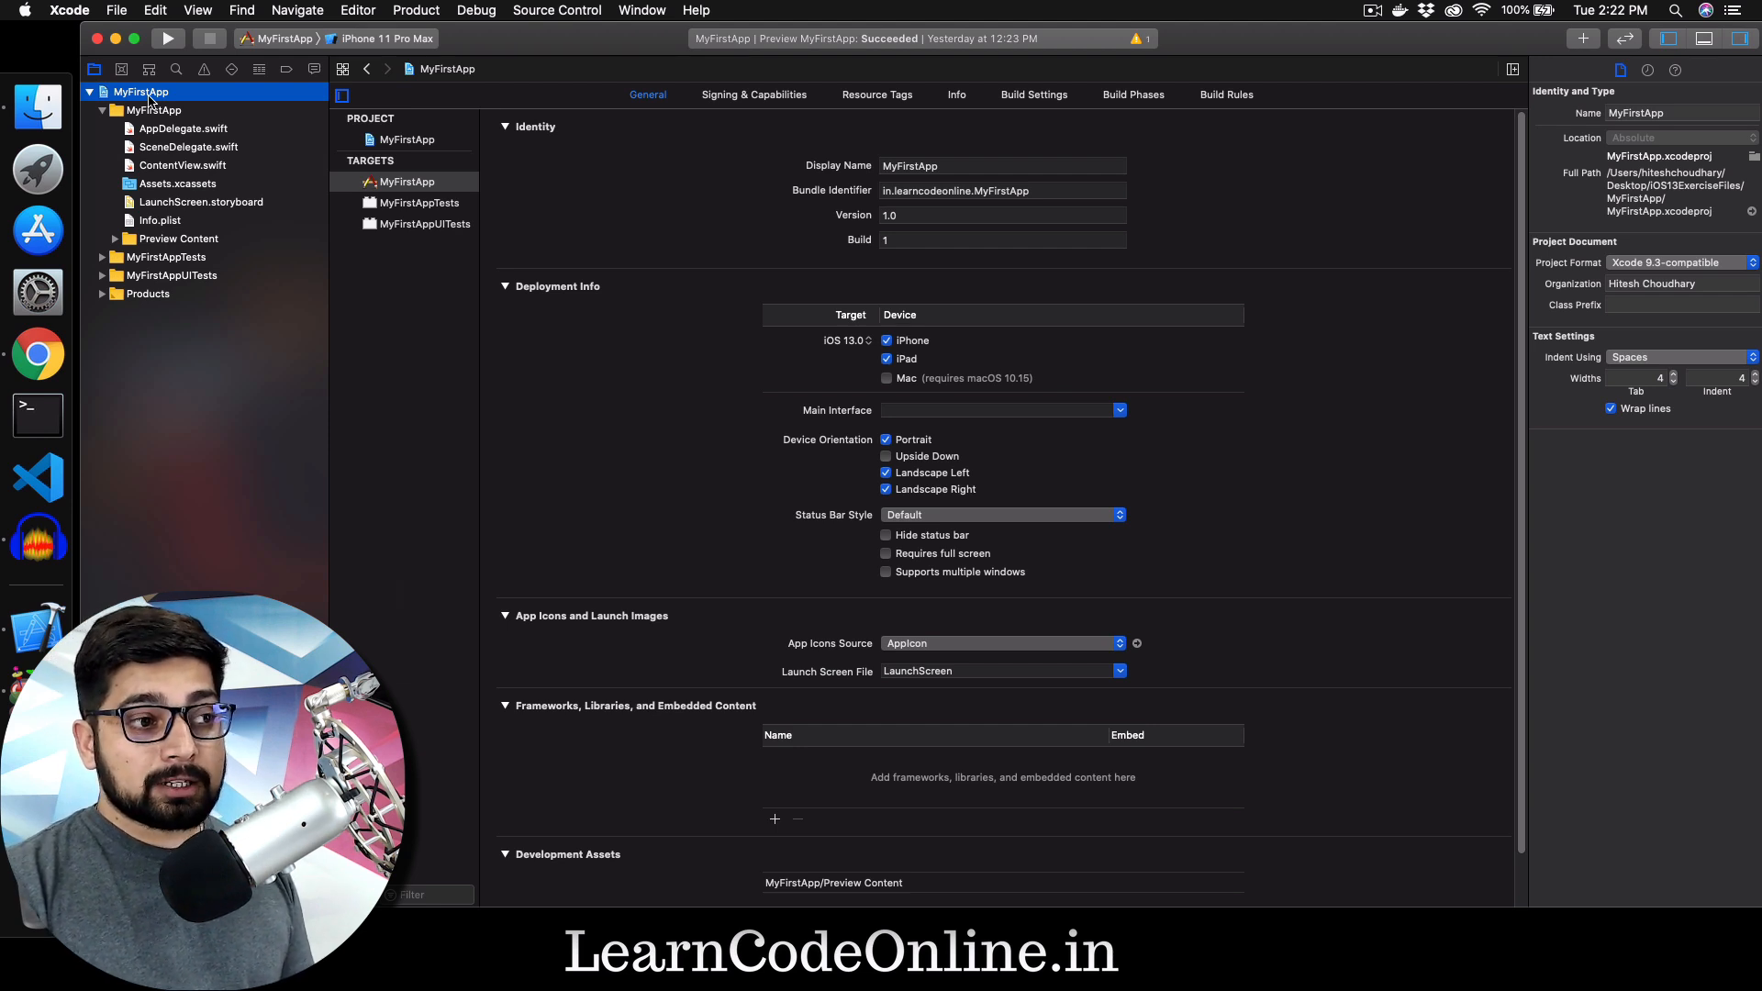
mouse_move(969, 180)
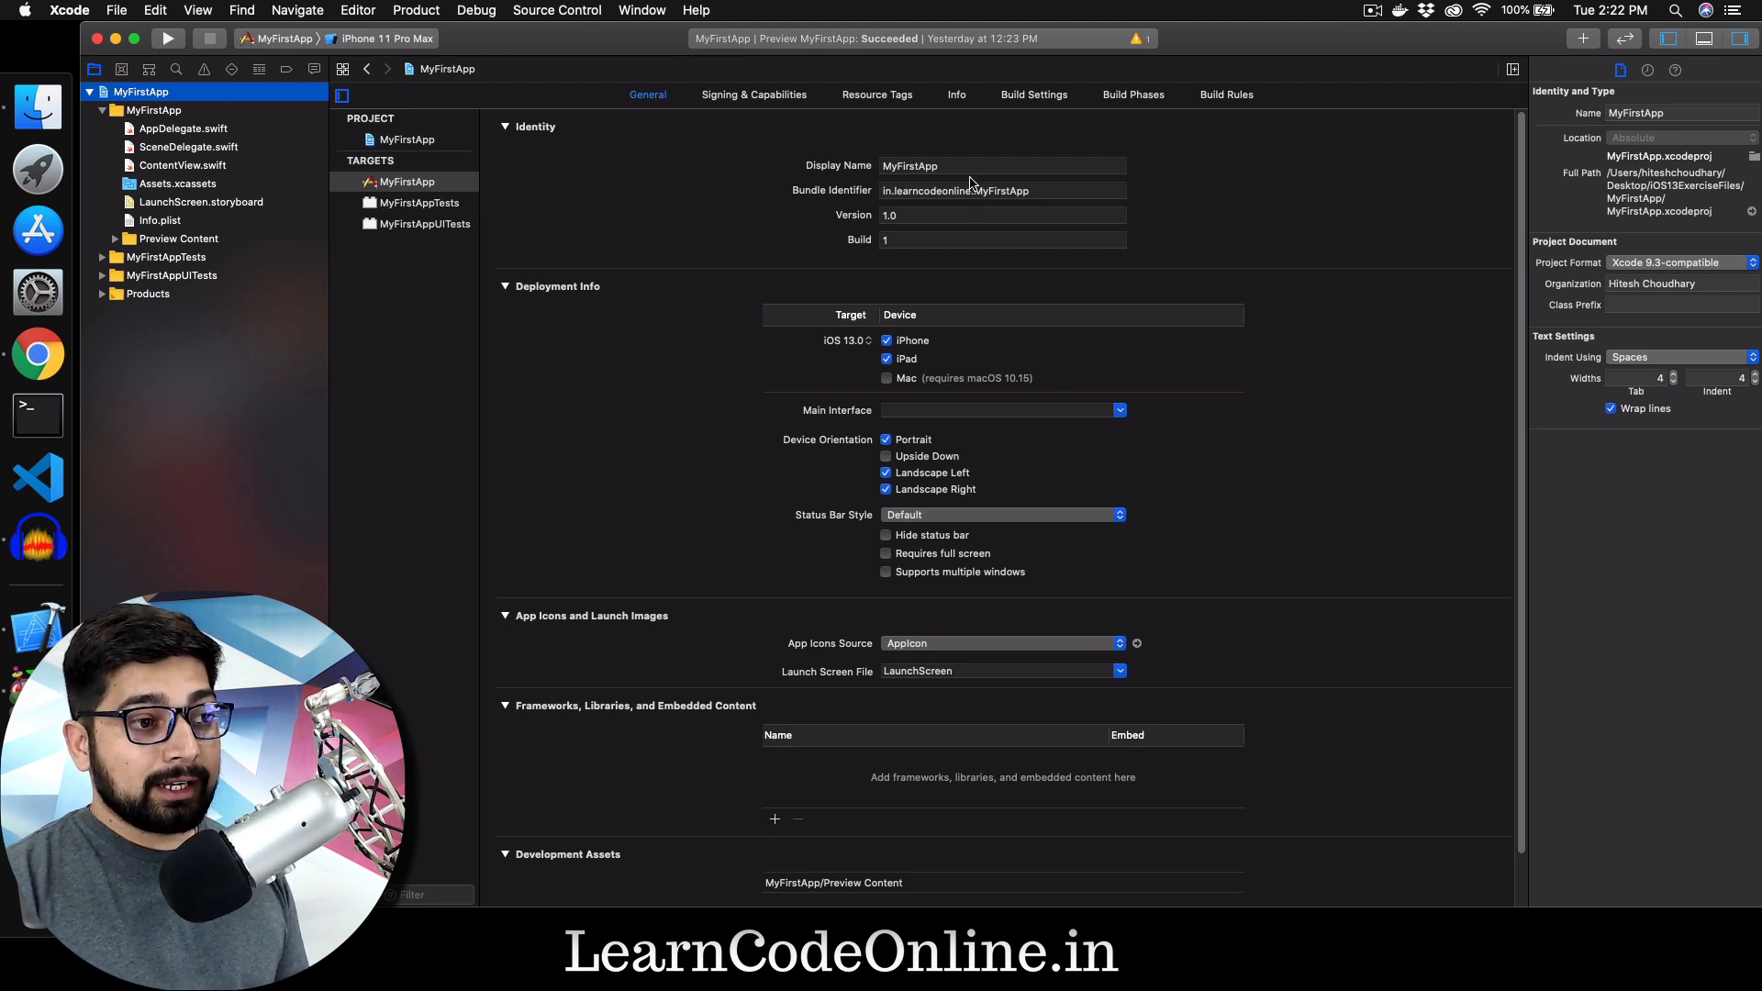
click(1001, 165)
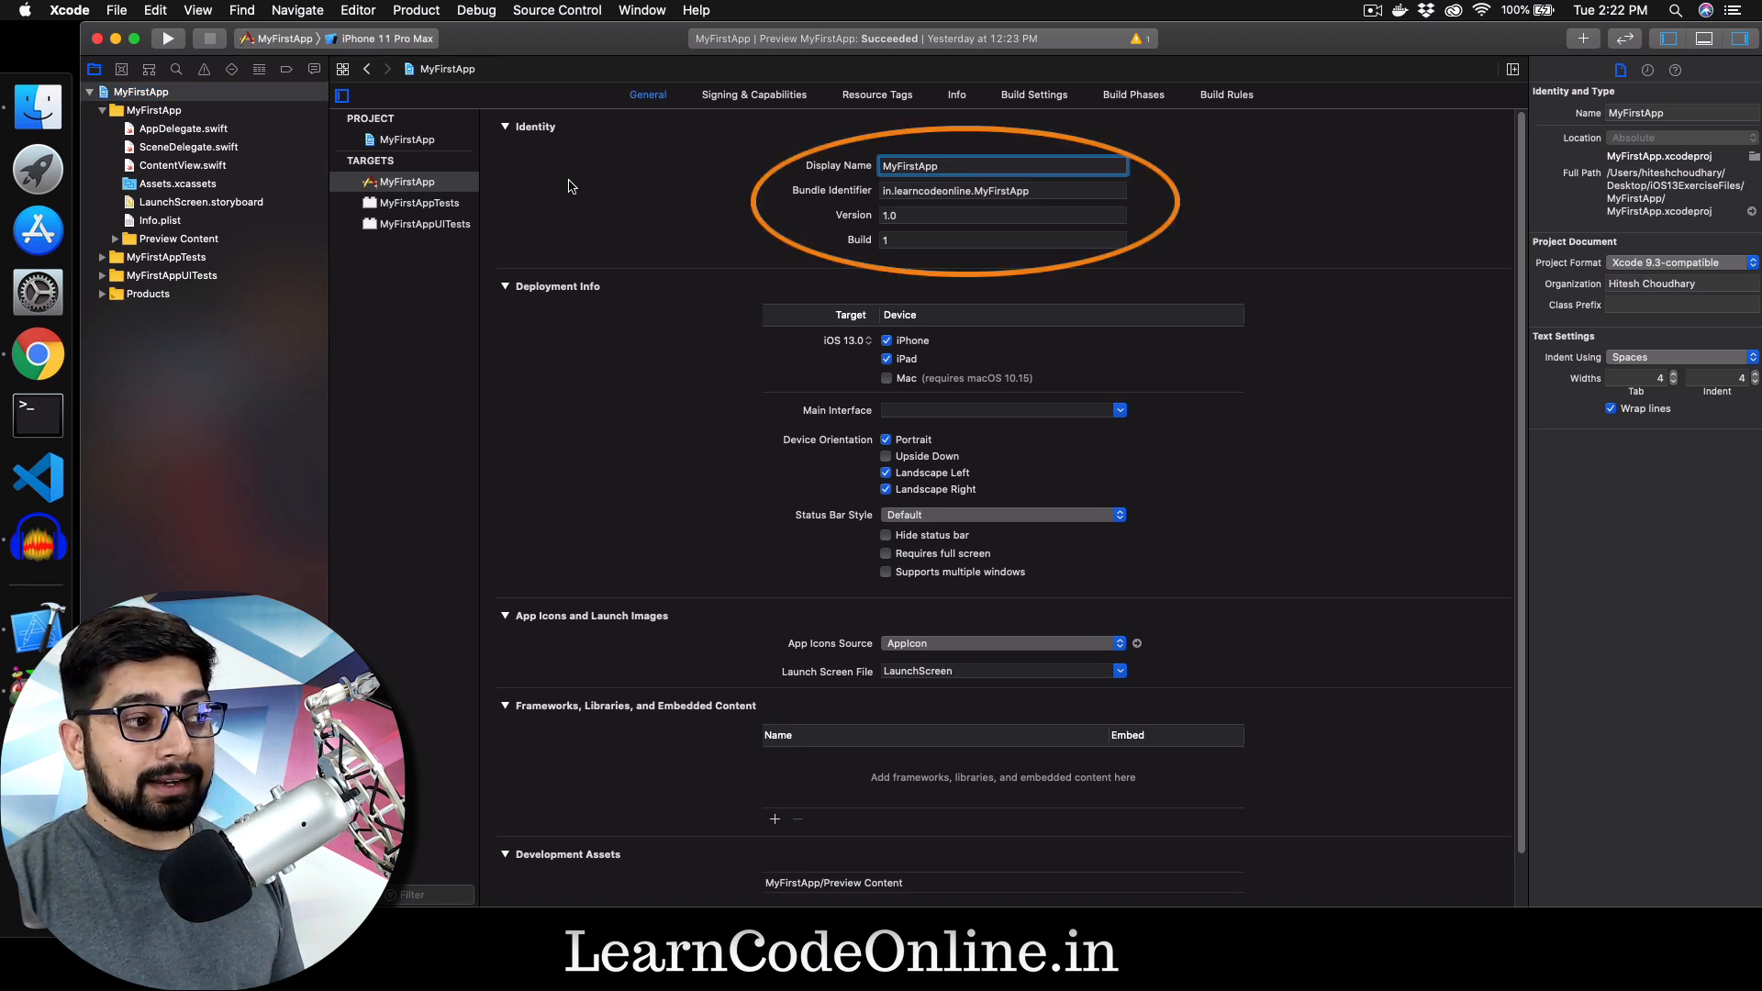
mouse_move(731, 329)
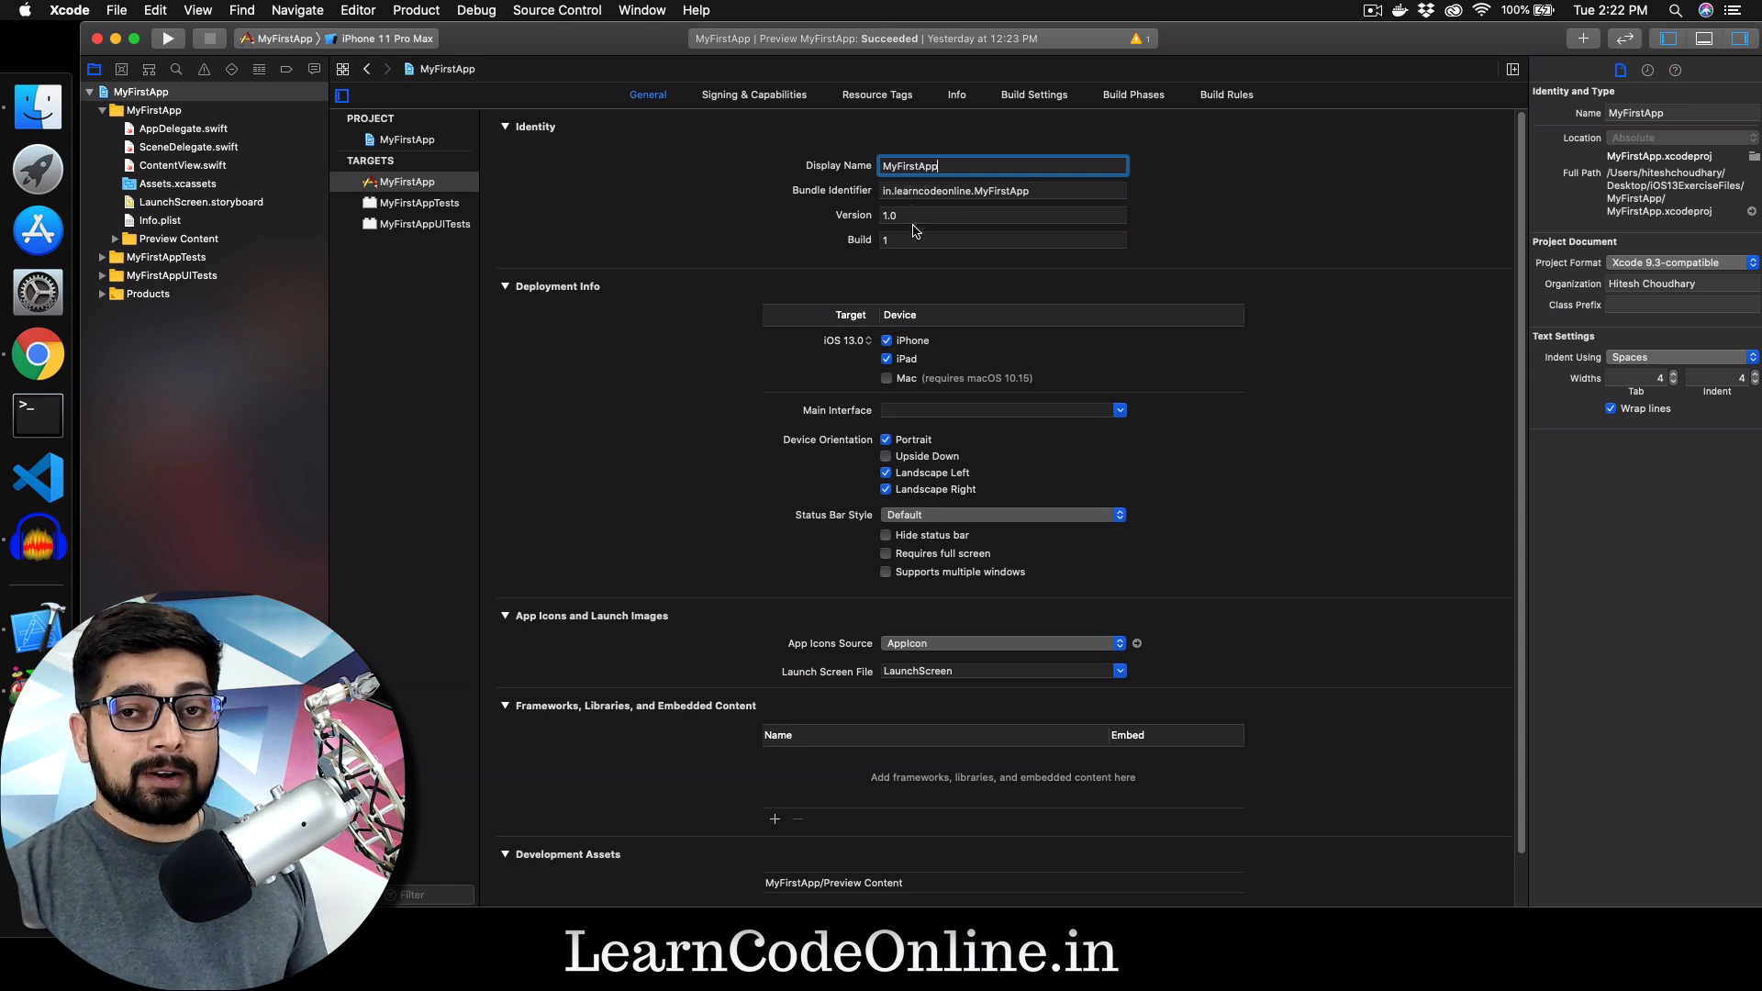
mouse_move(910, 230)
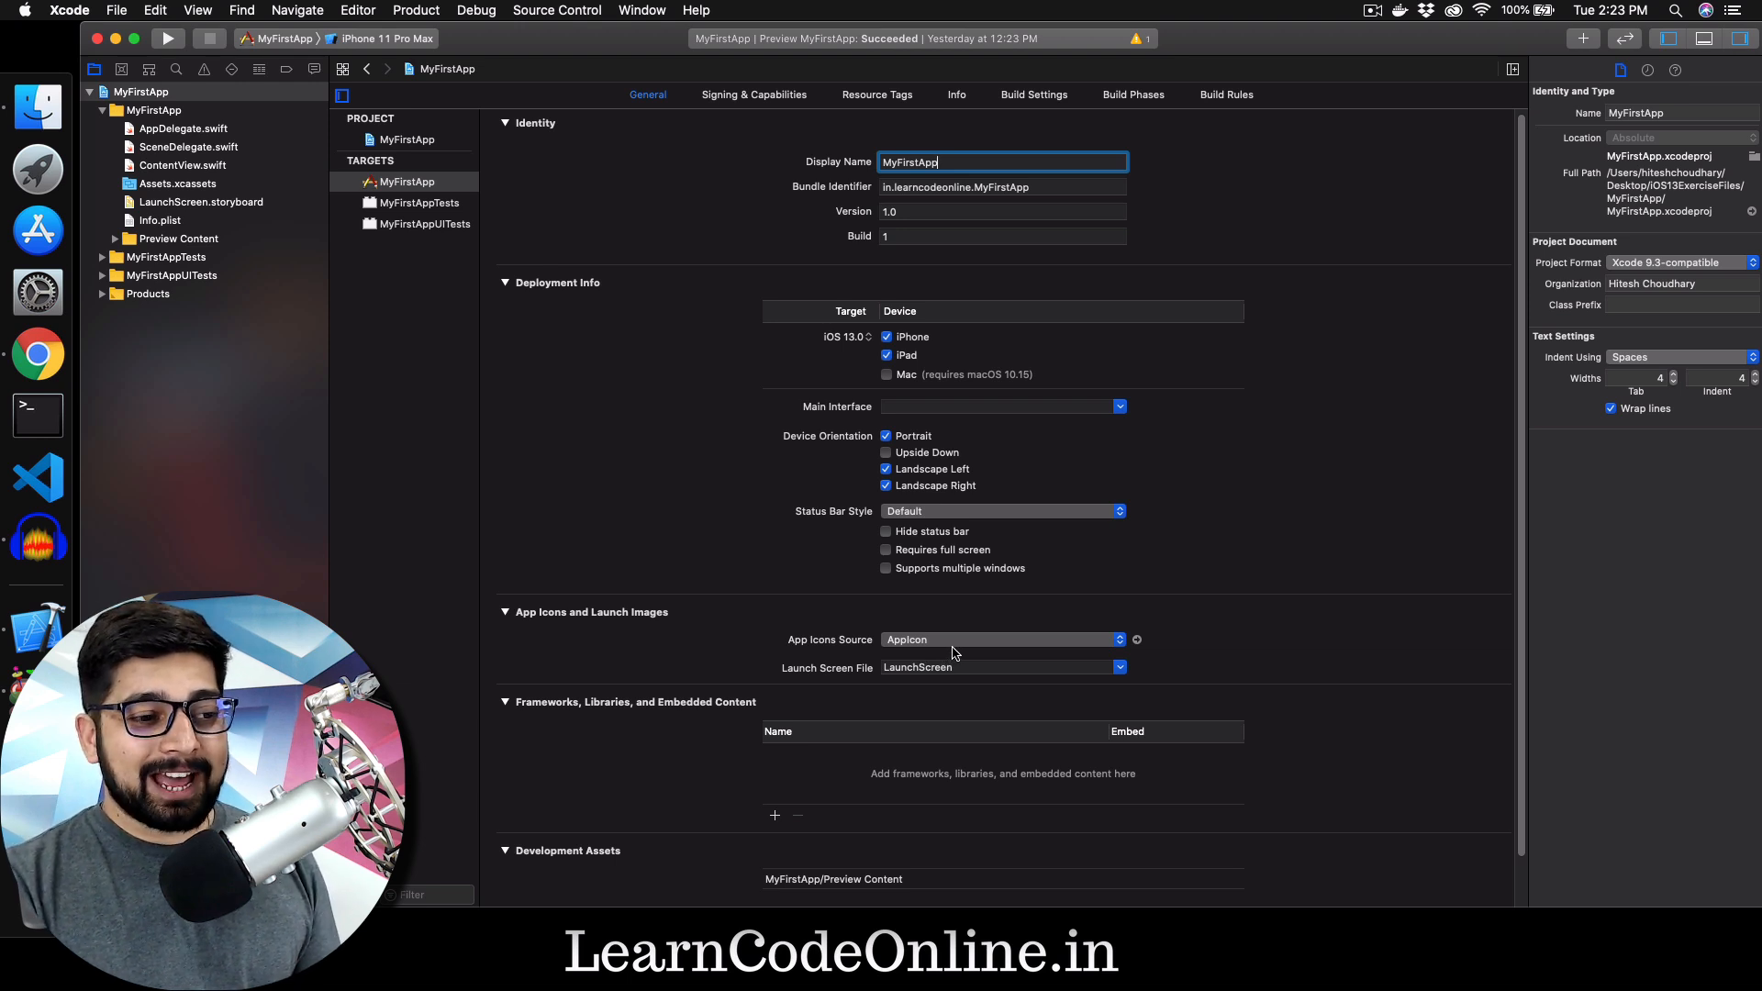
mouse_move(956, 650)
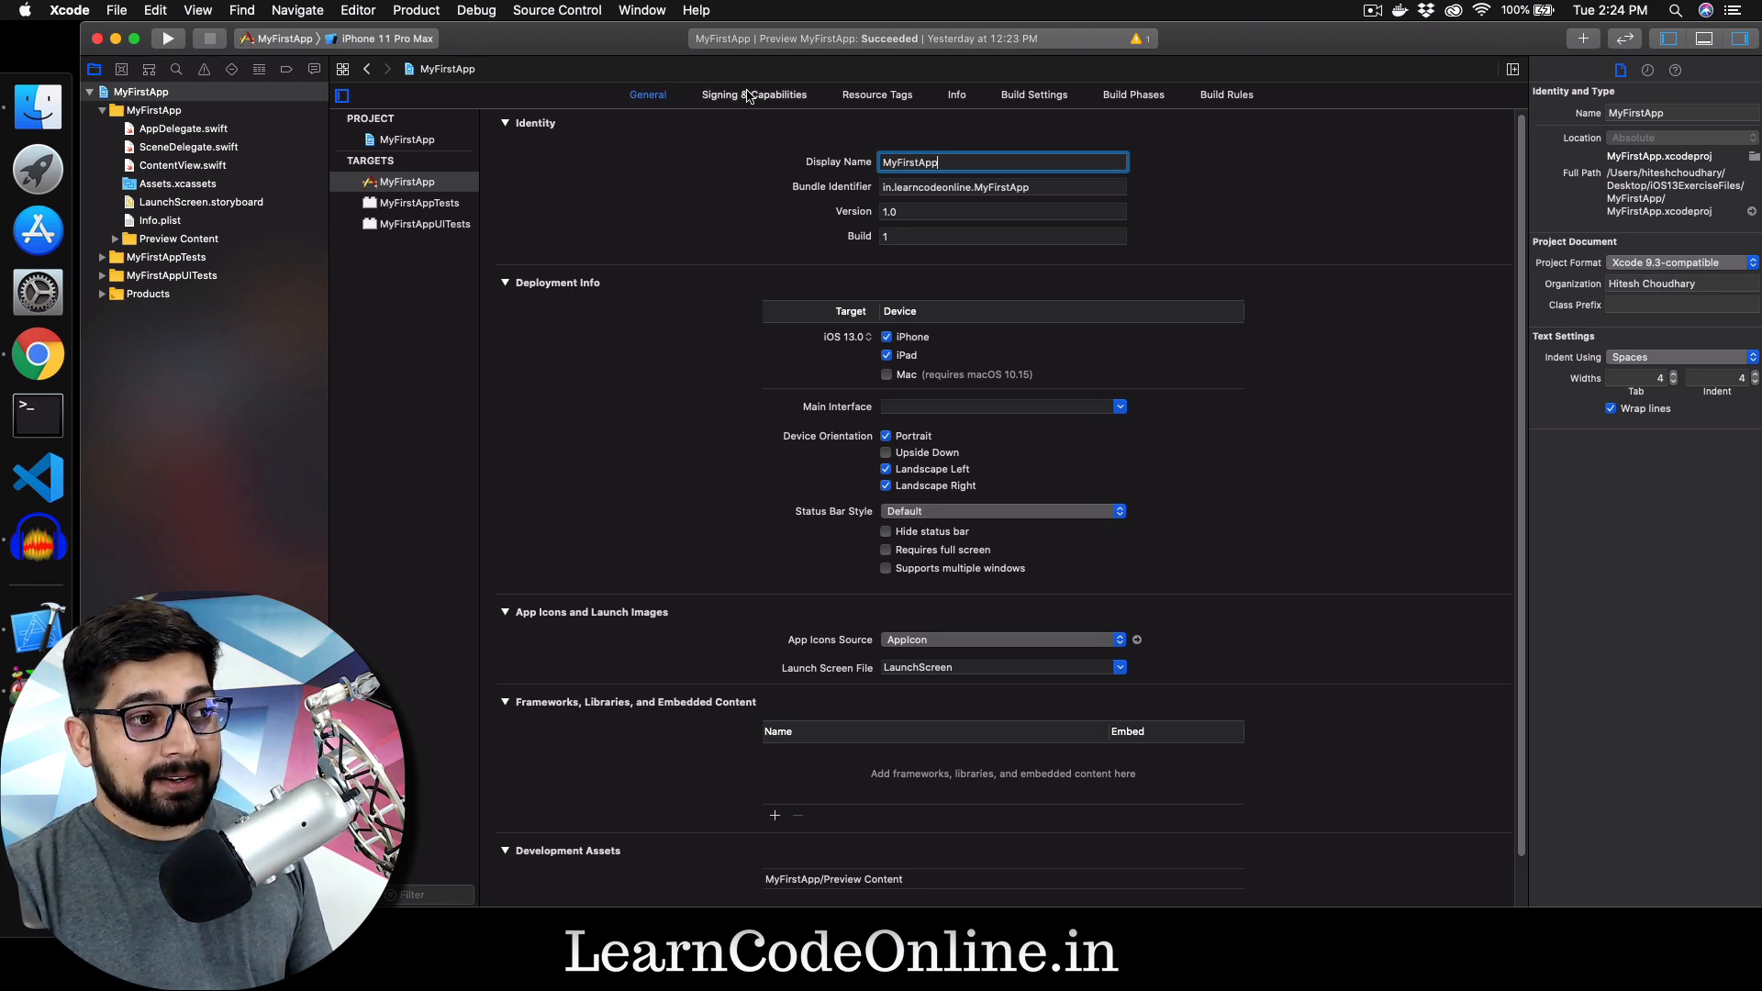
click(876, 95)
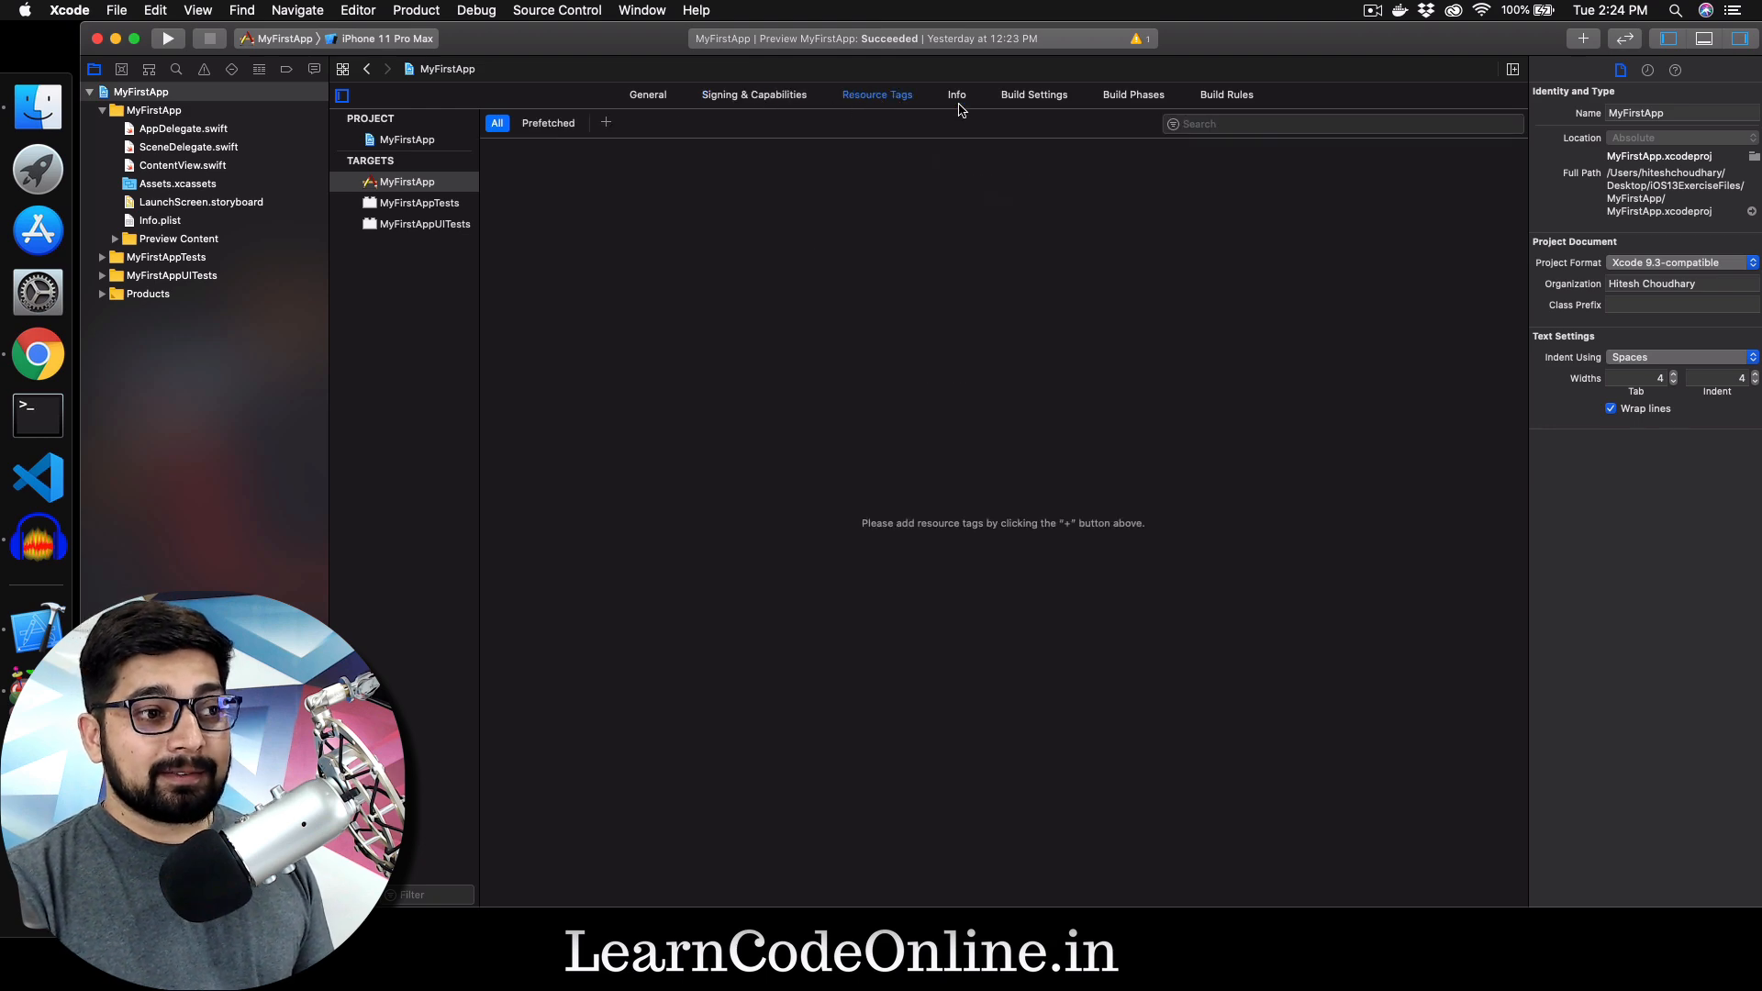
click(1032, 94)
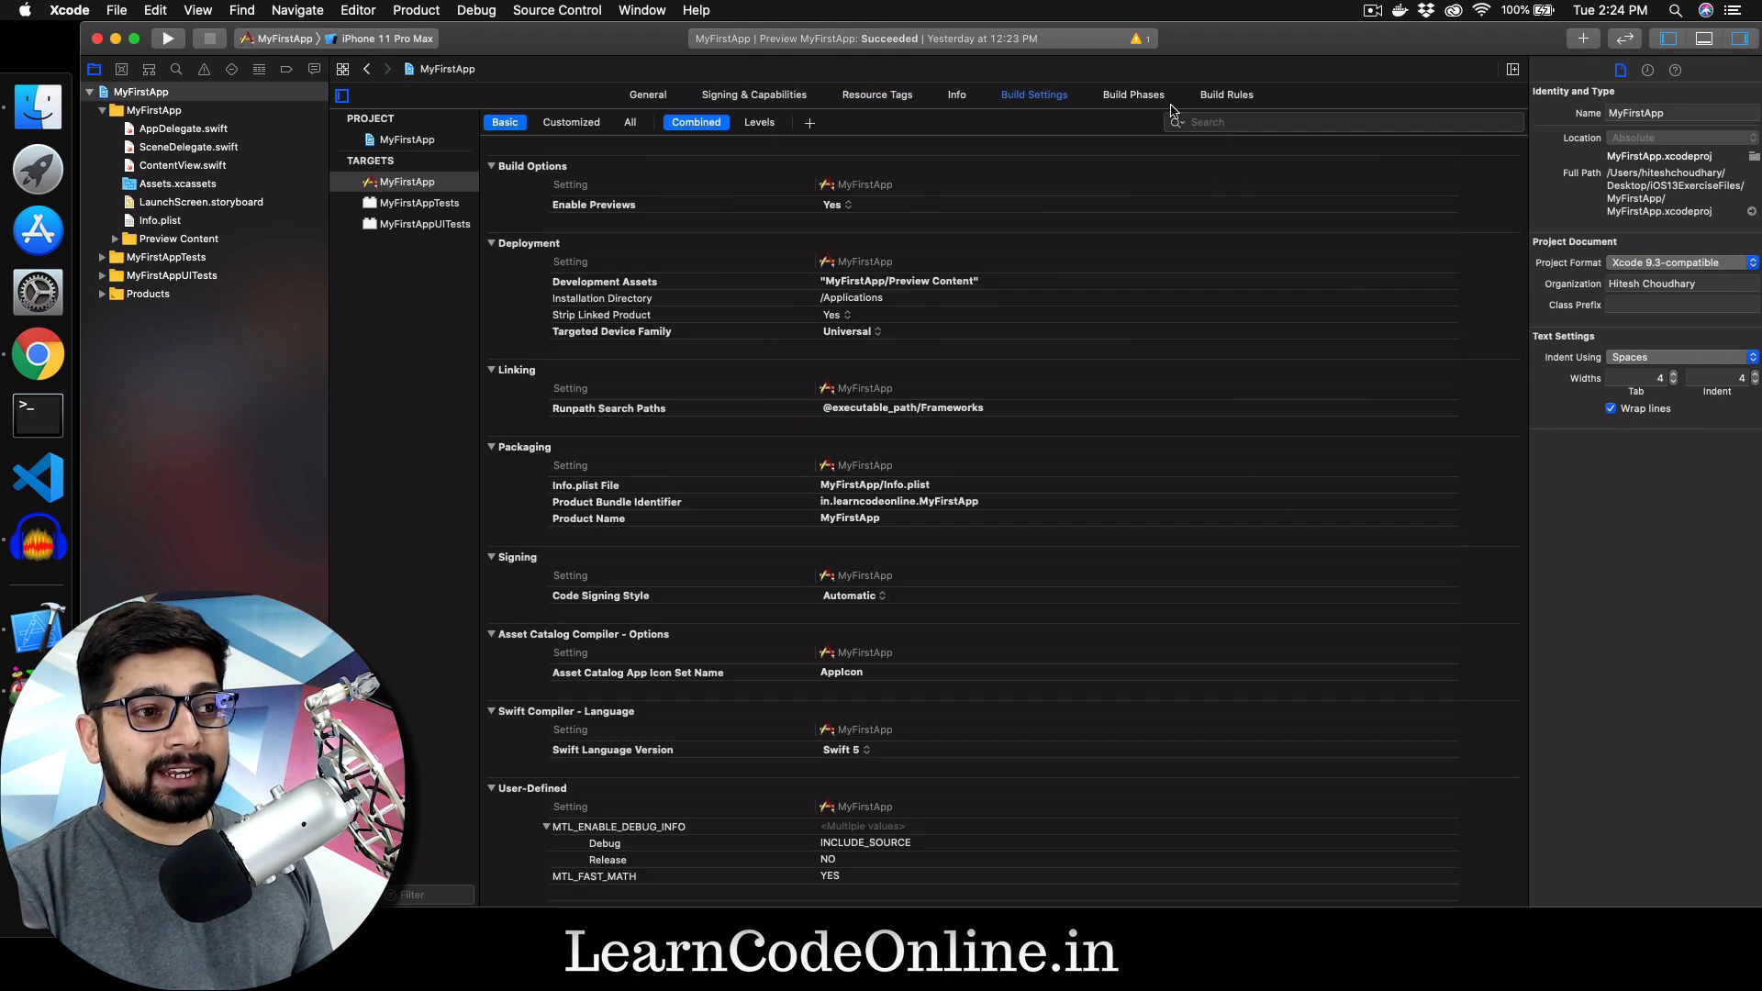
click(1226, 94)
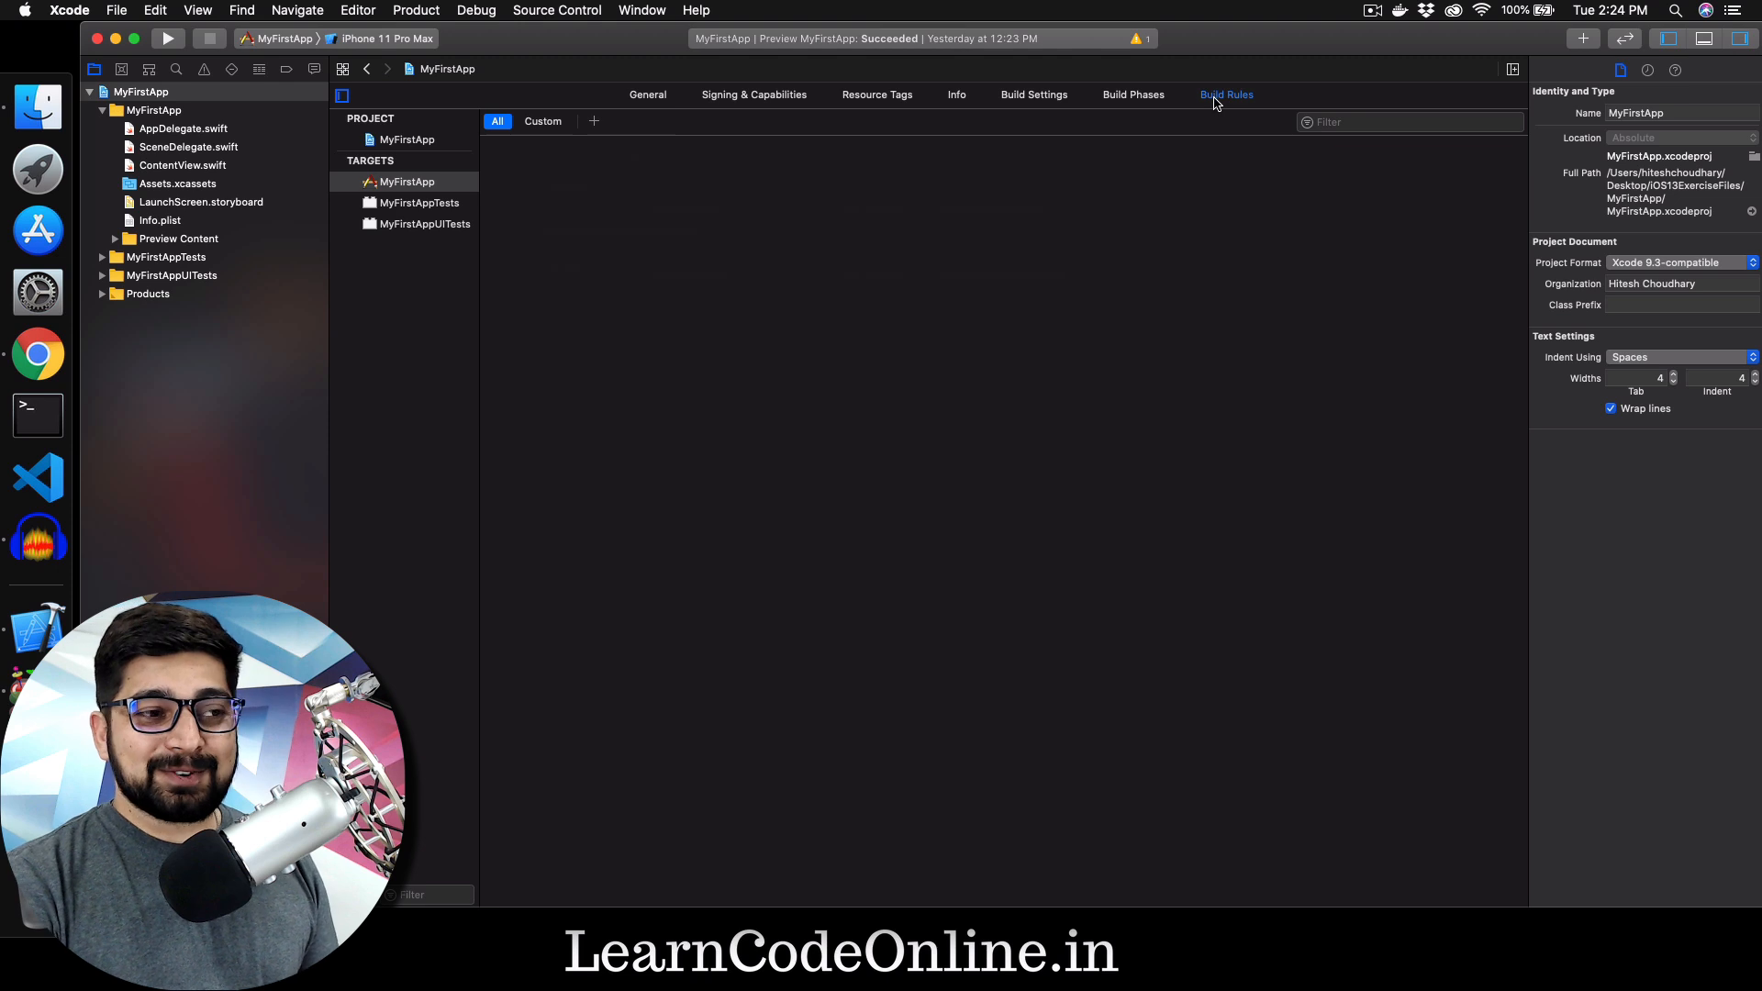
click(1226, 94)
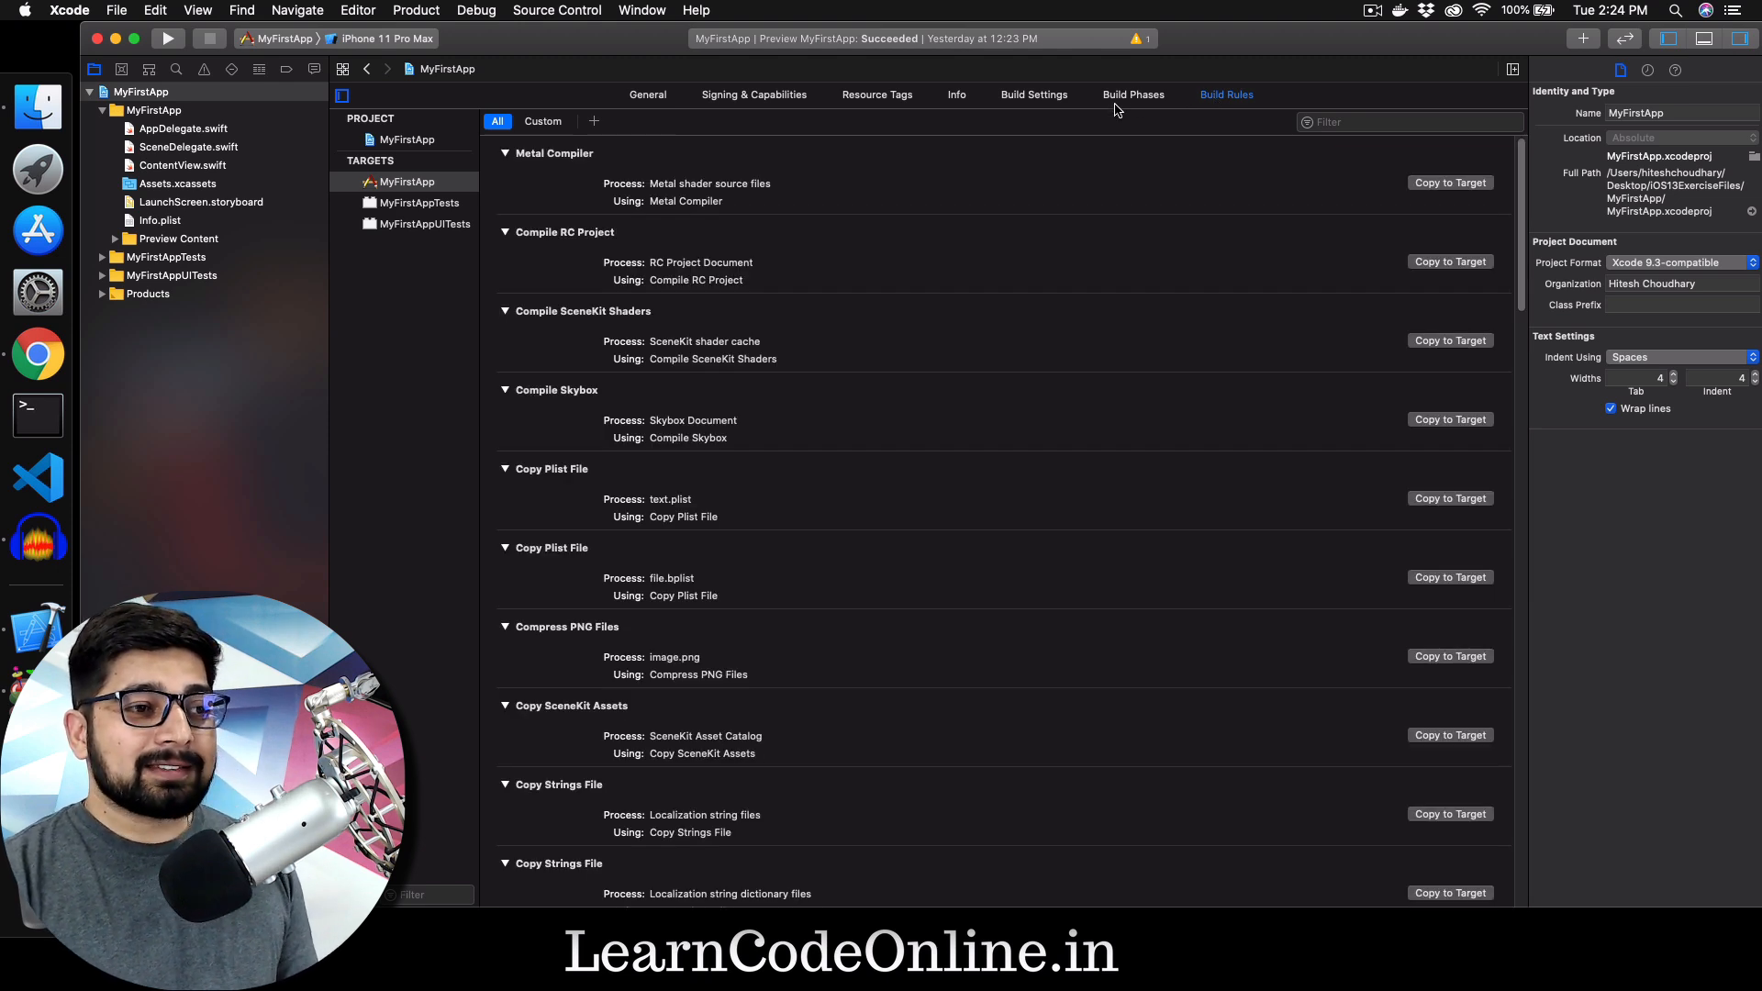
click(1132, 95)
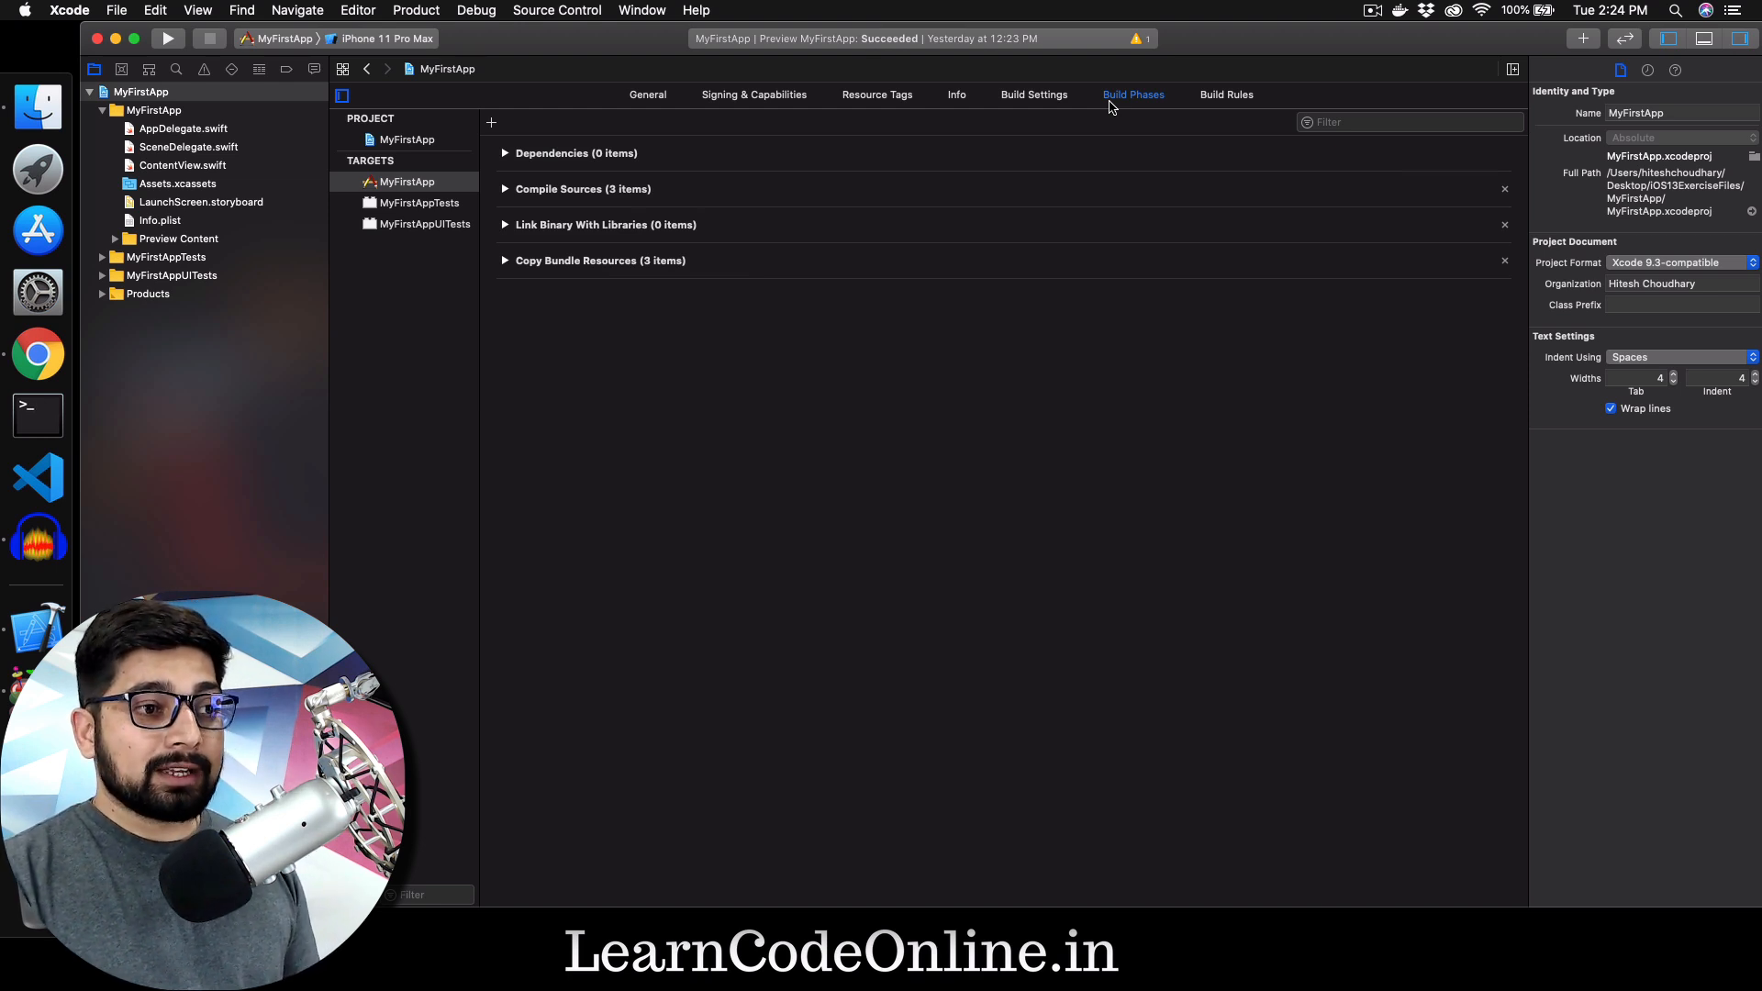
click(1033, 94)
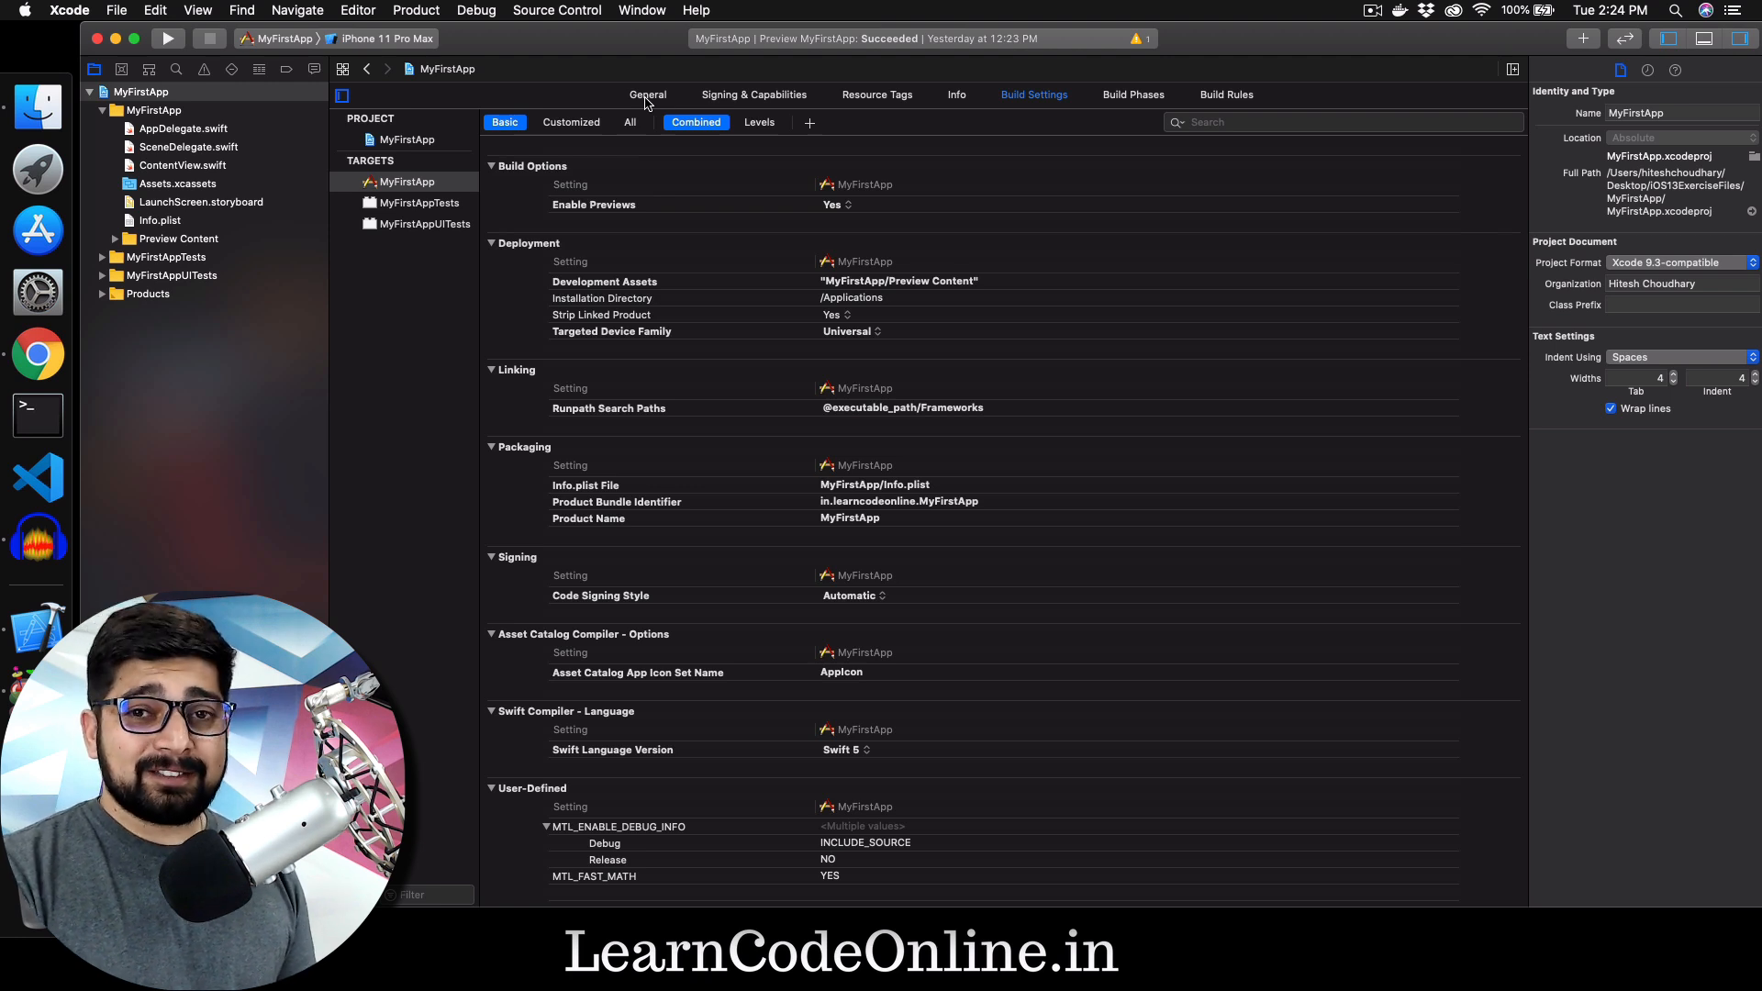
click(647, 94)
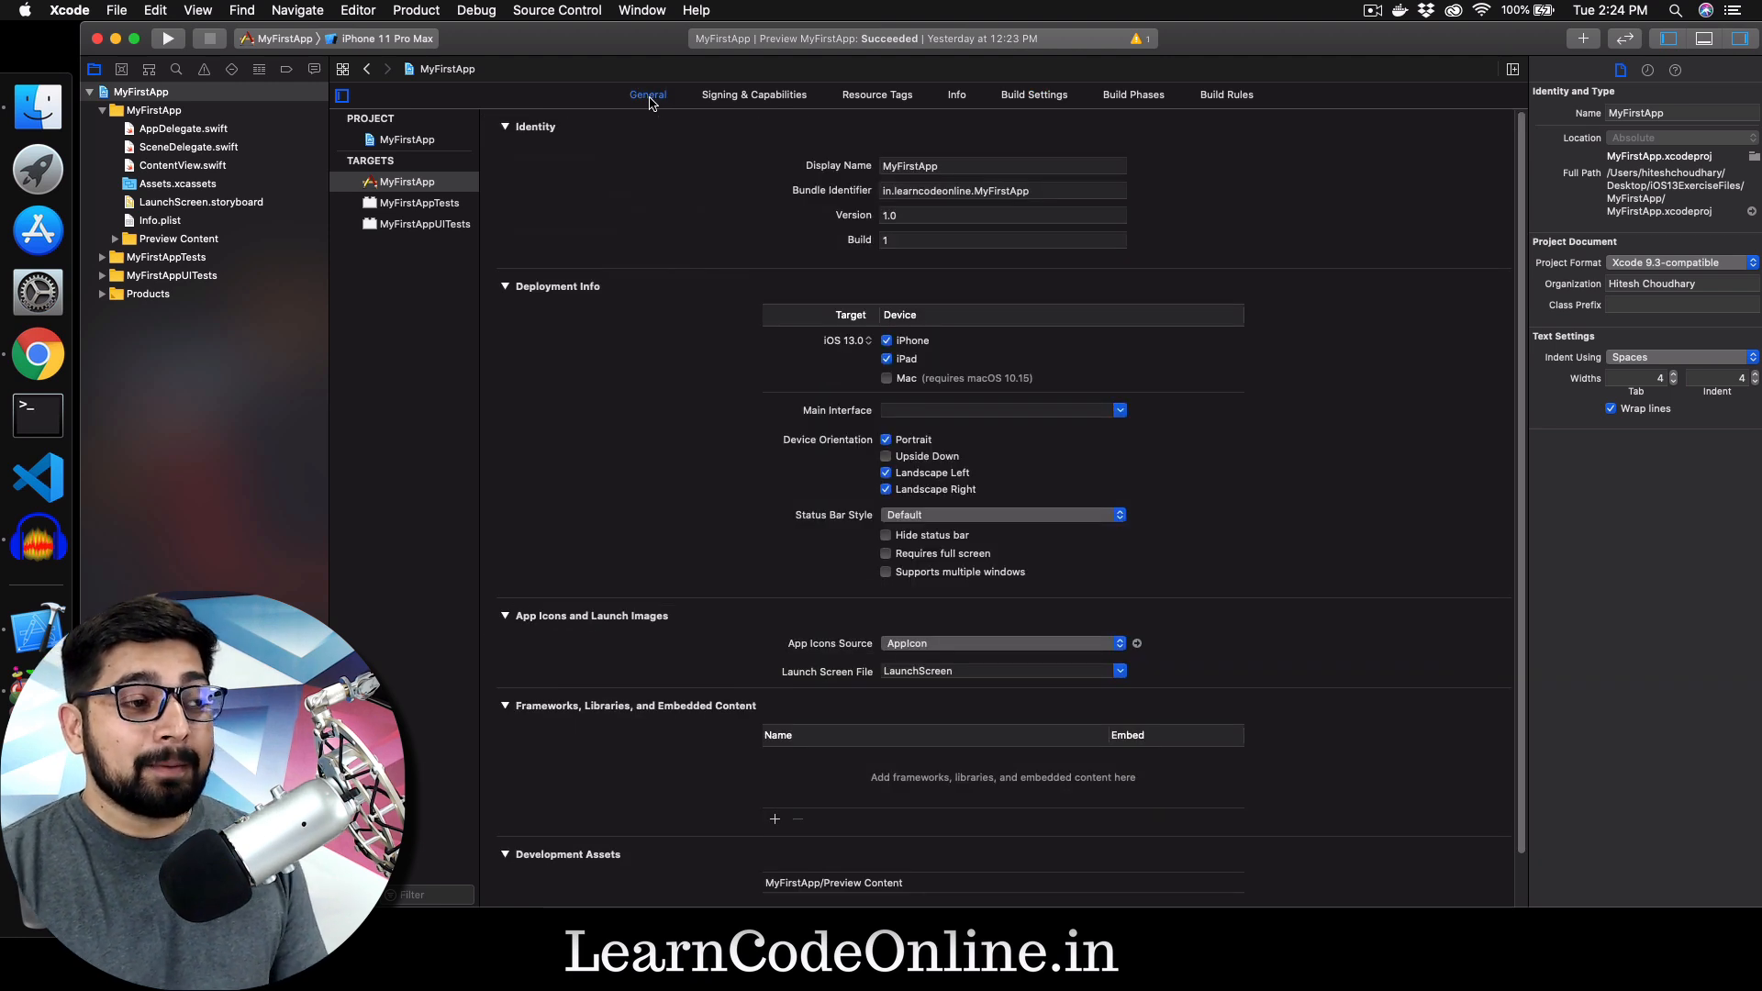
mouse_move(180, 112)
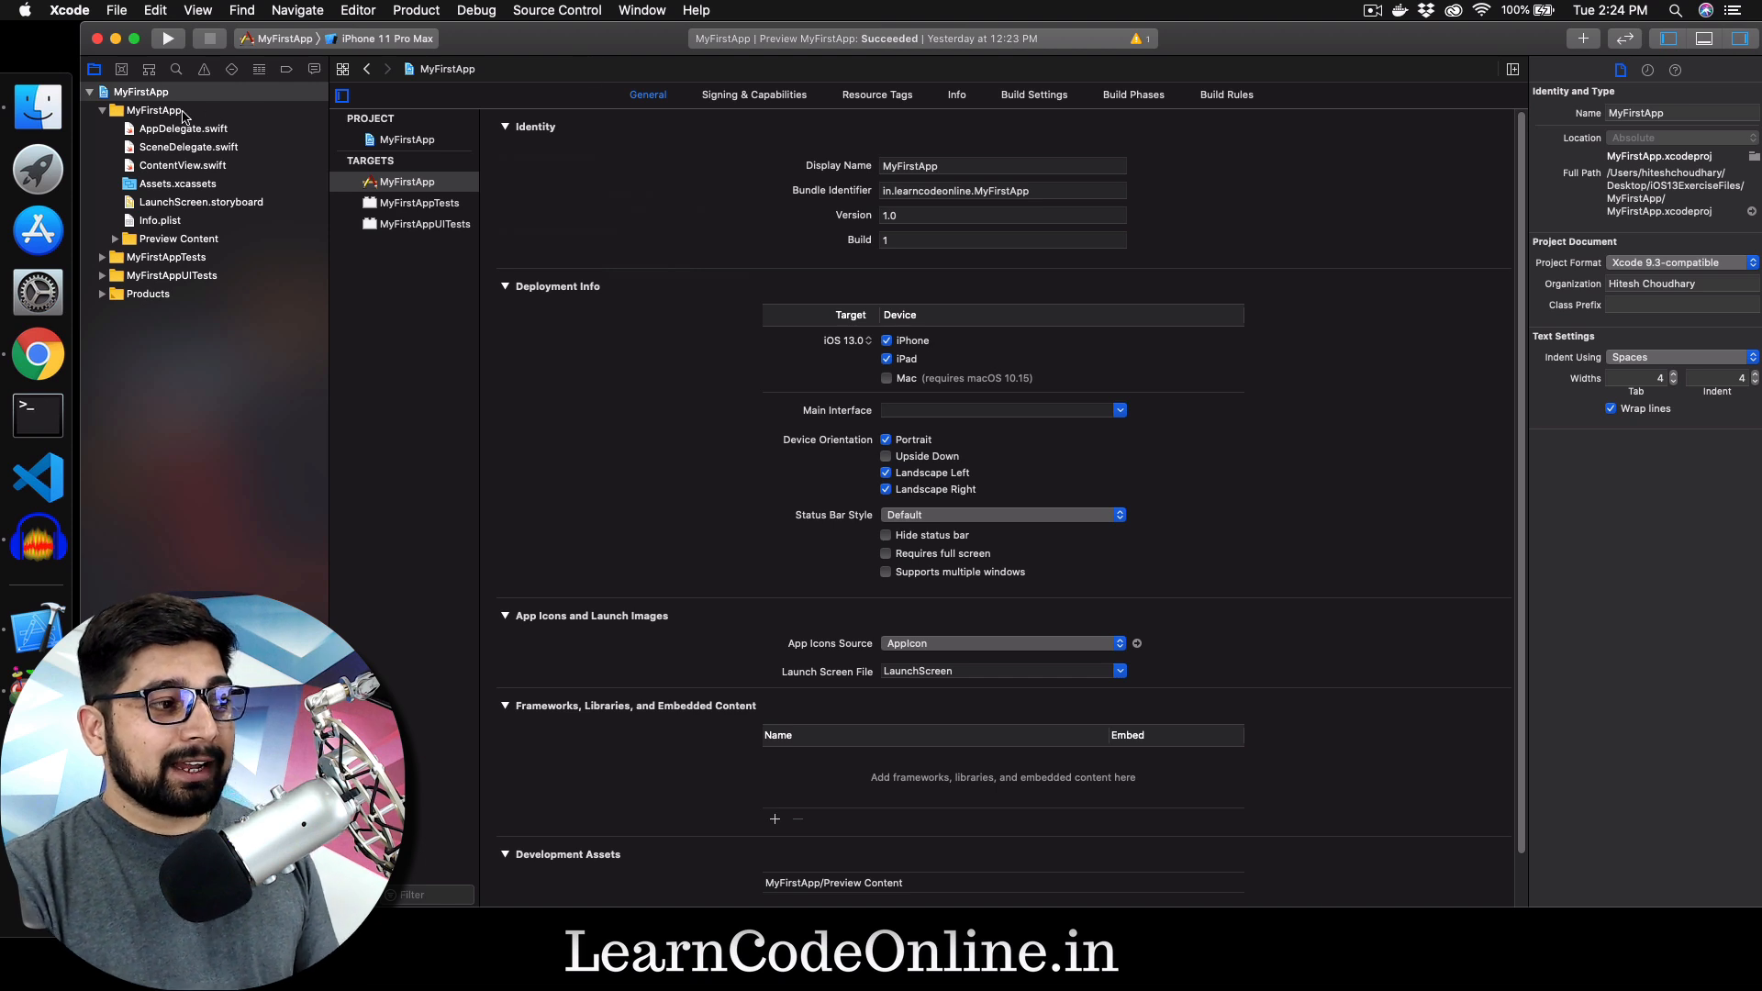
Step: Browse the MyFirstApp, Tests and UITests groups, then open AppDelegate.swift
click(155, 110)
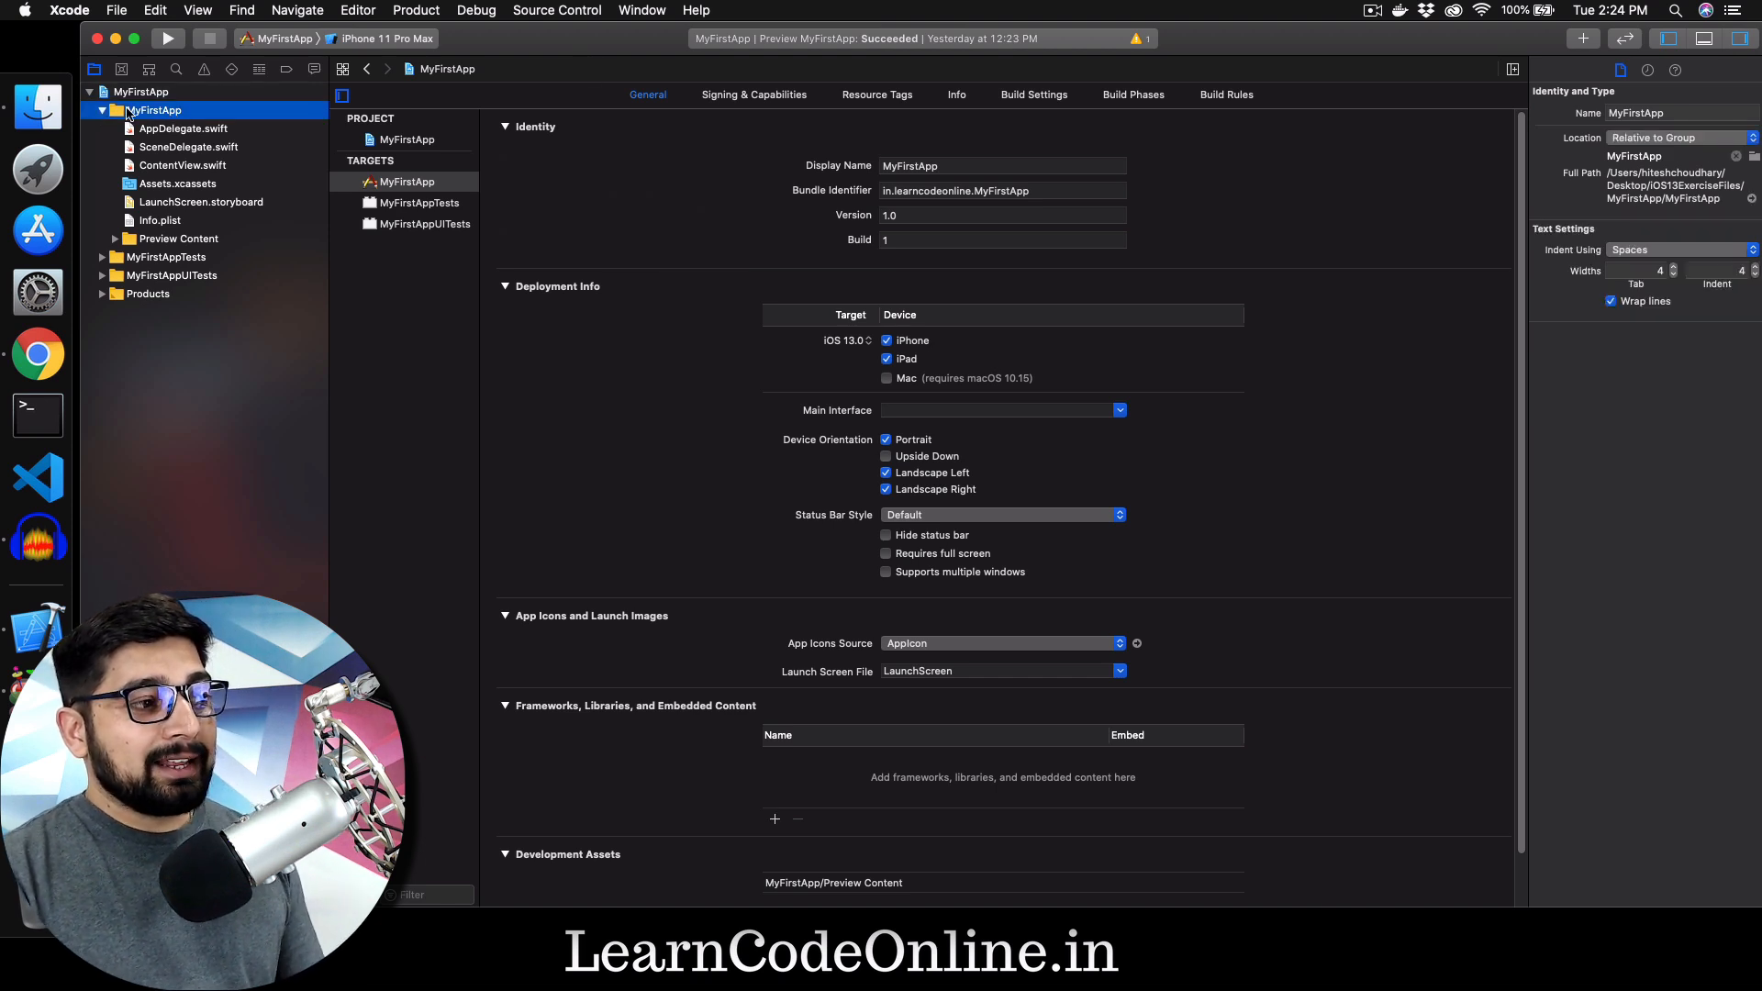
click(101, 110)
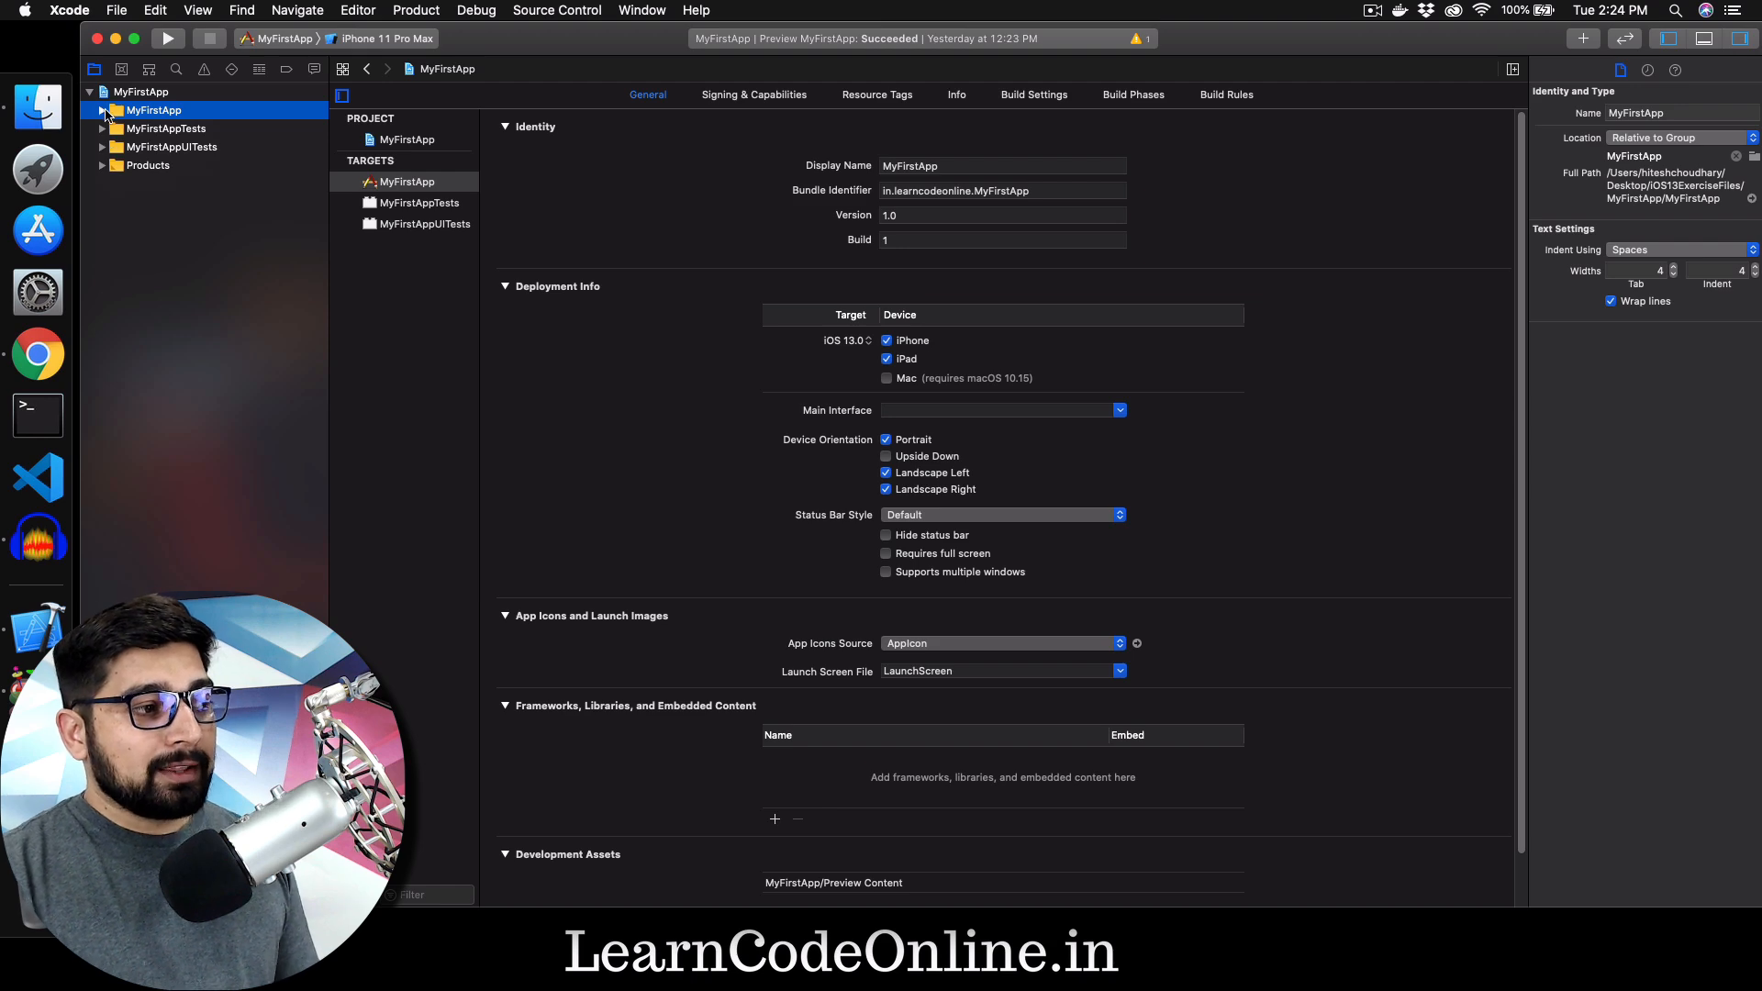
click(102, 110)
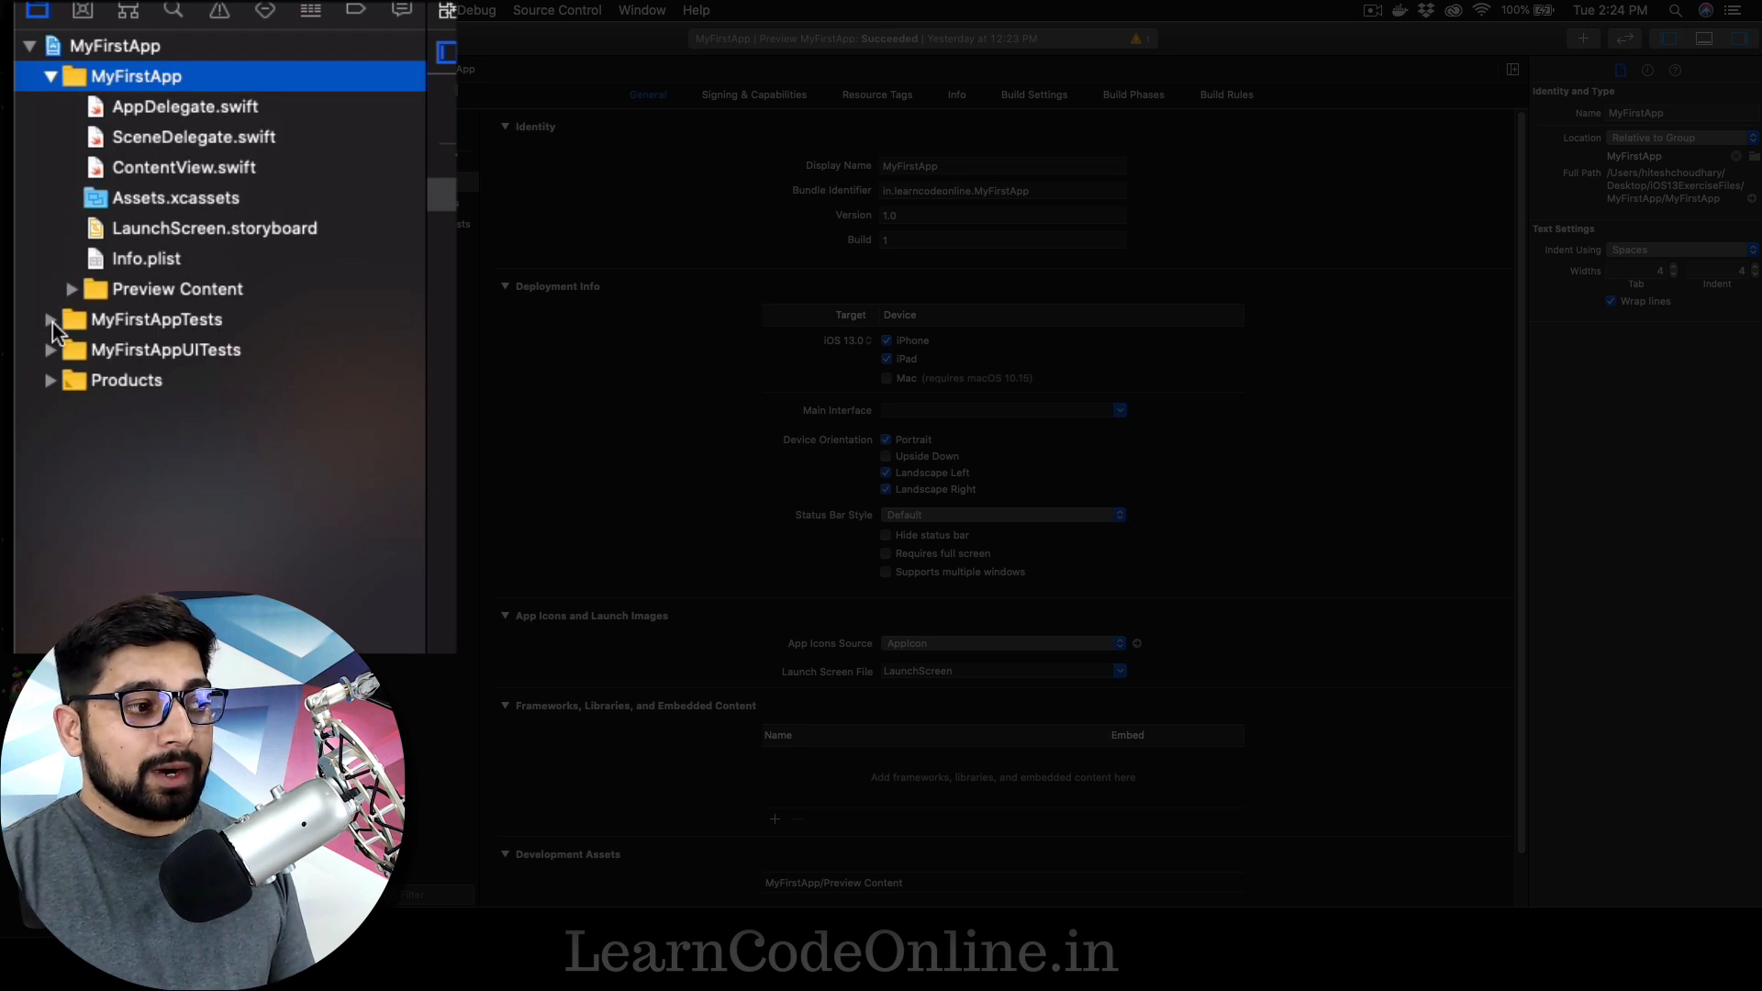
click(49, 319)
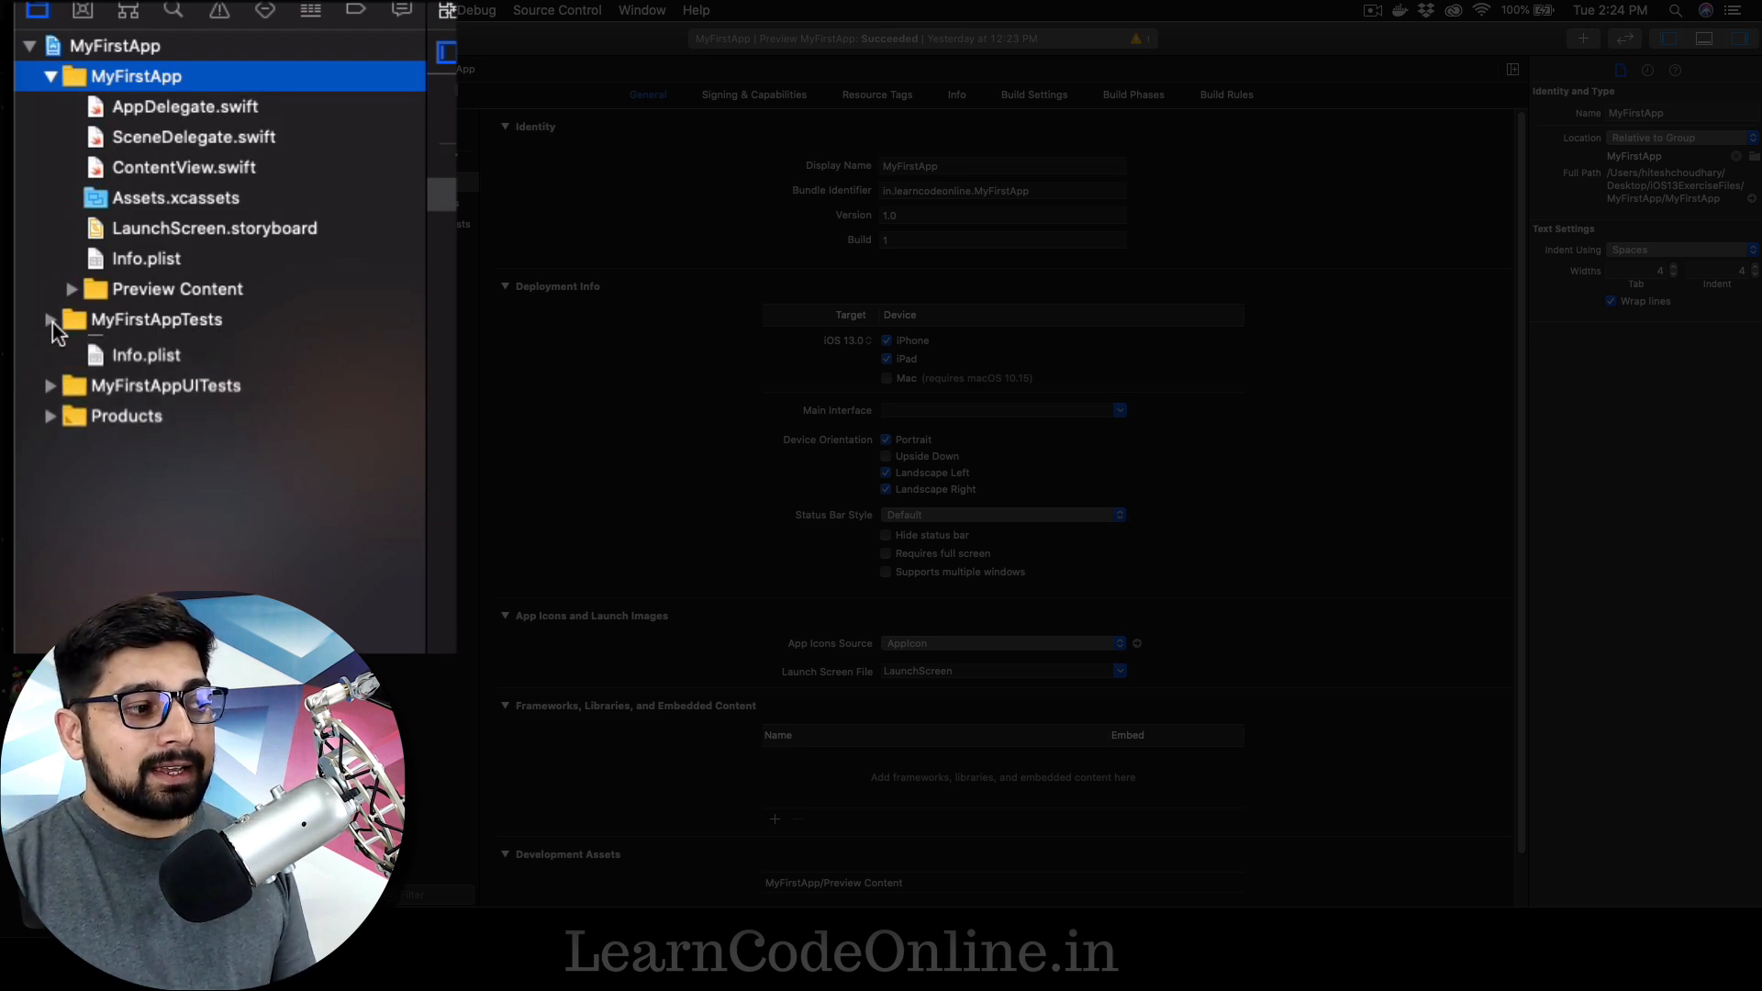
click(50, 349)
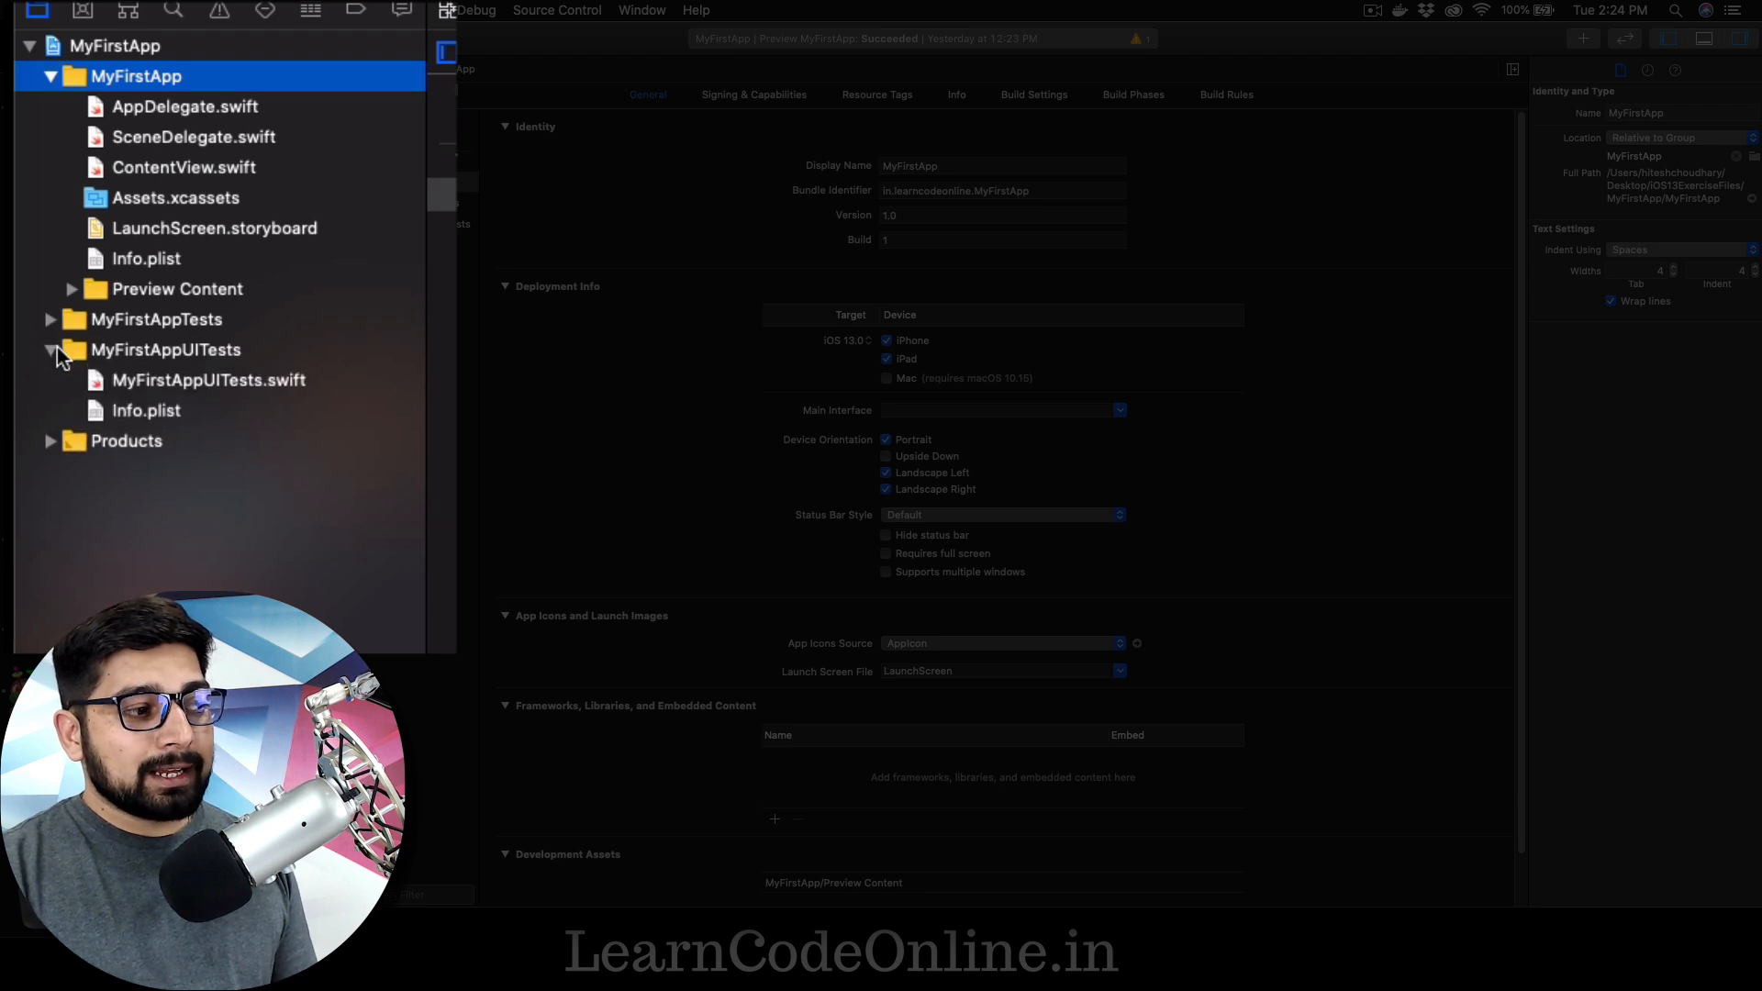
click(51, 350)
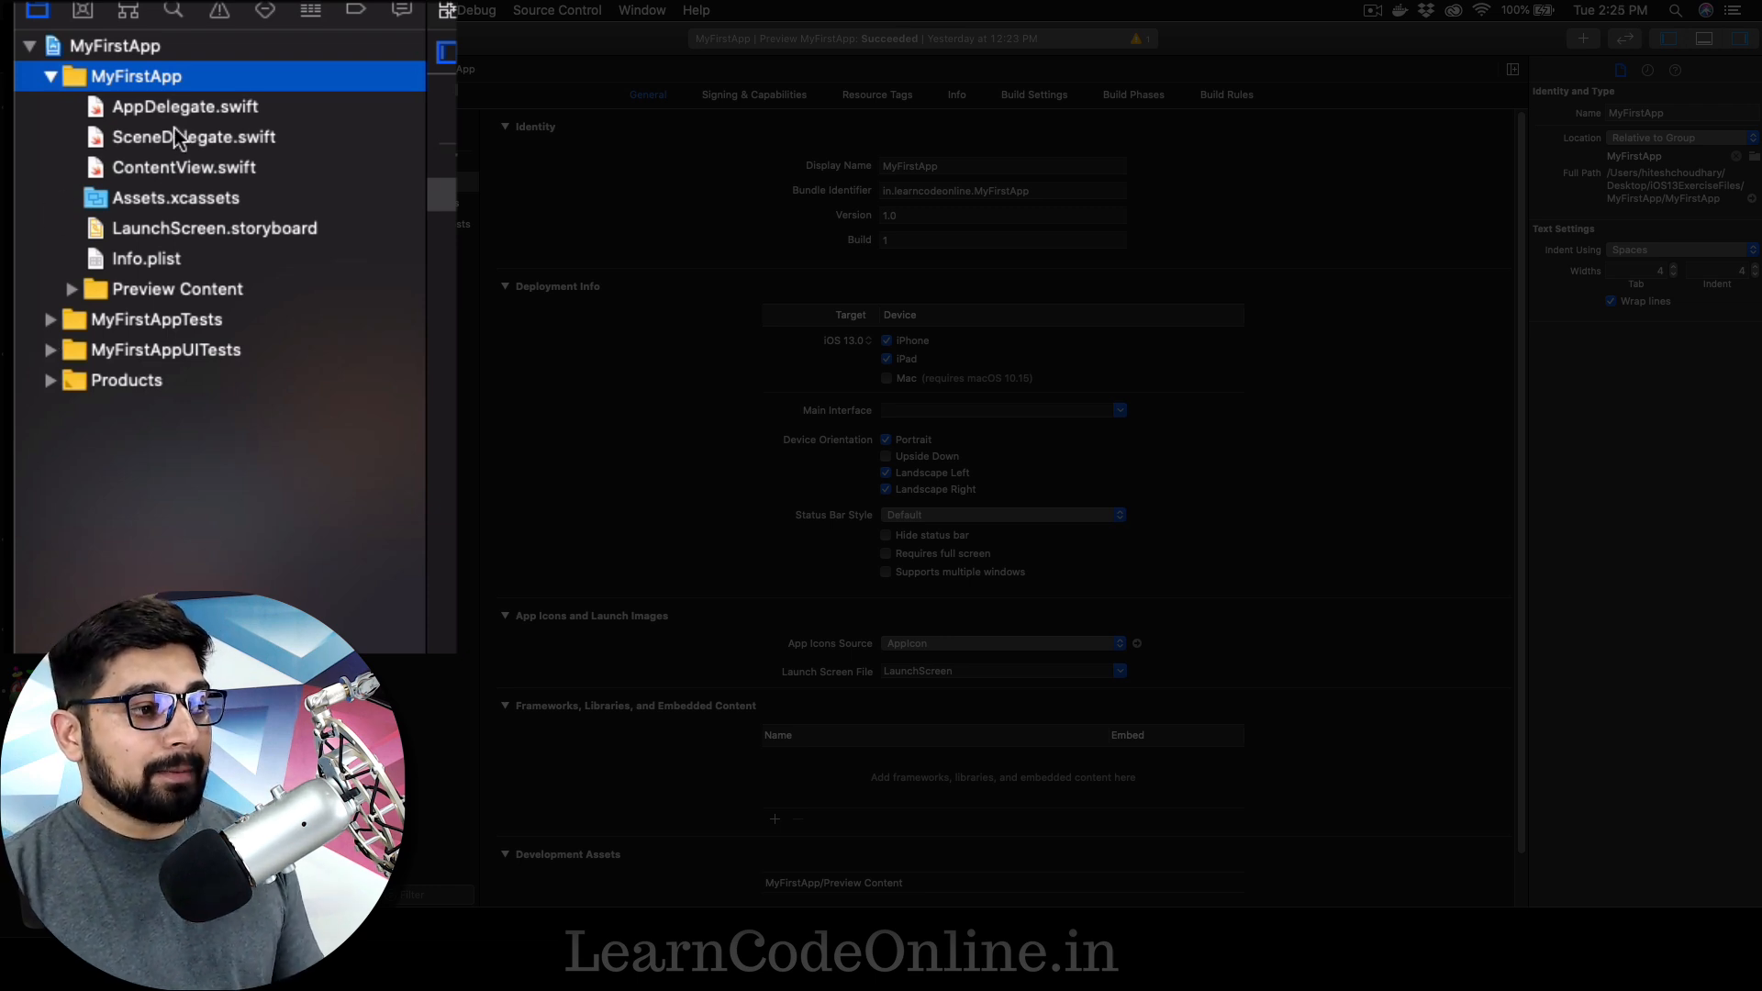
click(184, 106)
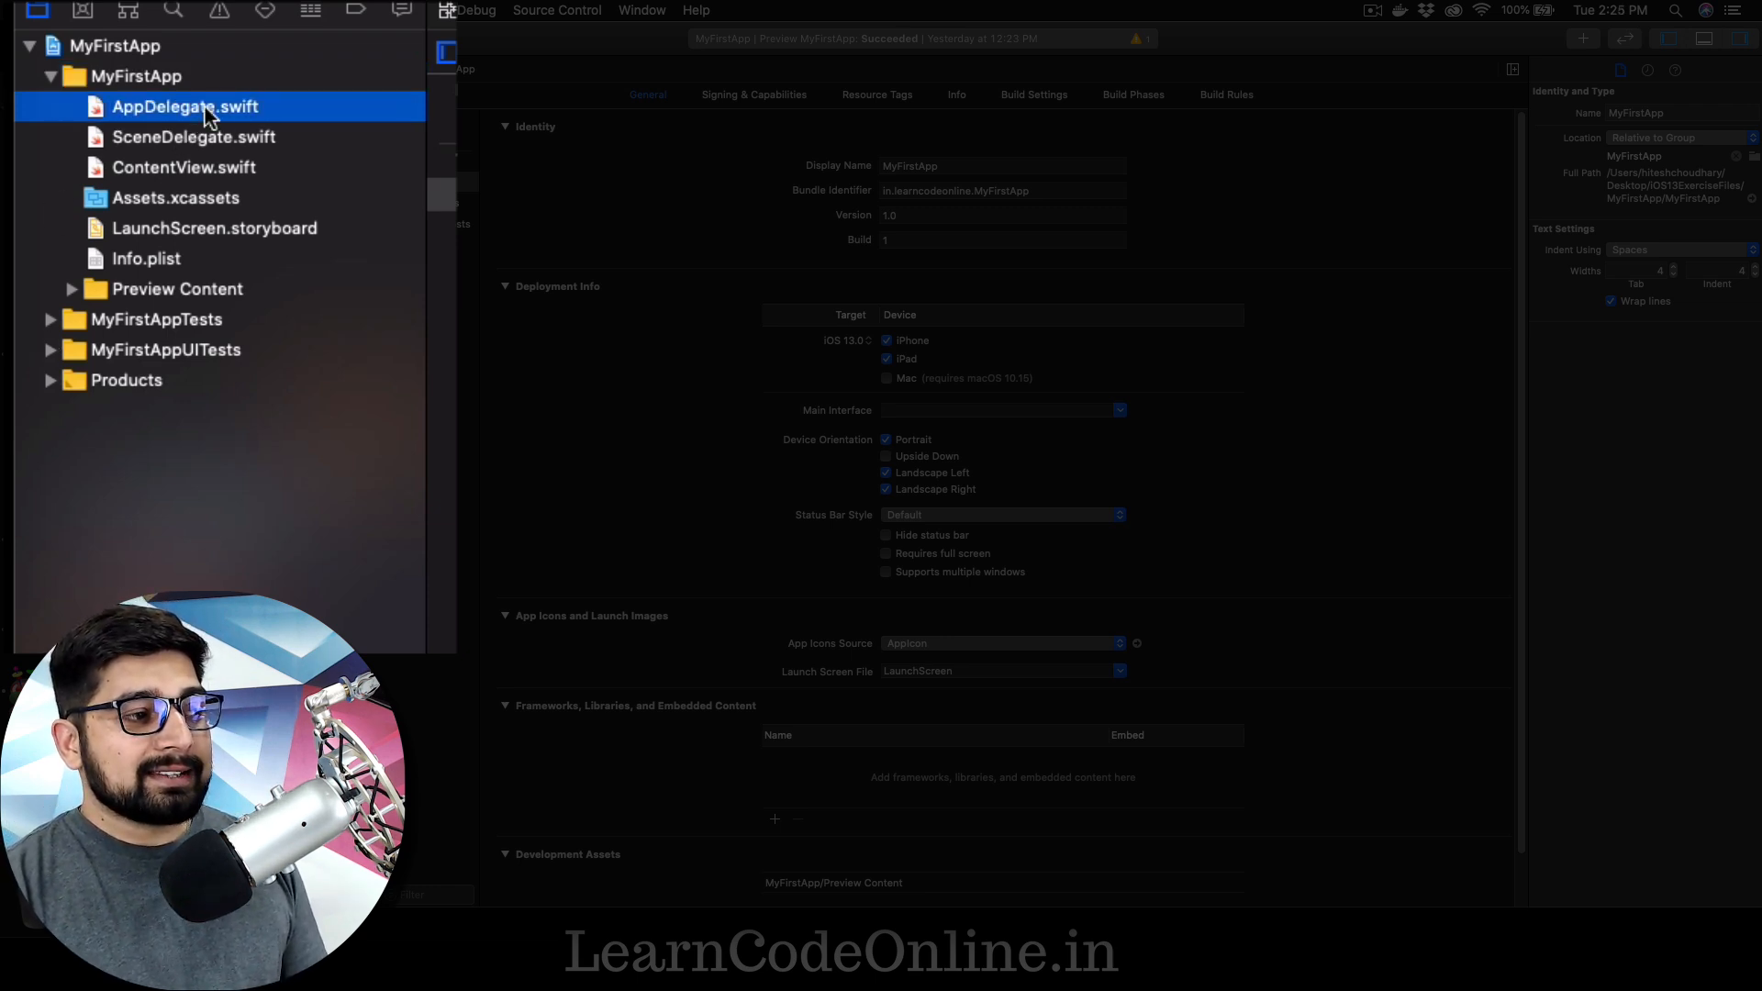
click(184, 106)
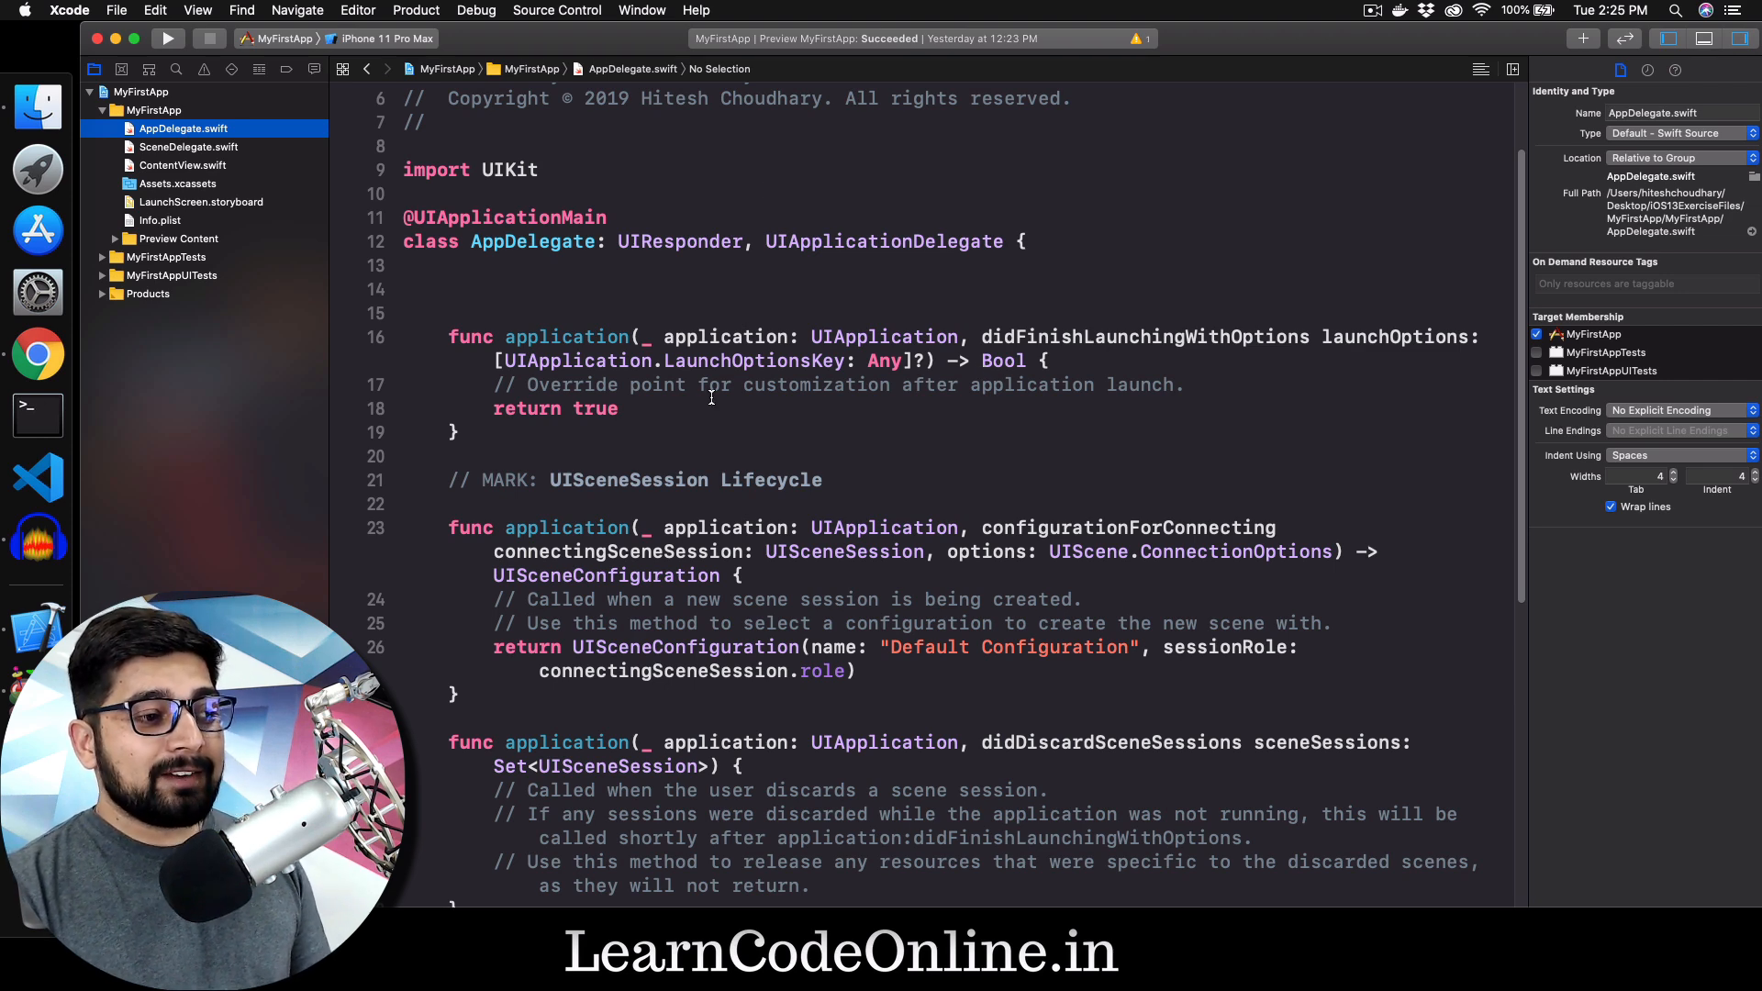
scroll(down, 3)
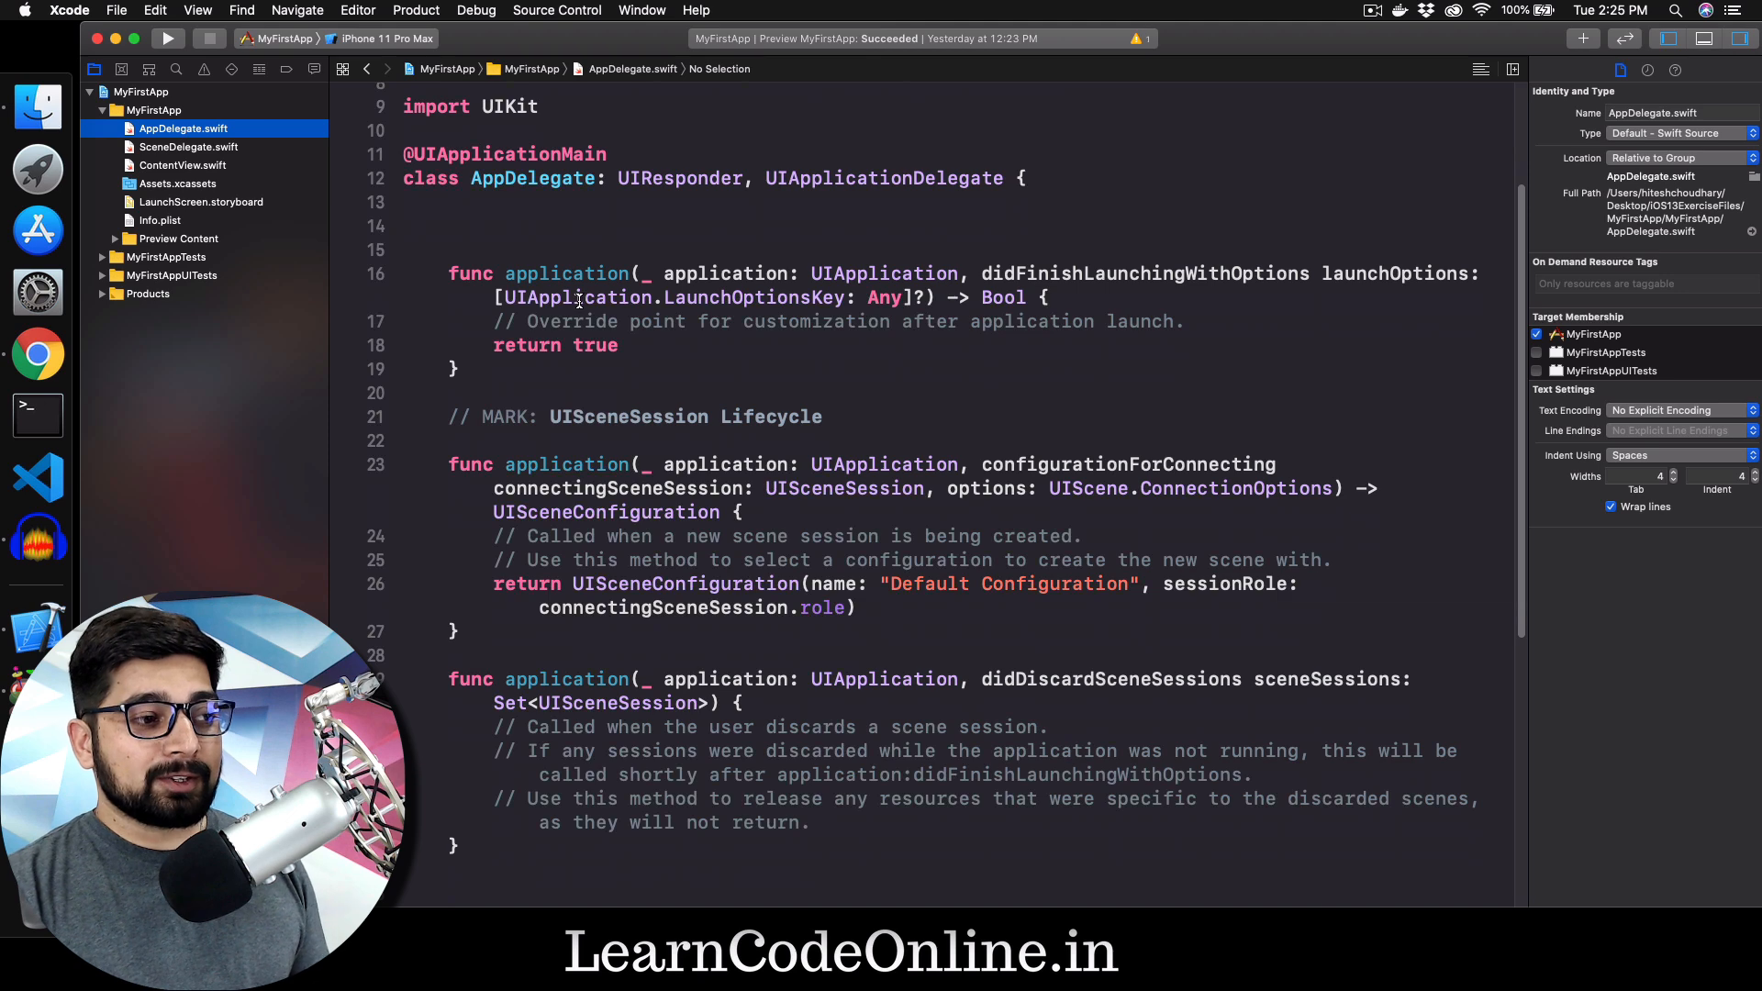
double_click(567, 274)
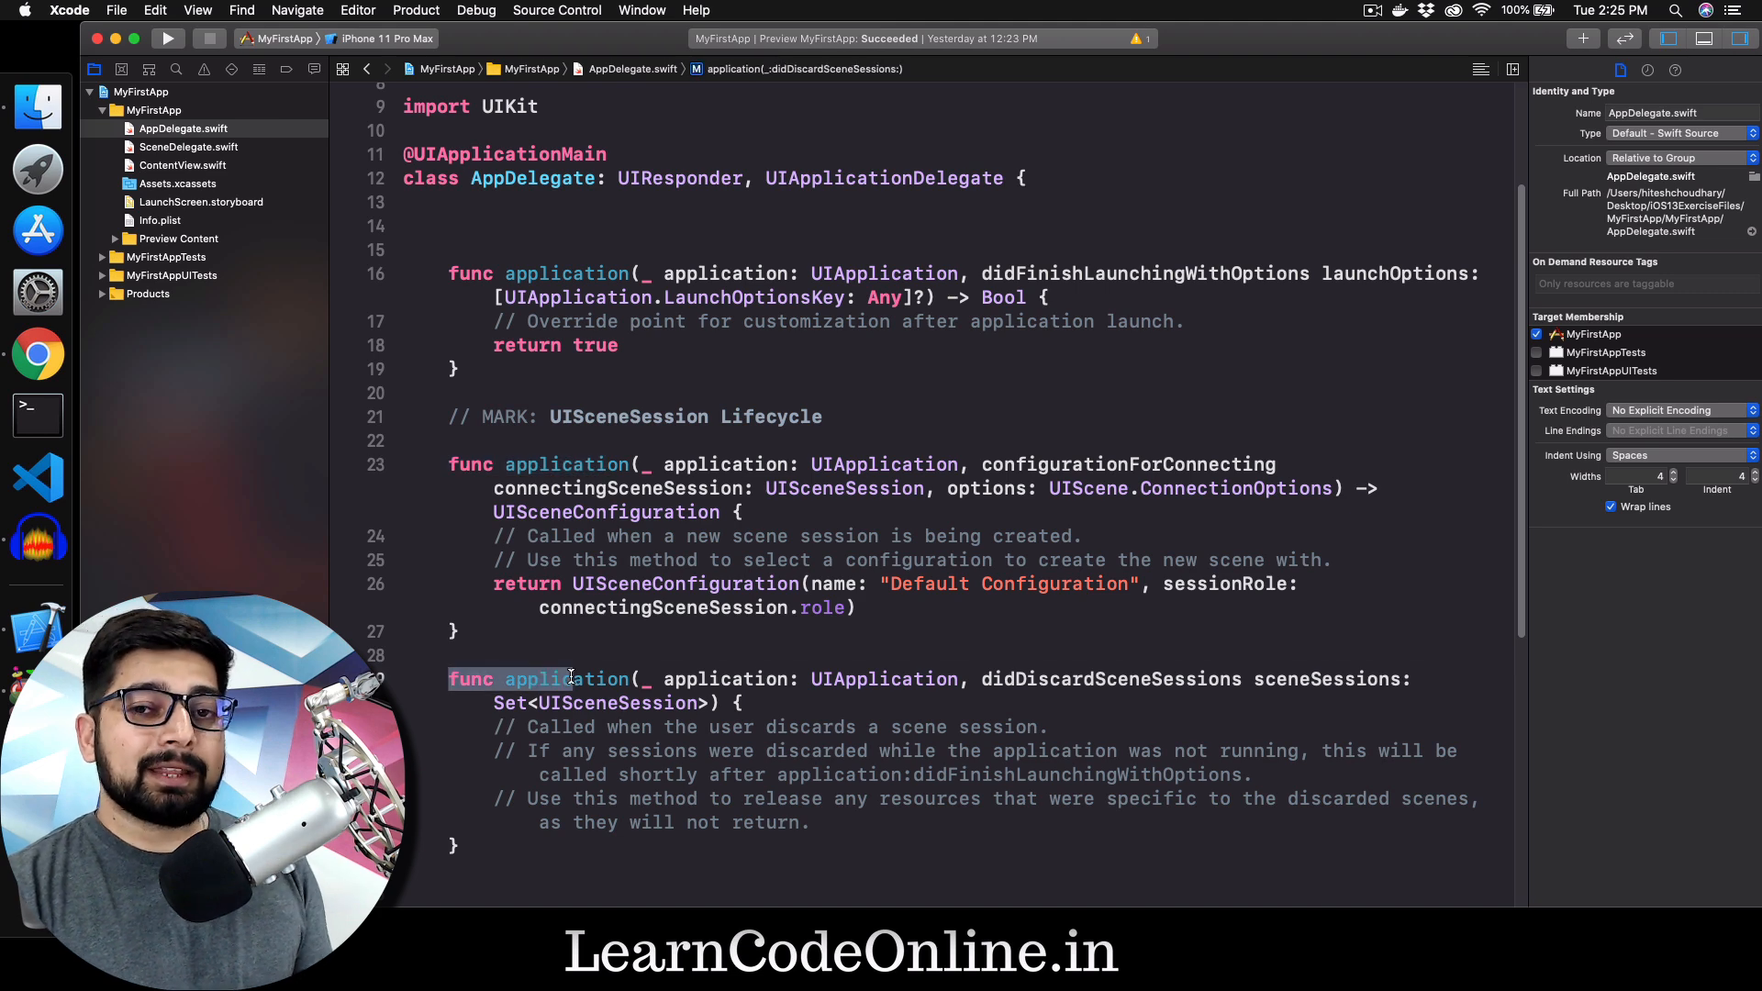
click(616, 655)
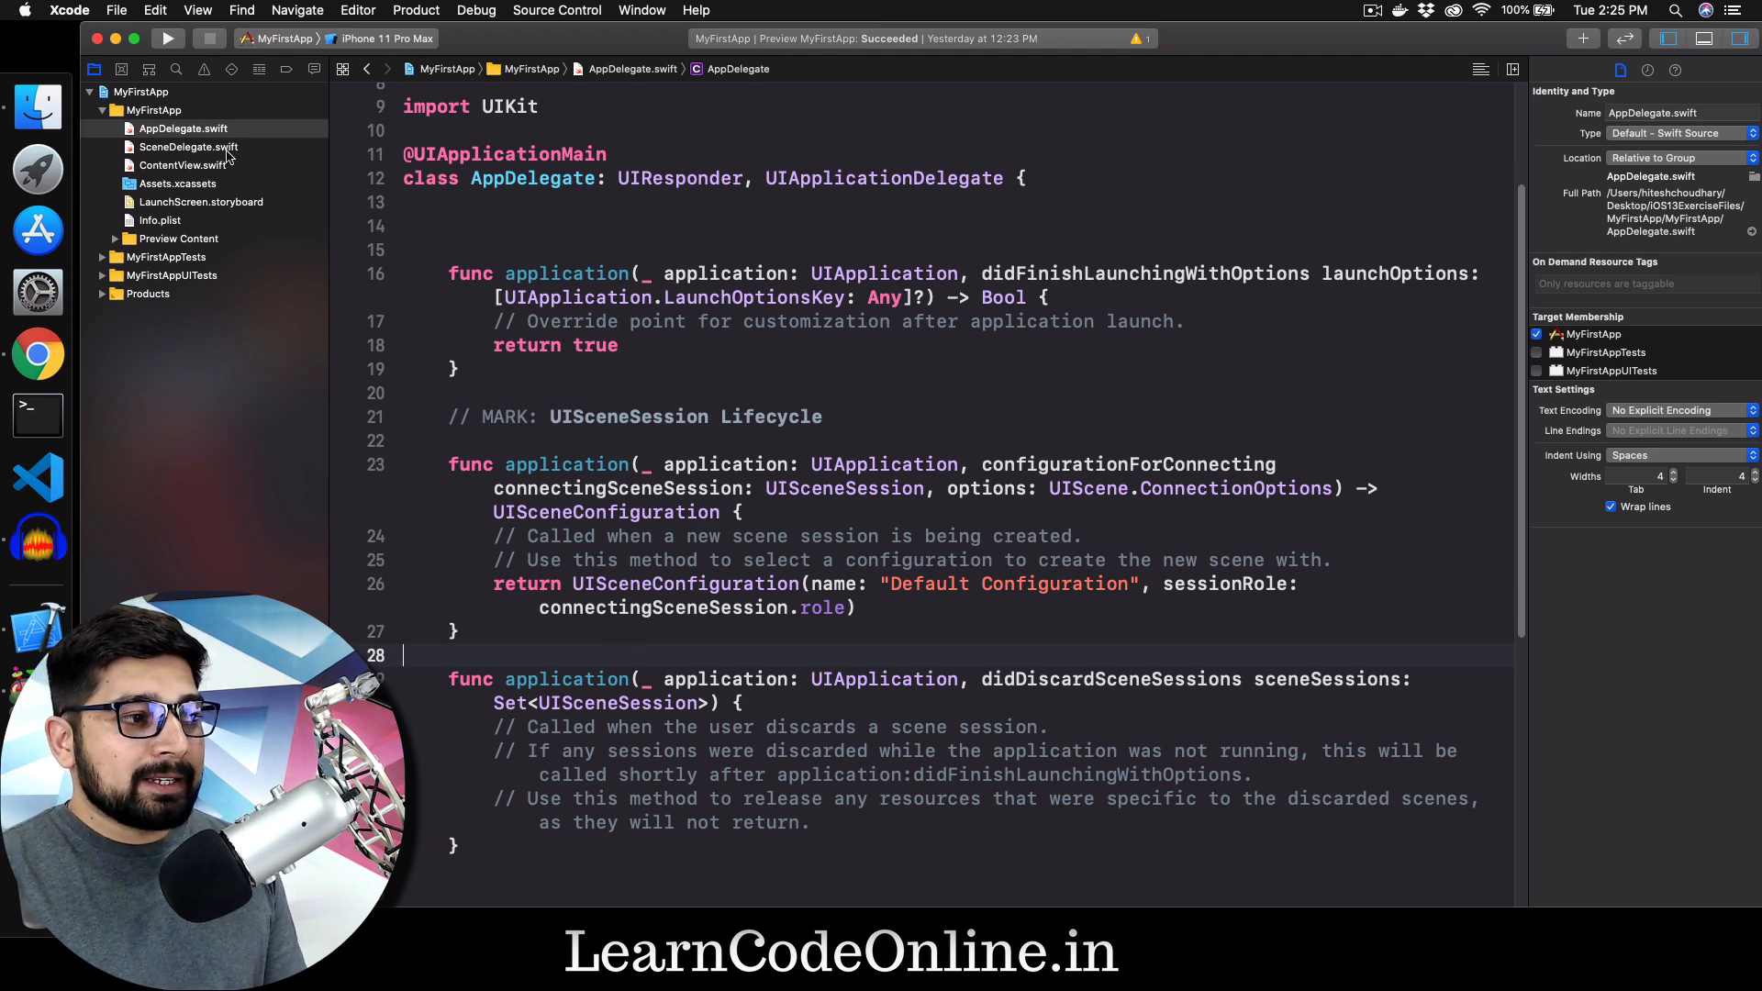
Step: View SceneDelegate.swift's window setup, then return to ContentView.swift's Hello World view
click(181, 165)
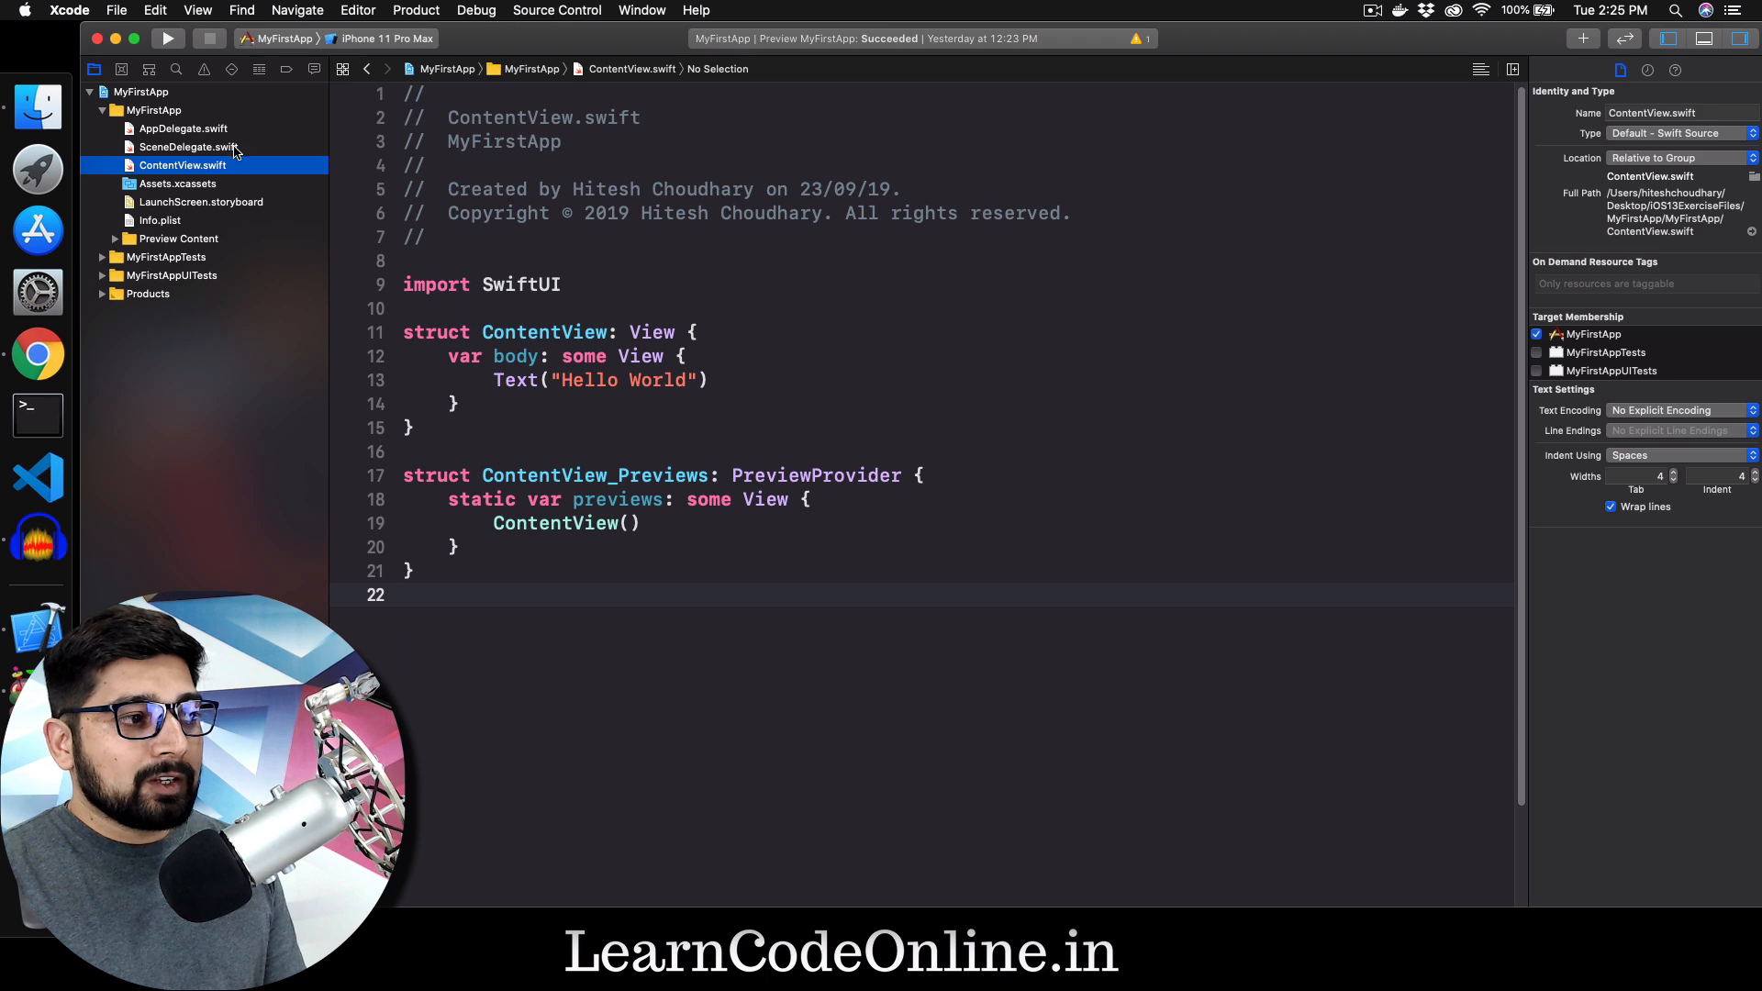
click(185, 146)
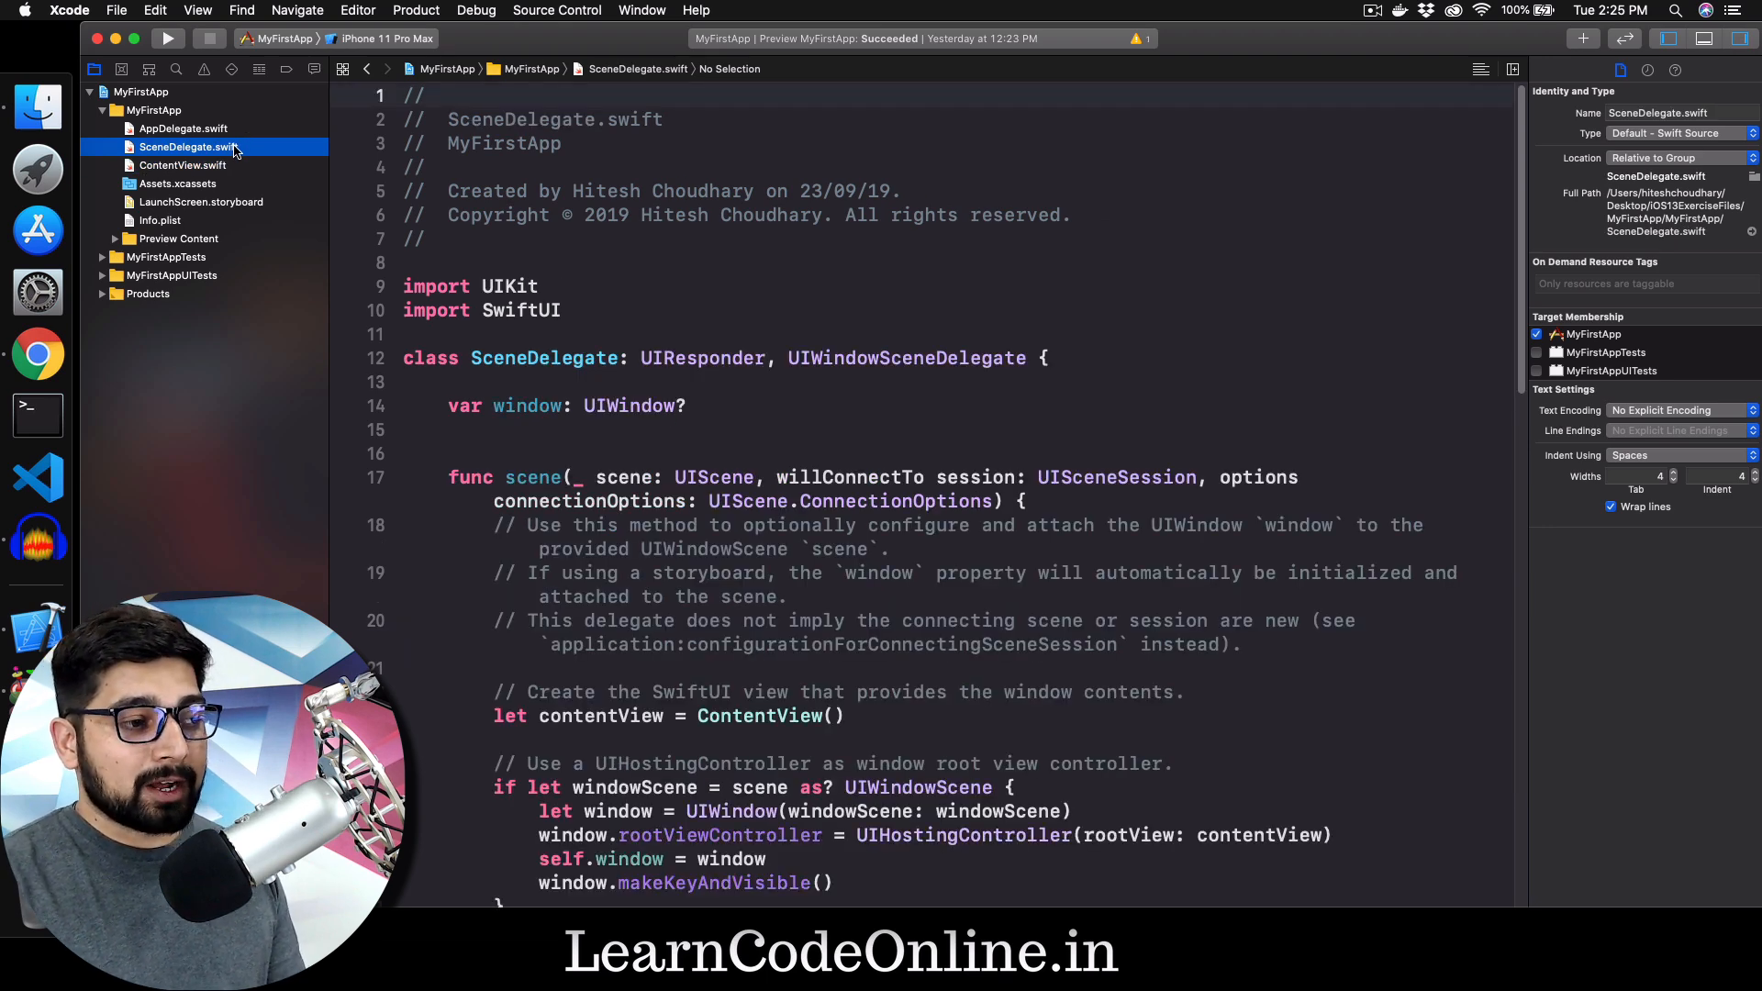
mouse_move(224, 171)
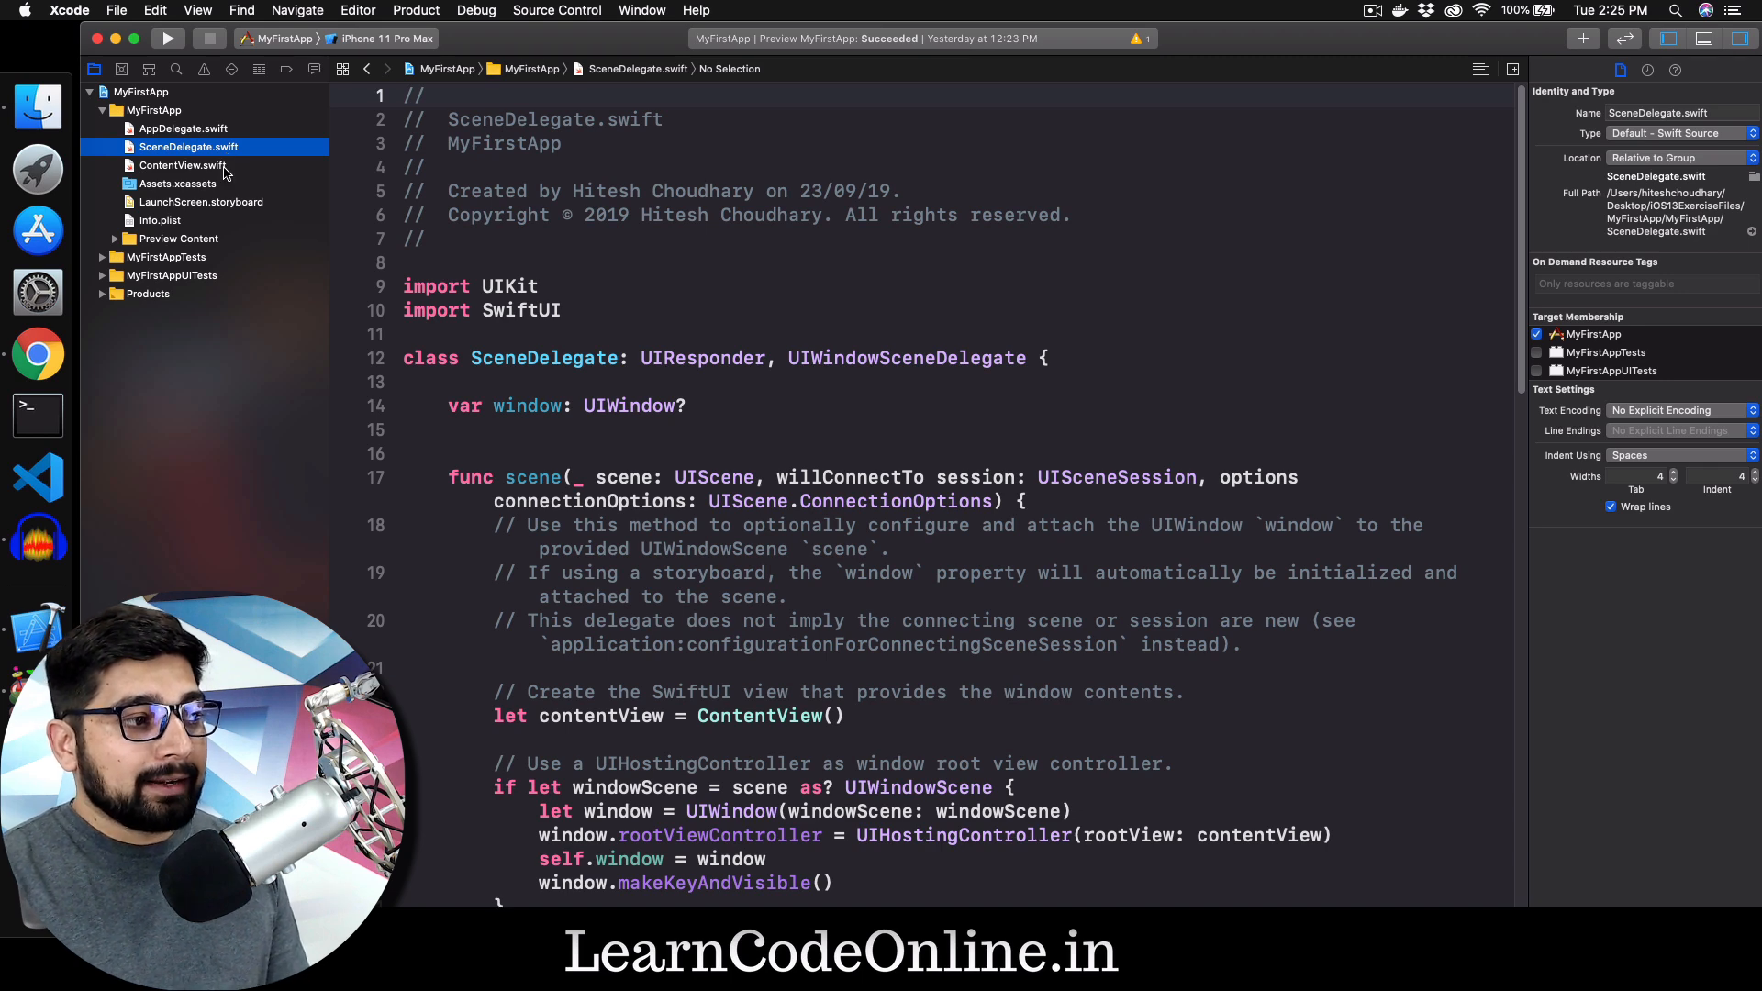
click(181, 165)
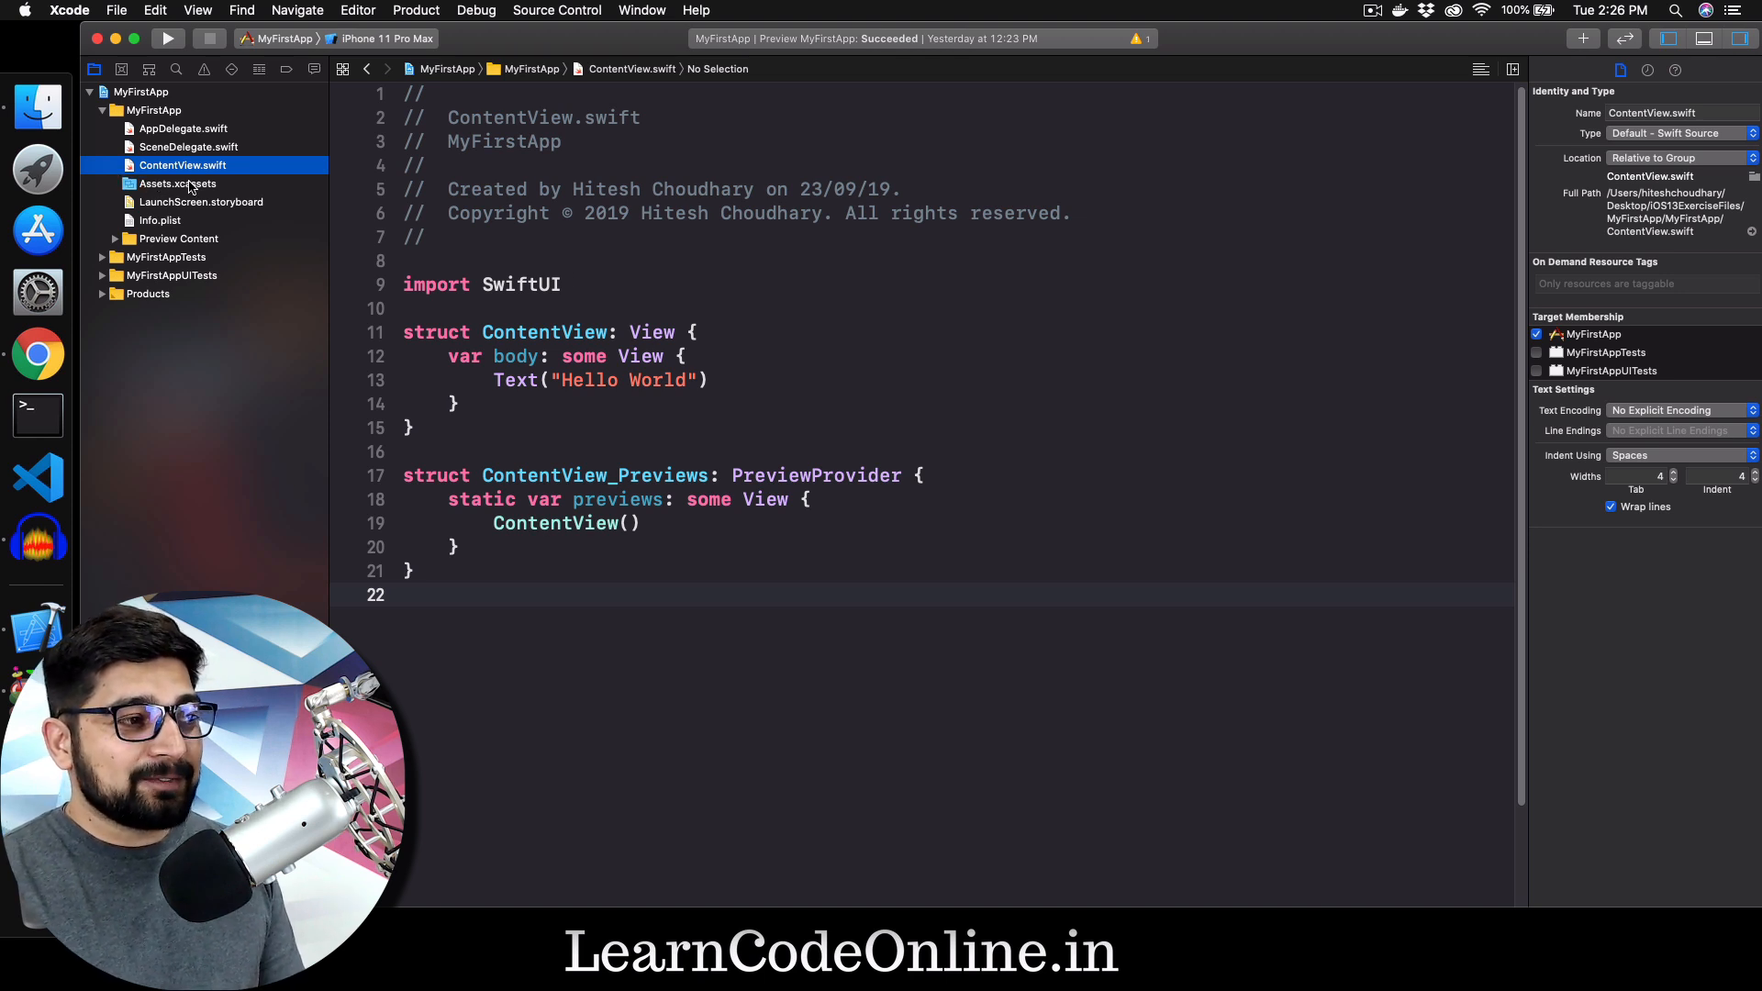
Step: Open Assets.xcassets to view the empty iPhone, iPad and App Store AppIcon slots
click(176, 184)
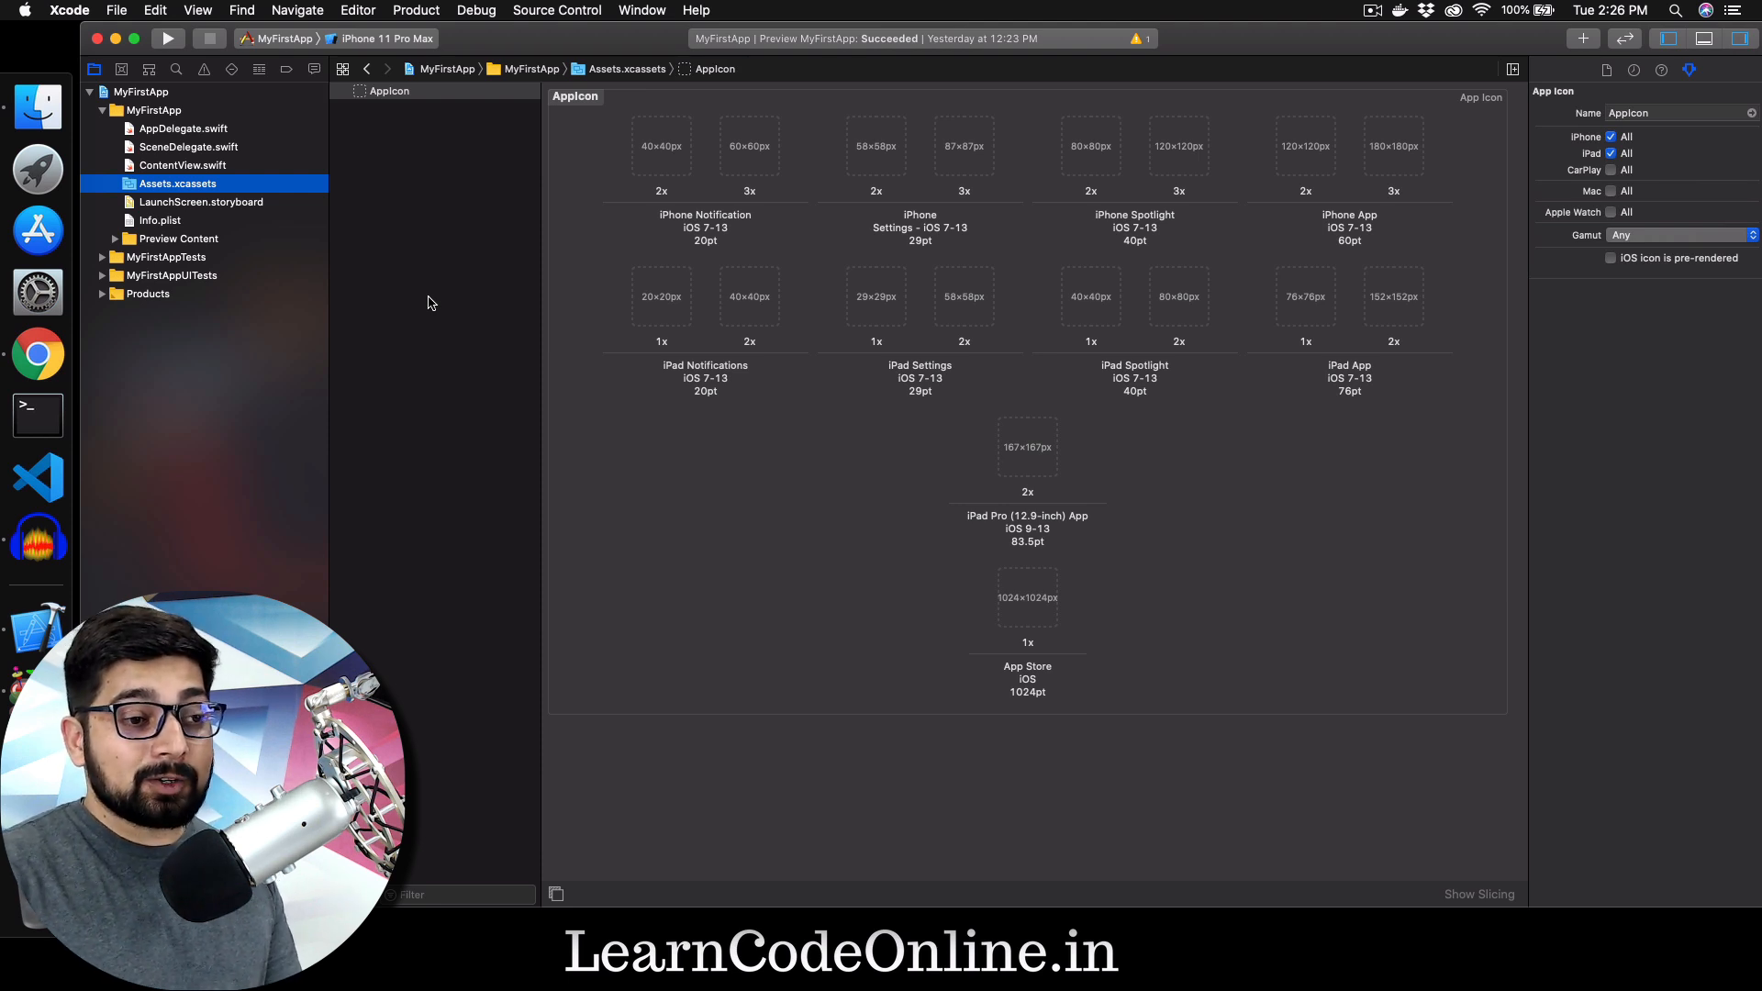
mouse_move(616, 272)
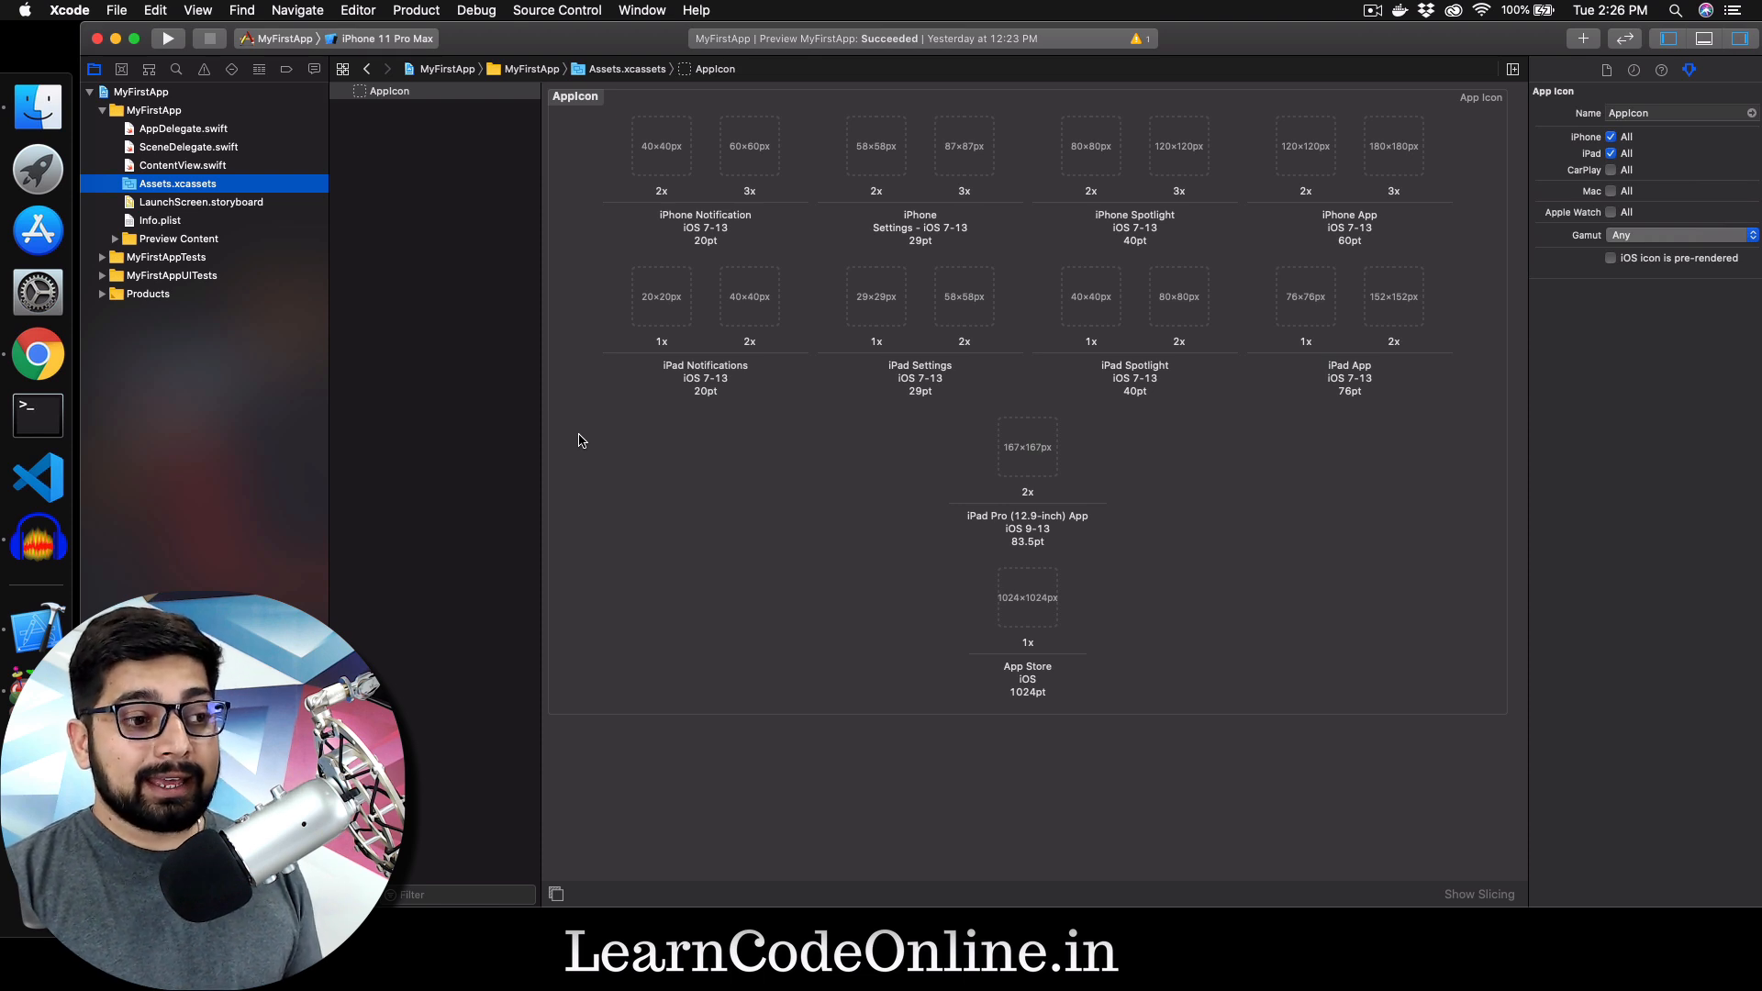
mouse_move(1045, 387)
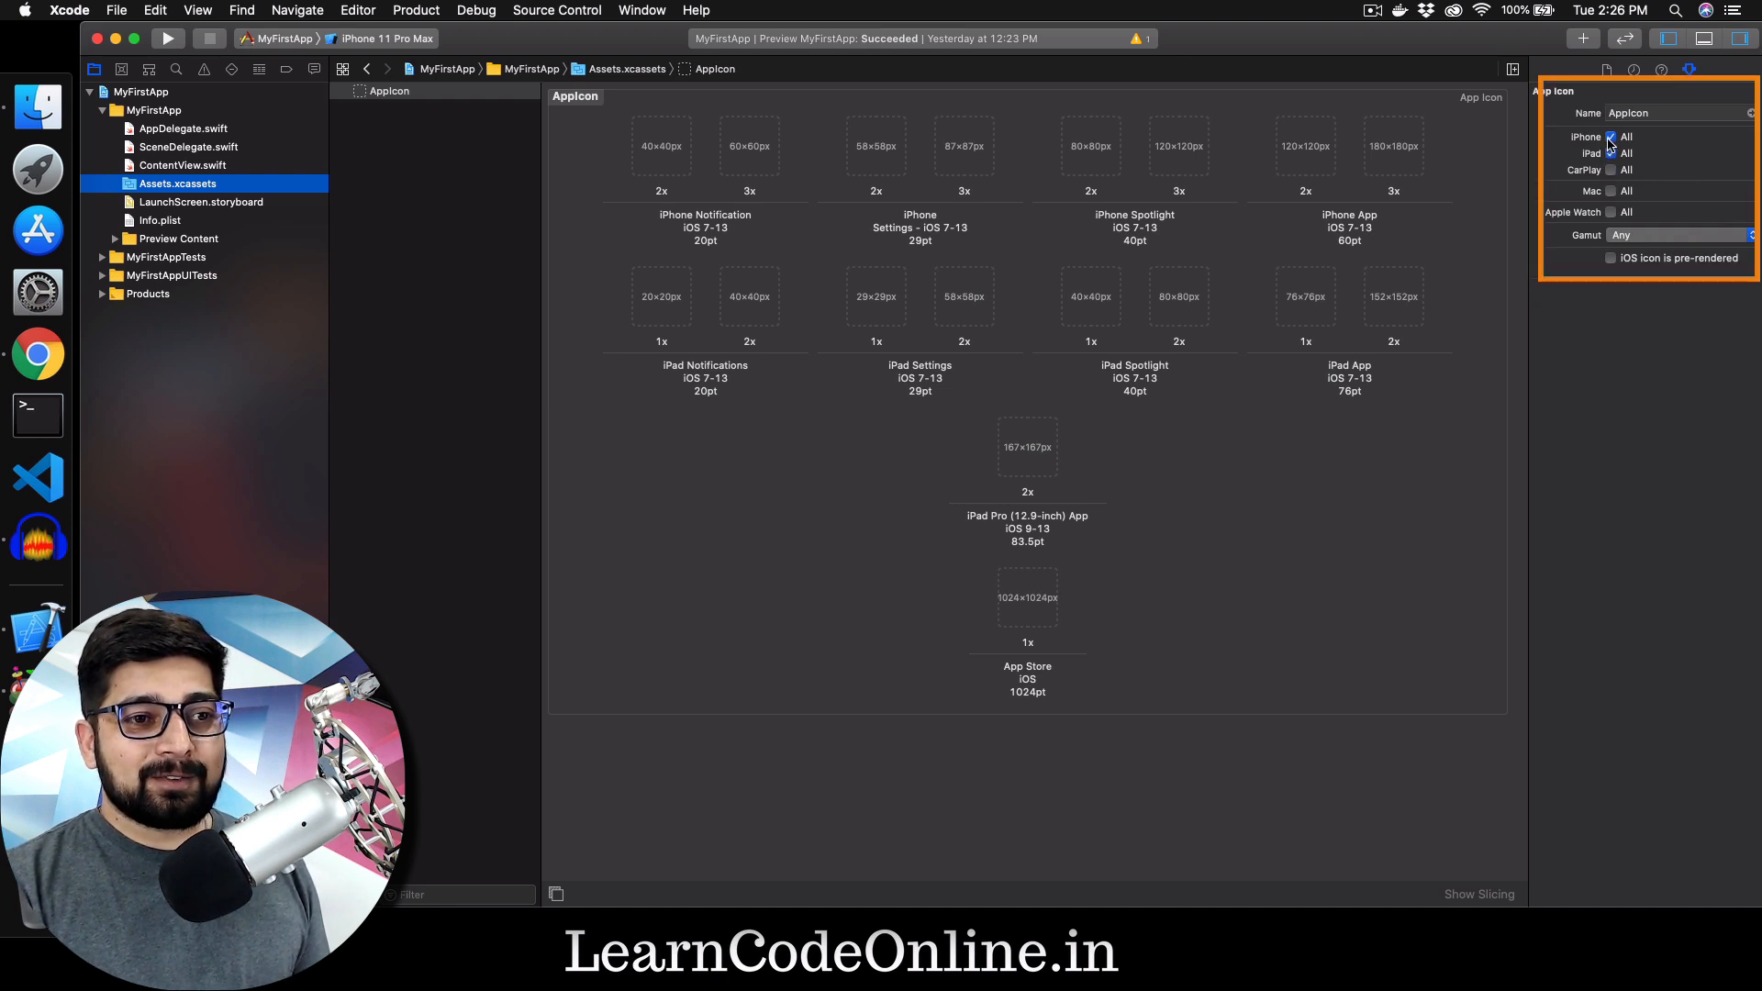
click(1611, 169)
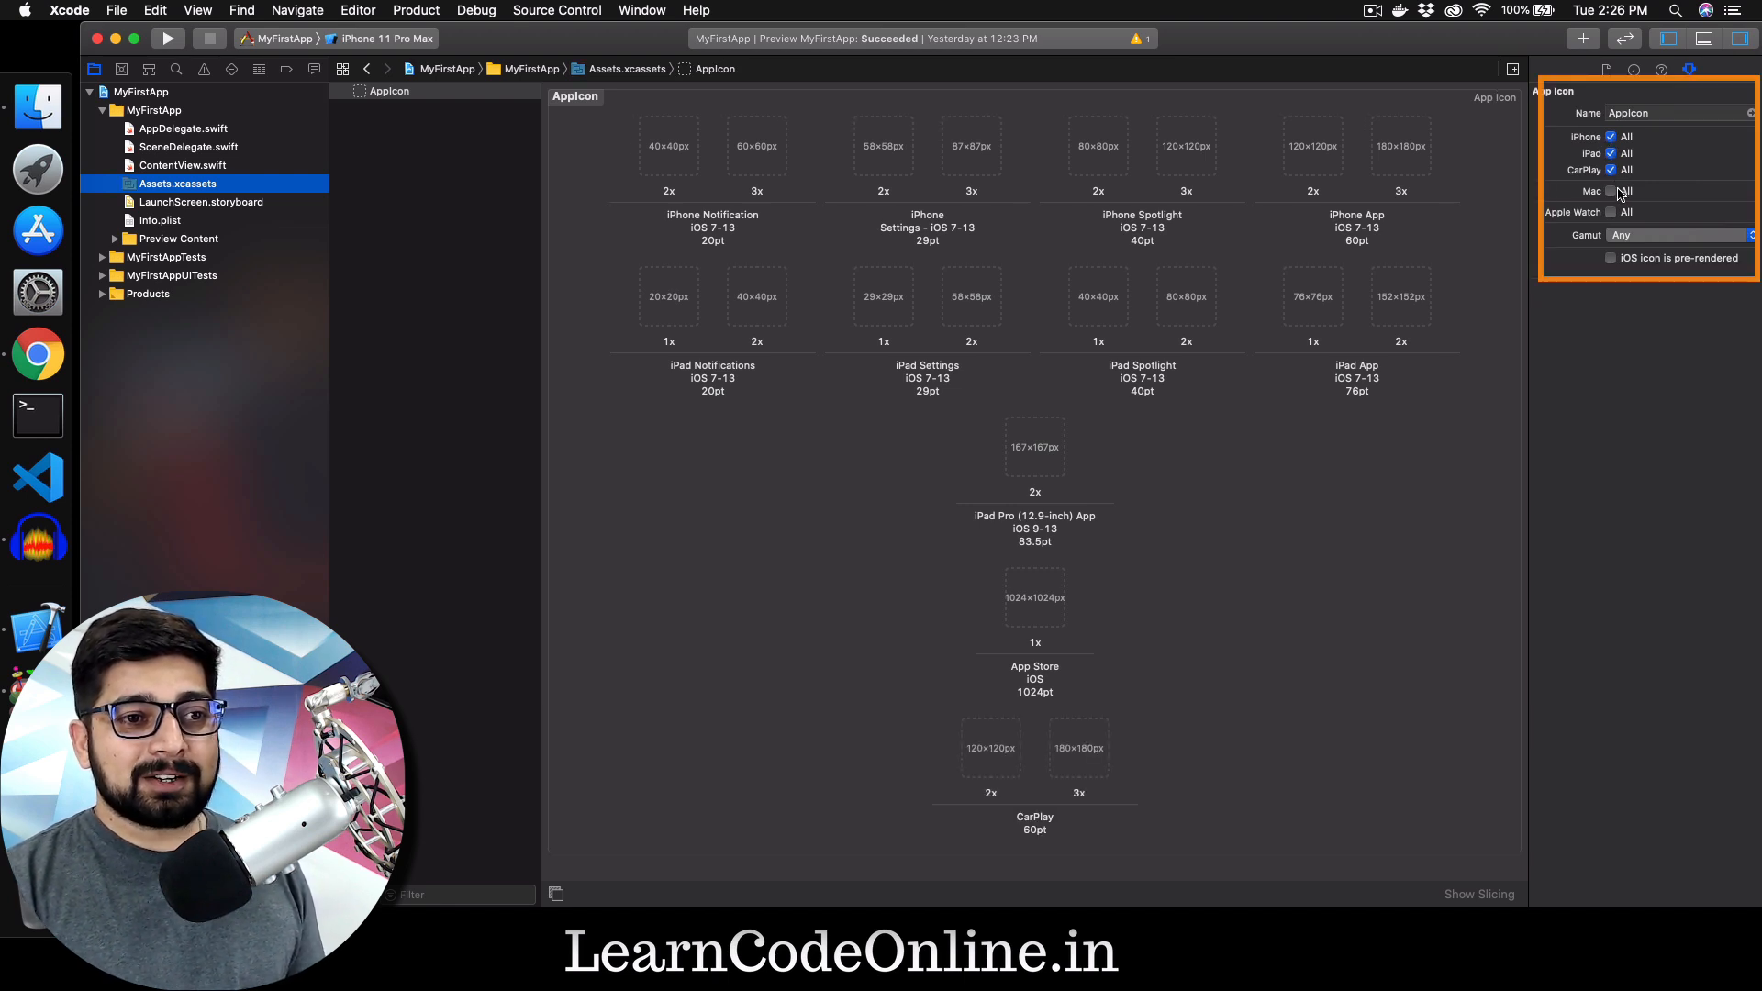
click(1612, 191)
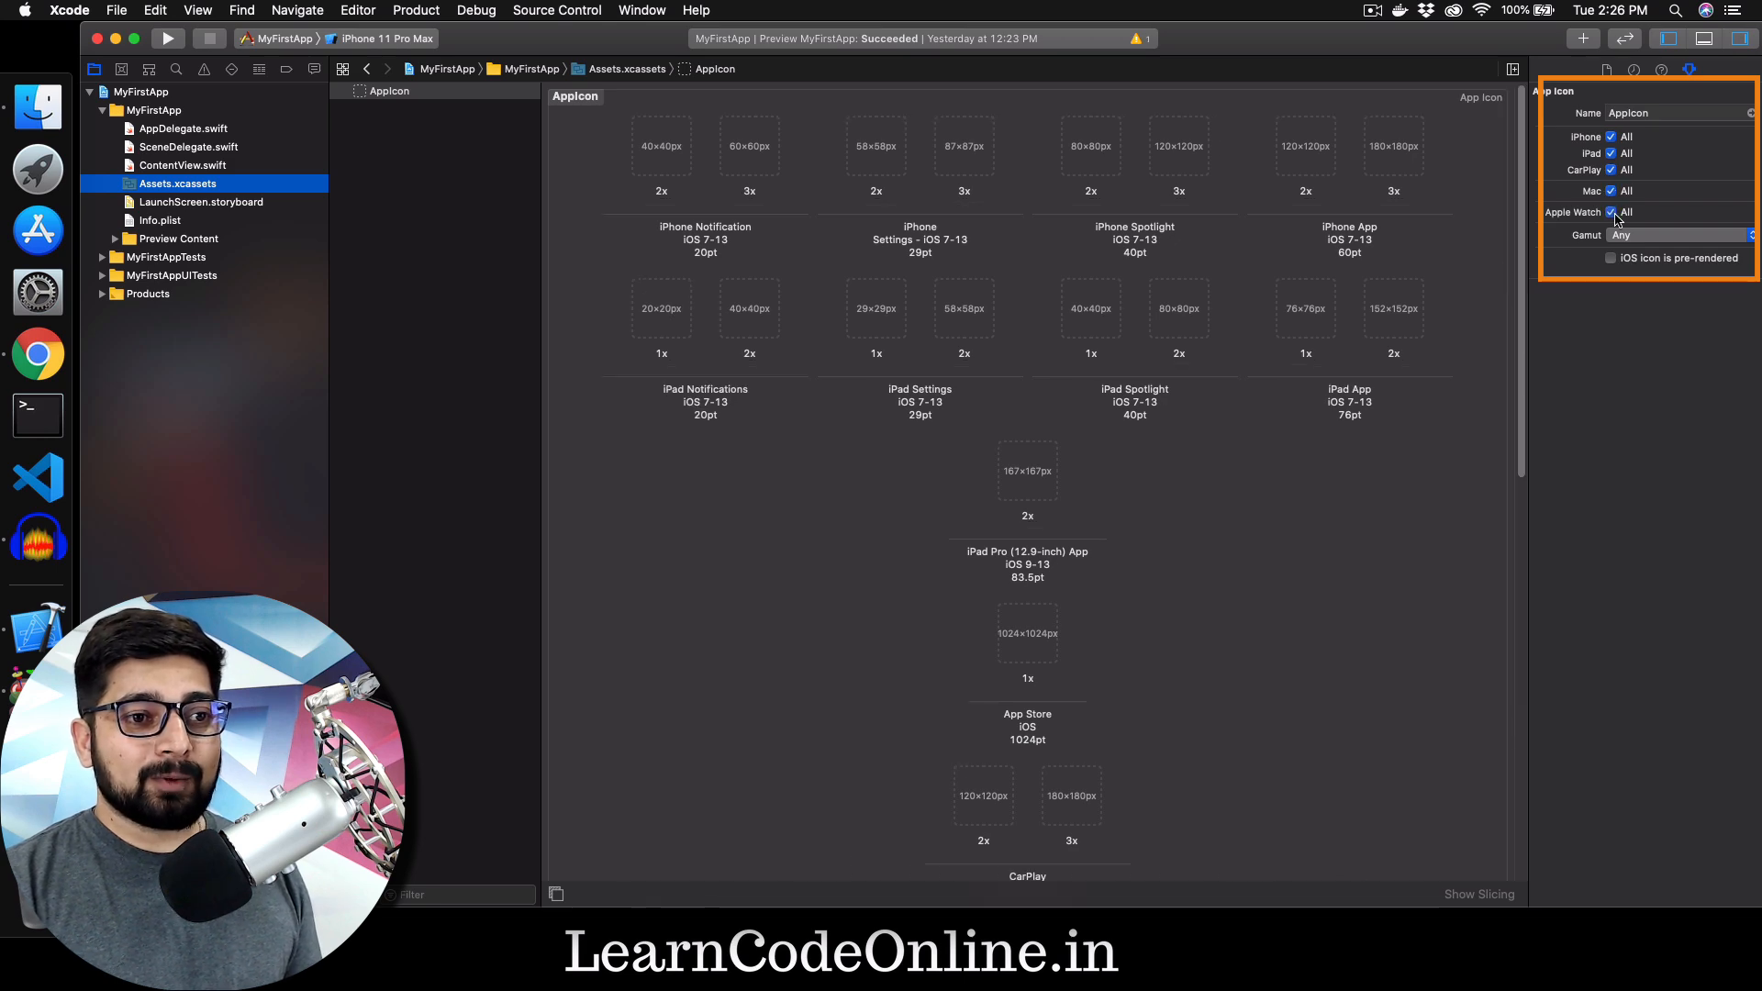
scroll(down, 3)
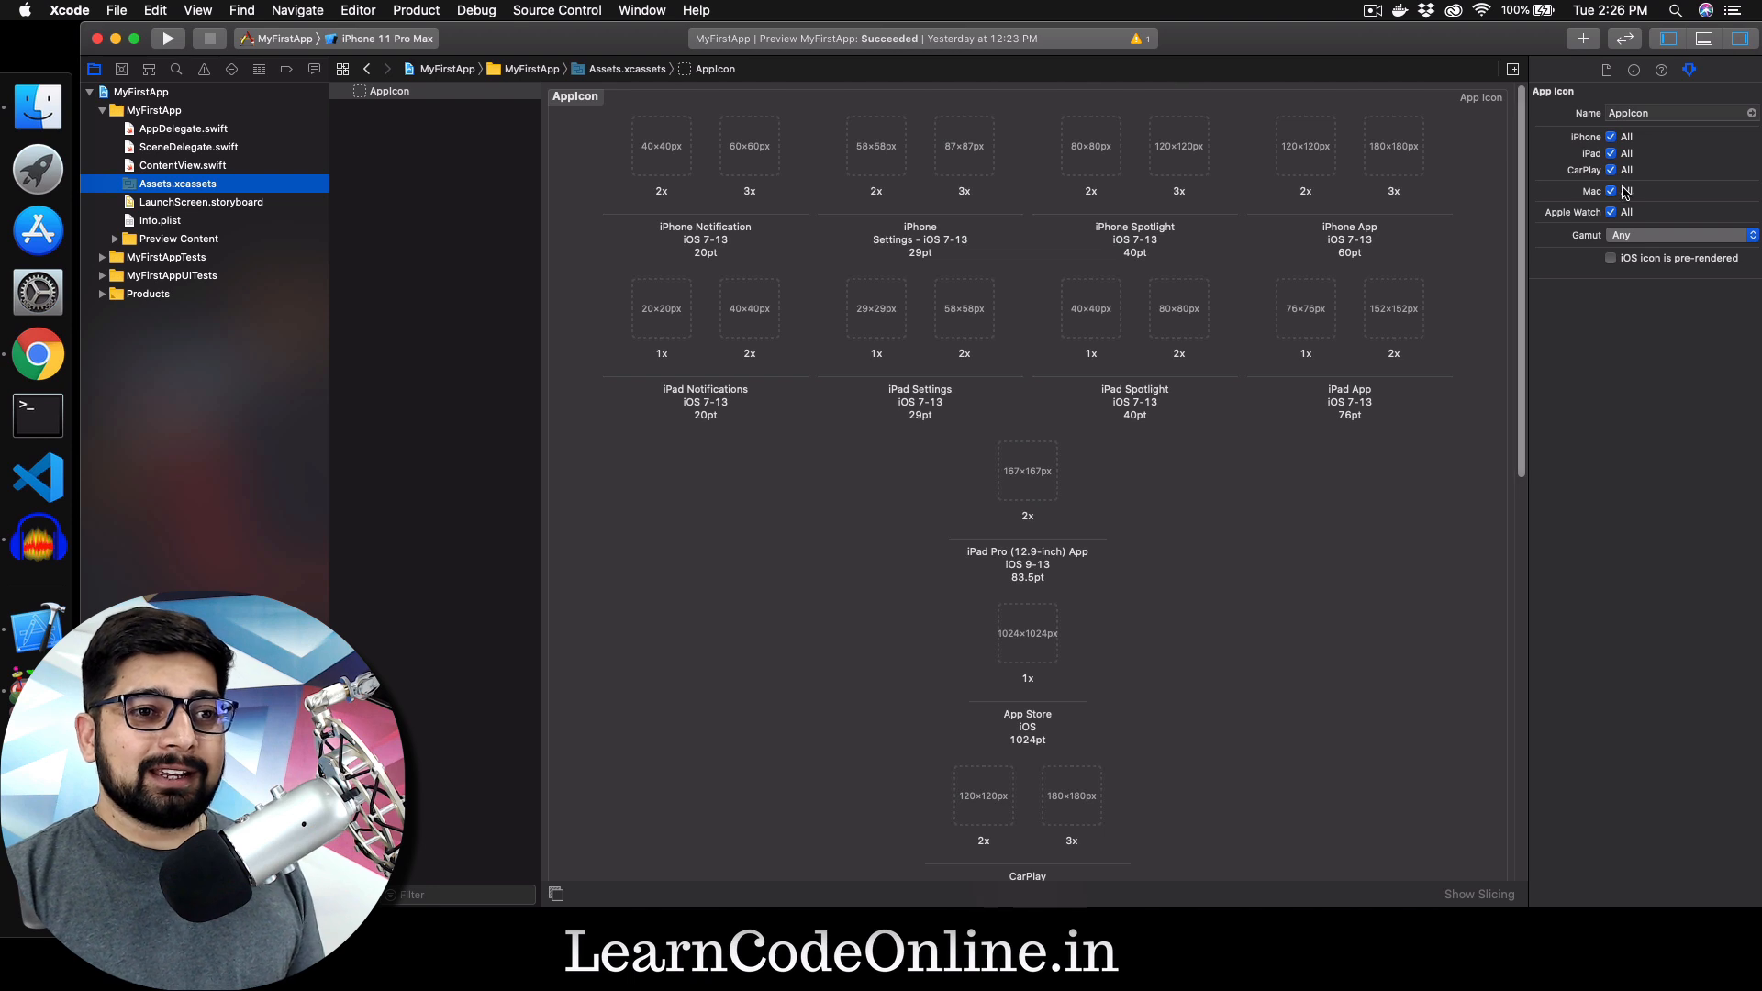
click(1609, 190)
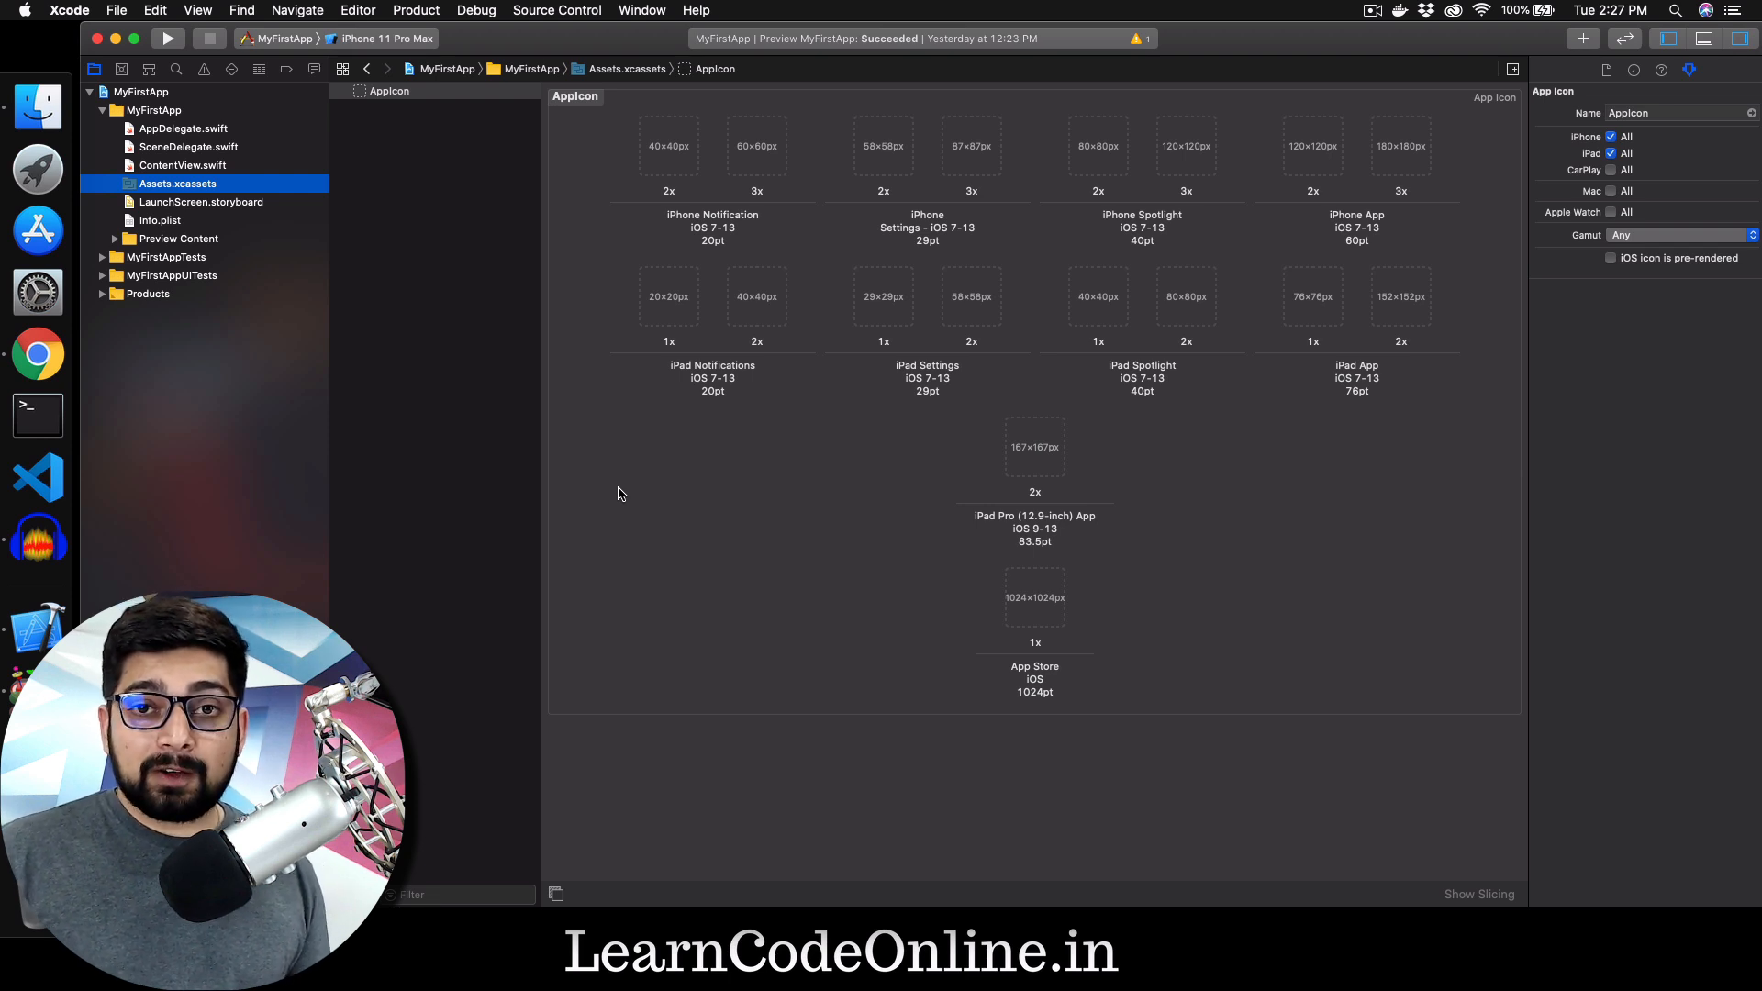
mouse_move(325, 166)
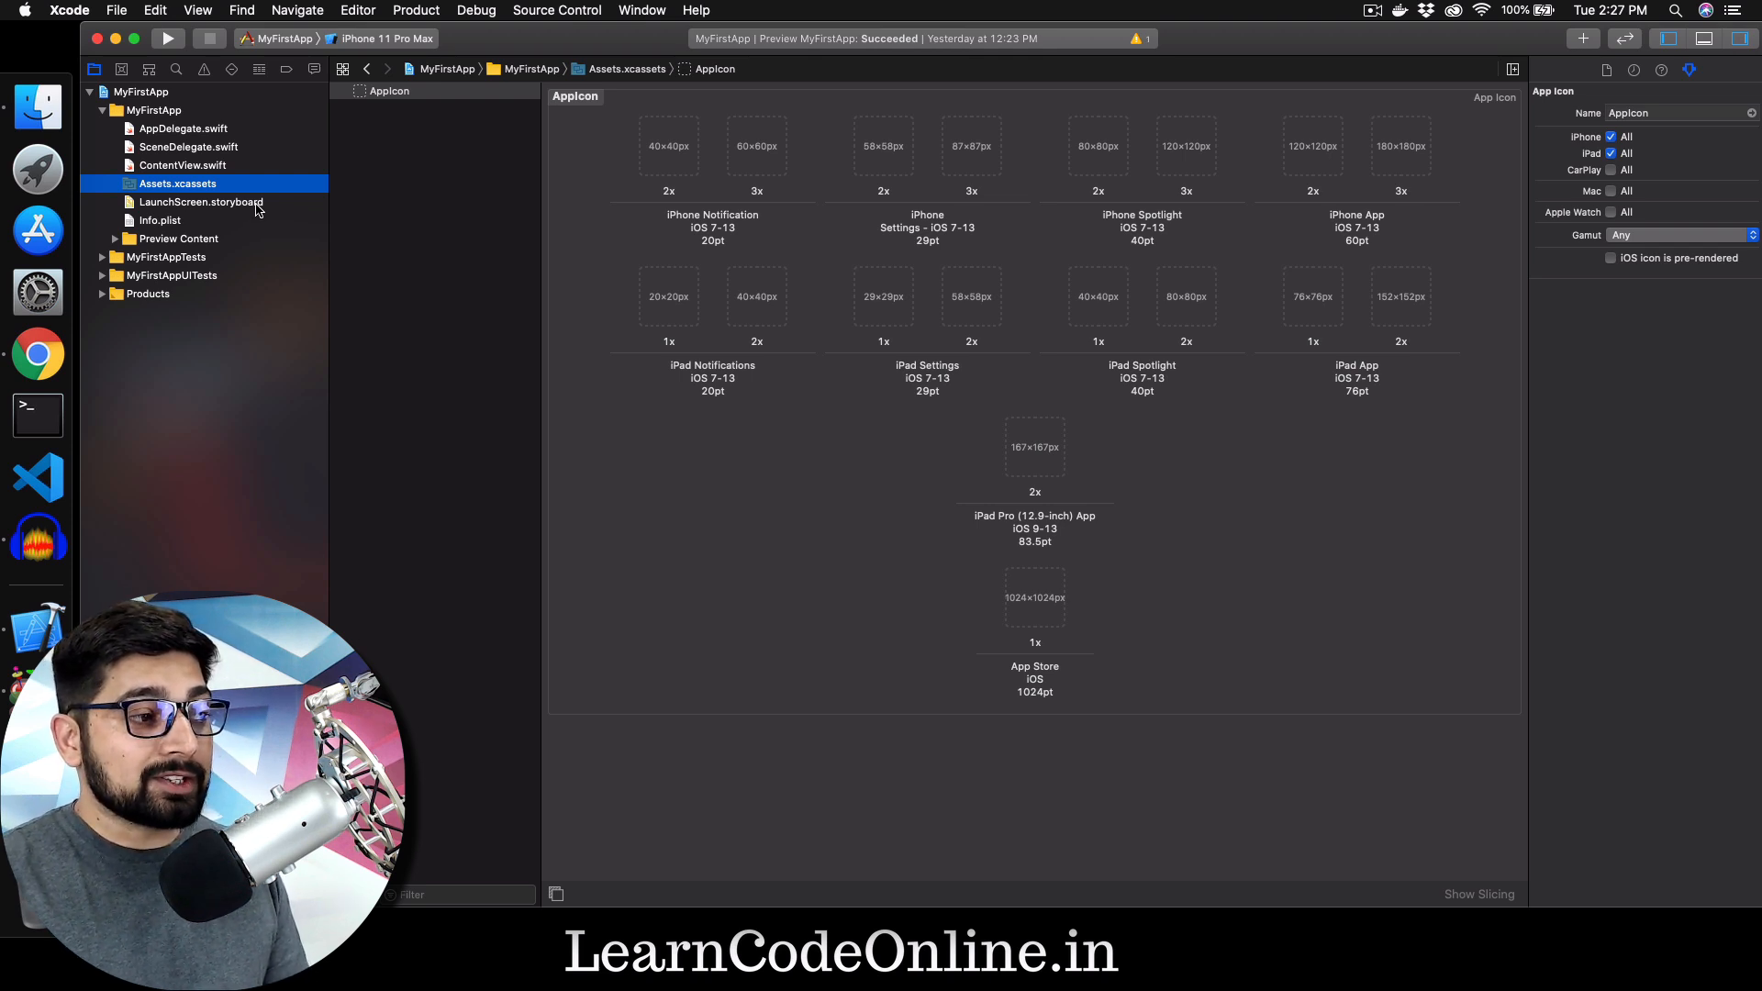
Step: View the blank LaunchScreen.storyboard, then open Info.plist with its 14 keys
click(200, 201)
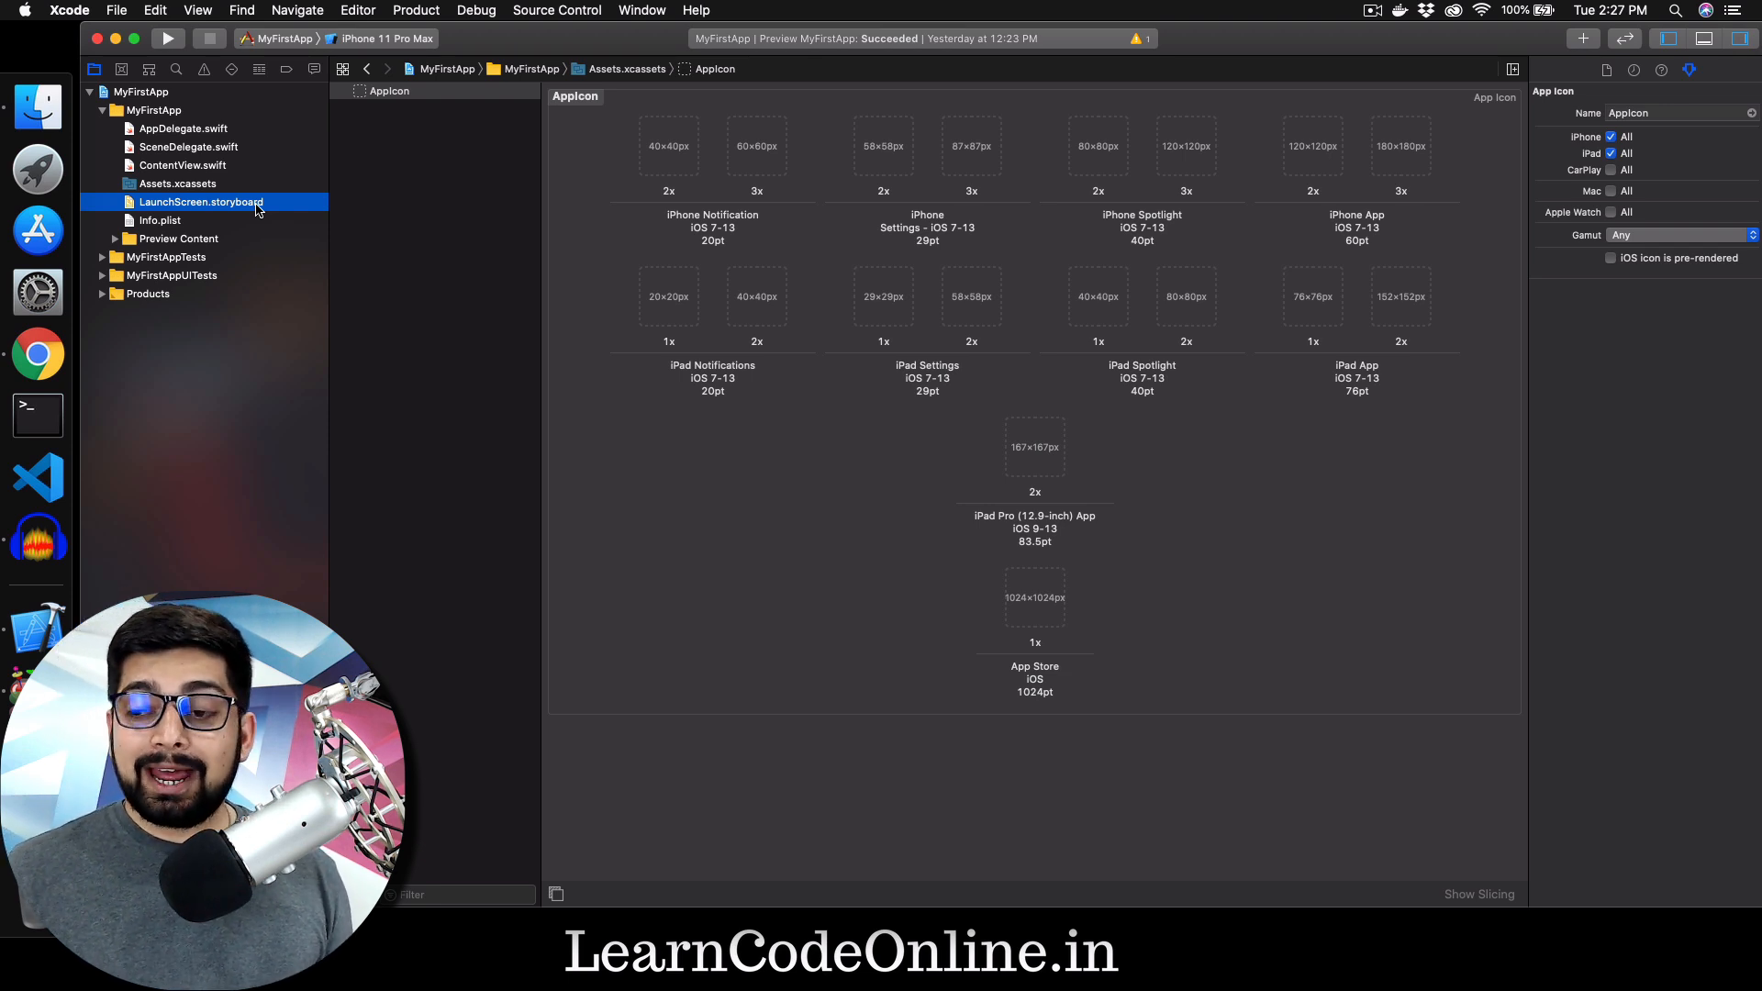
click(200, 201)
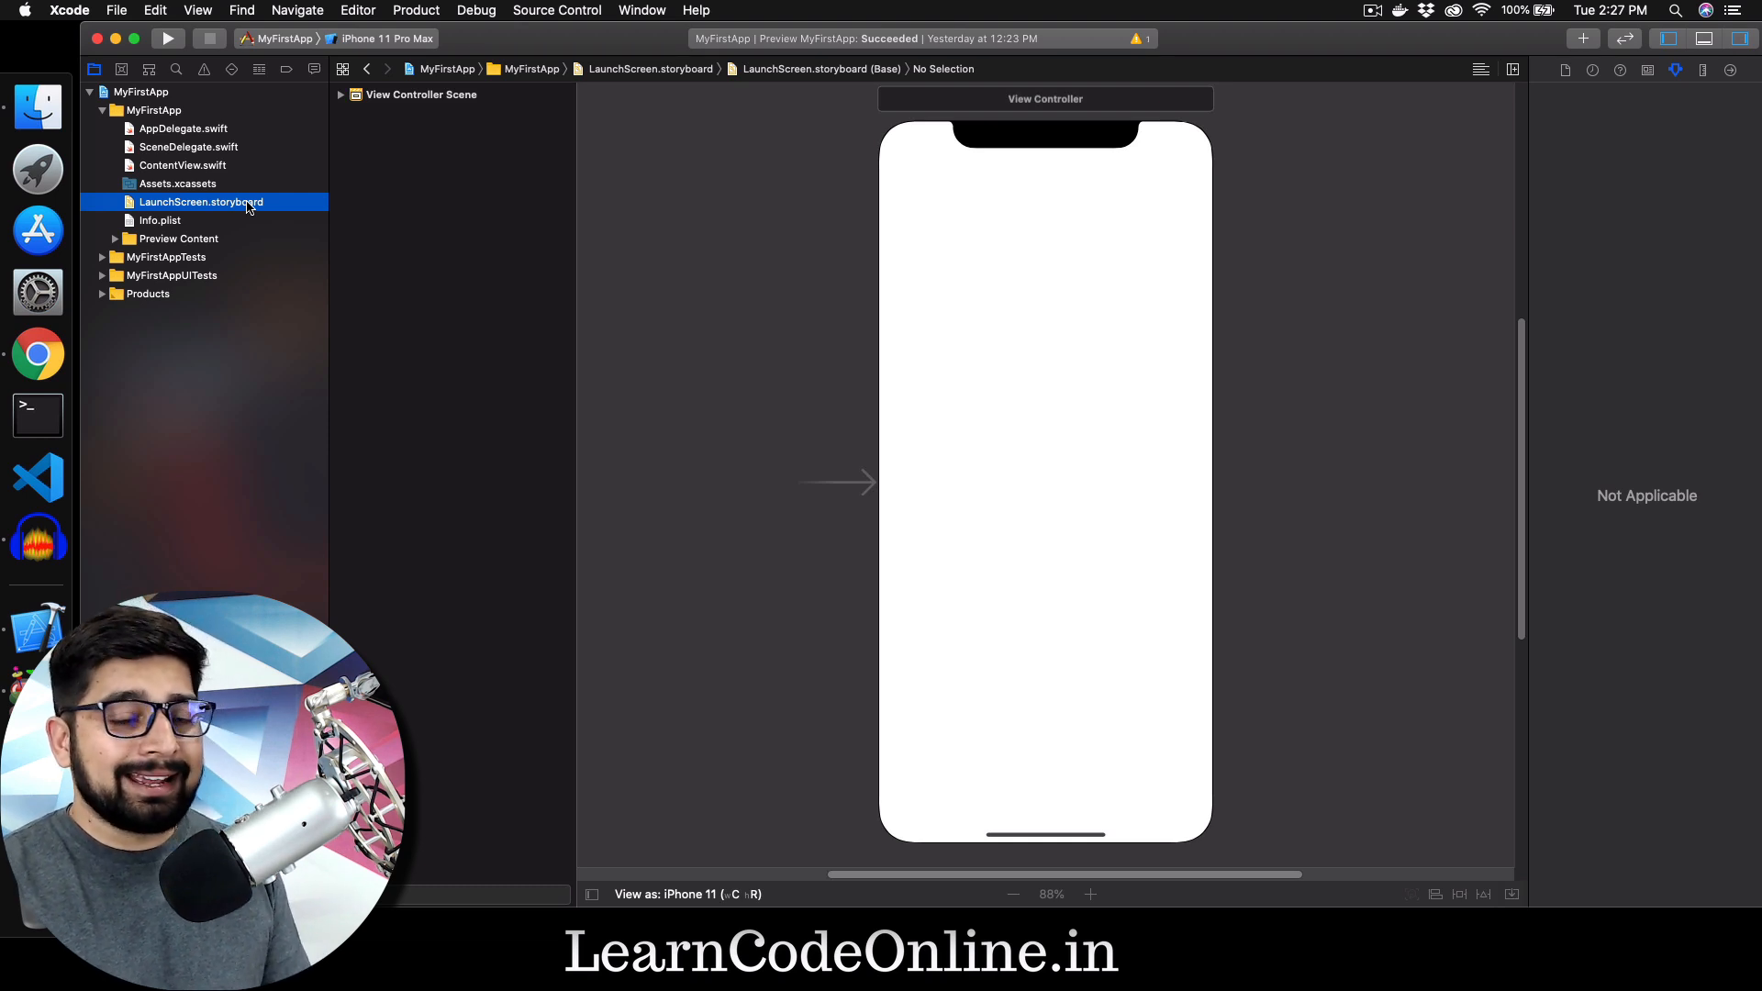
mouse_move(187, 222)
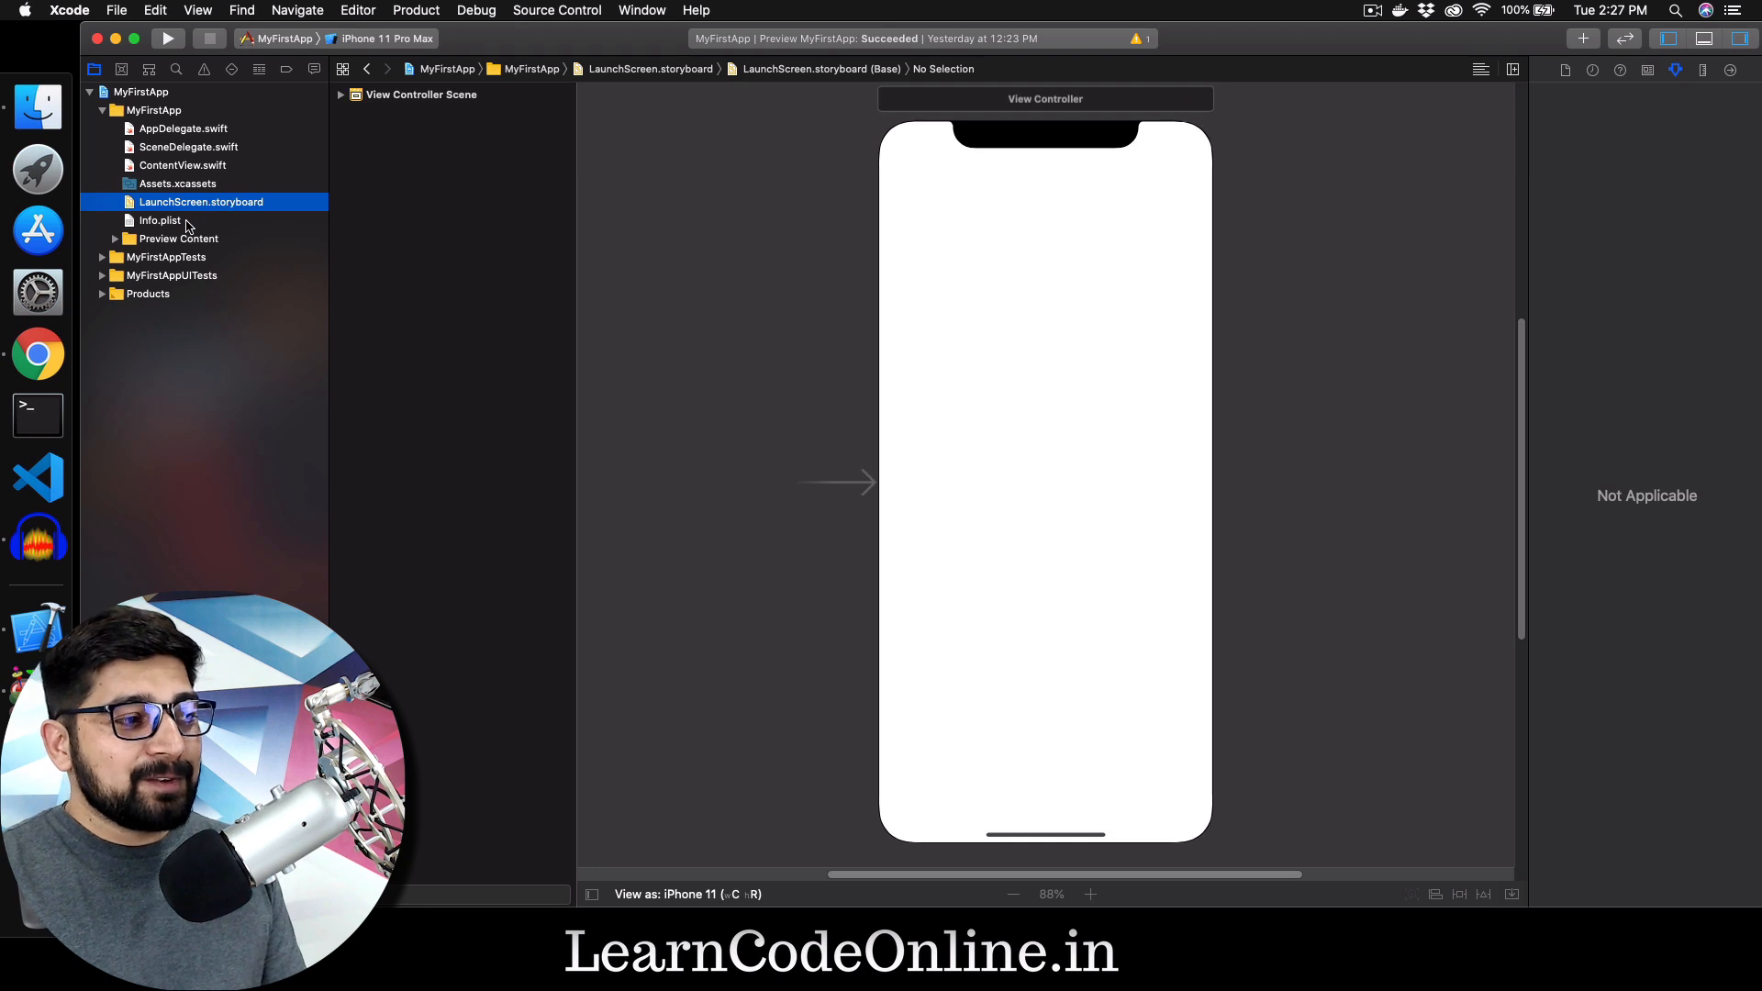
click(160, 221)
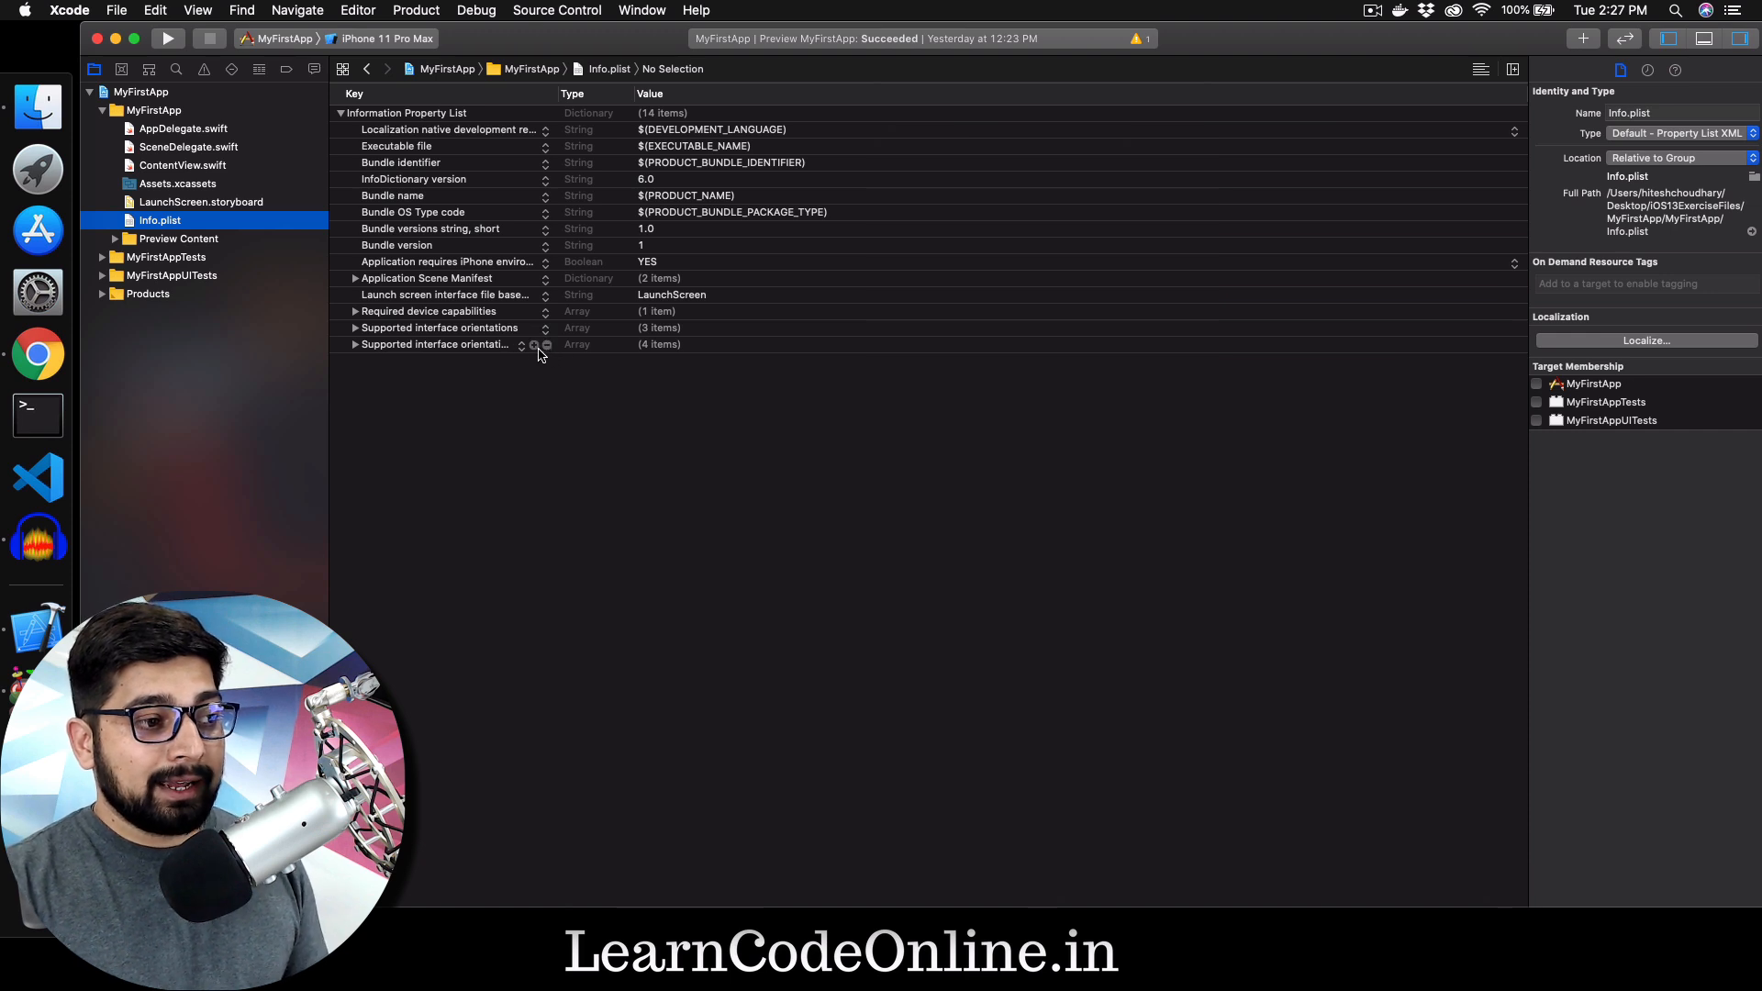
Step: Add a blank 15th Info.plist row after browsing the 'Priva' privacy key suggestions
click(546, 344)
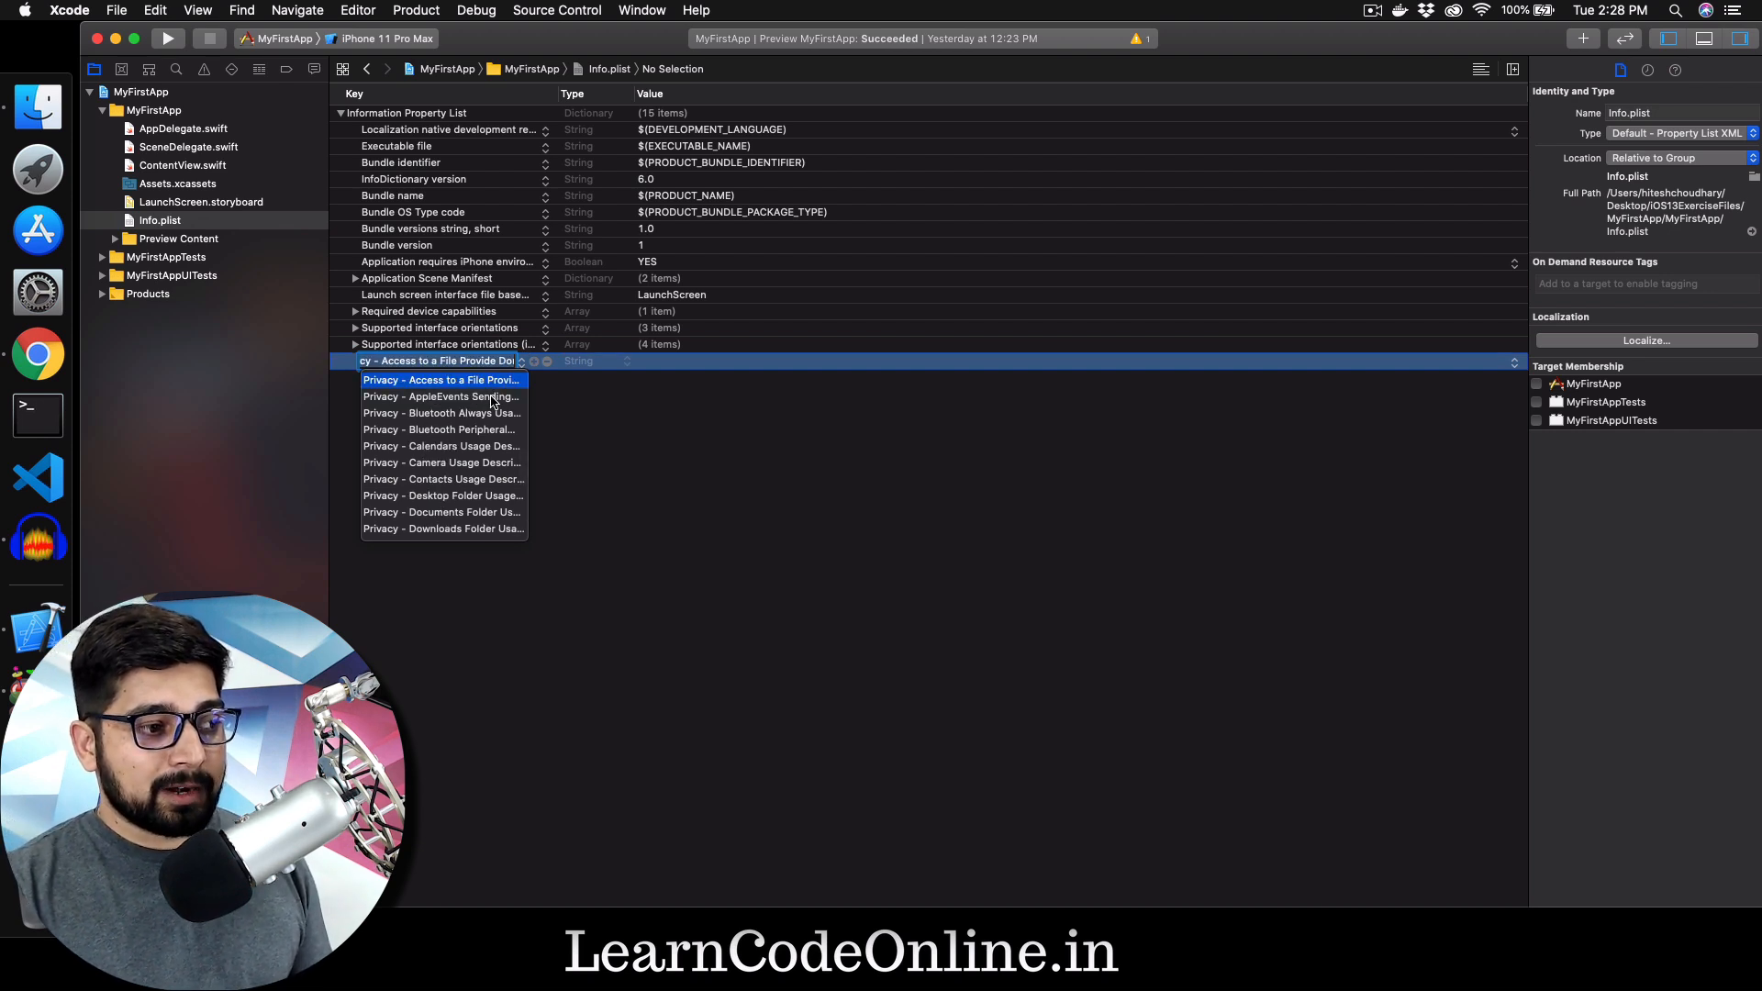
scroll(down, 3)
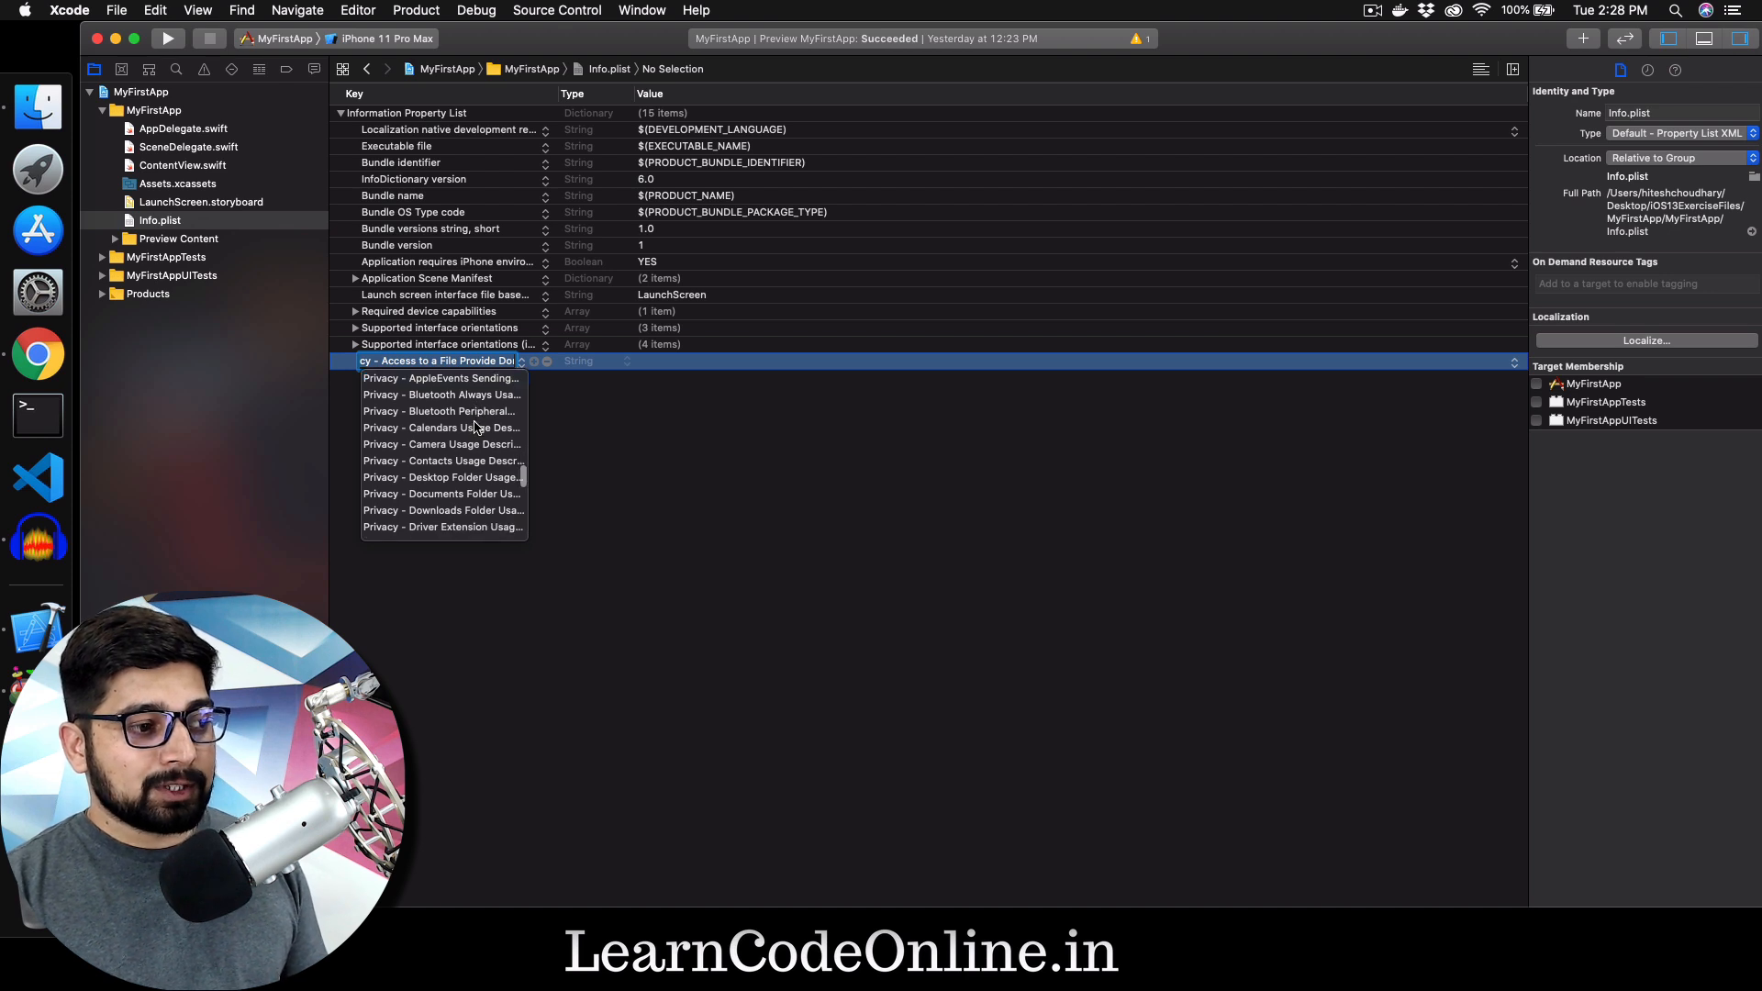
scroll(down, 3)
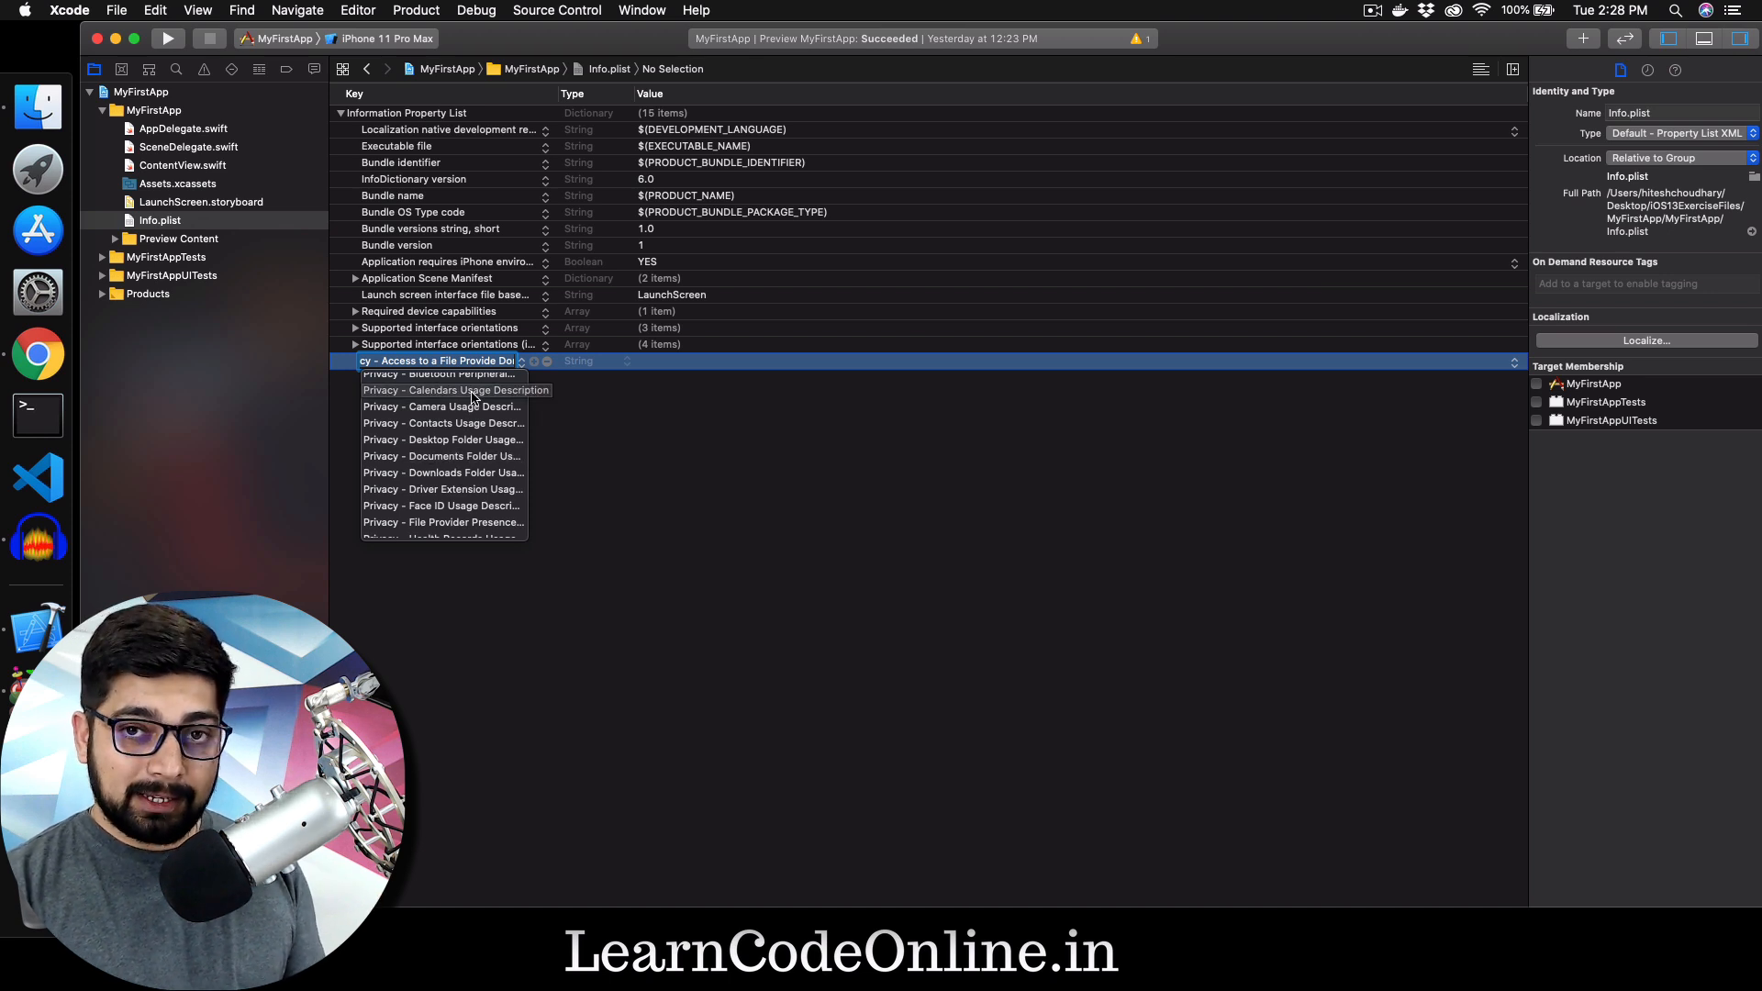
text(Priva)
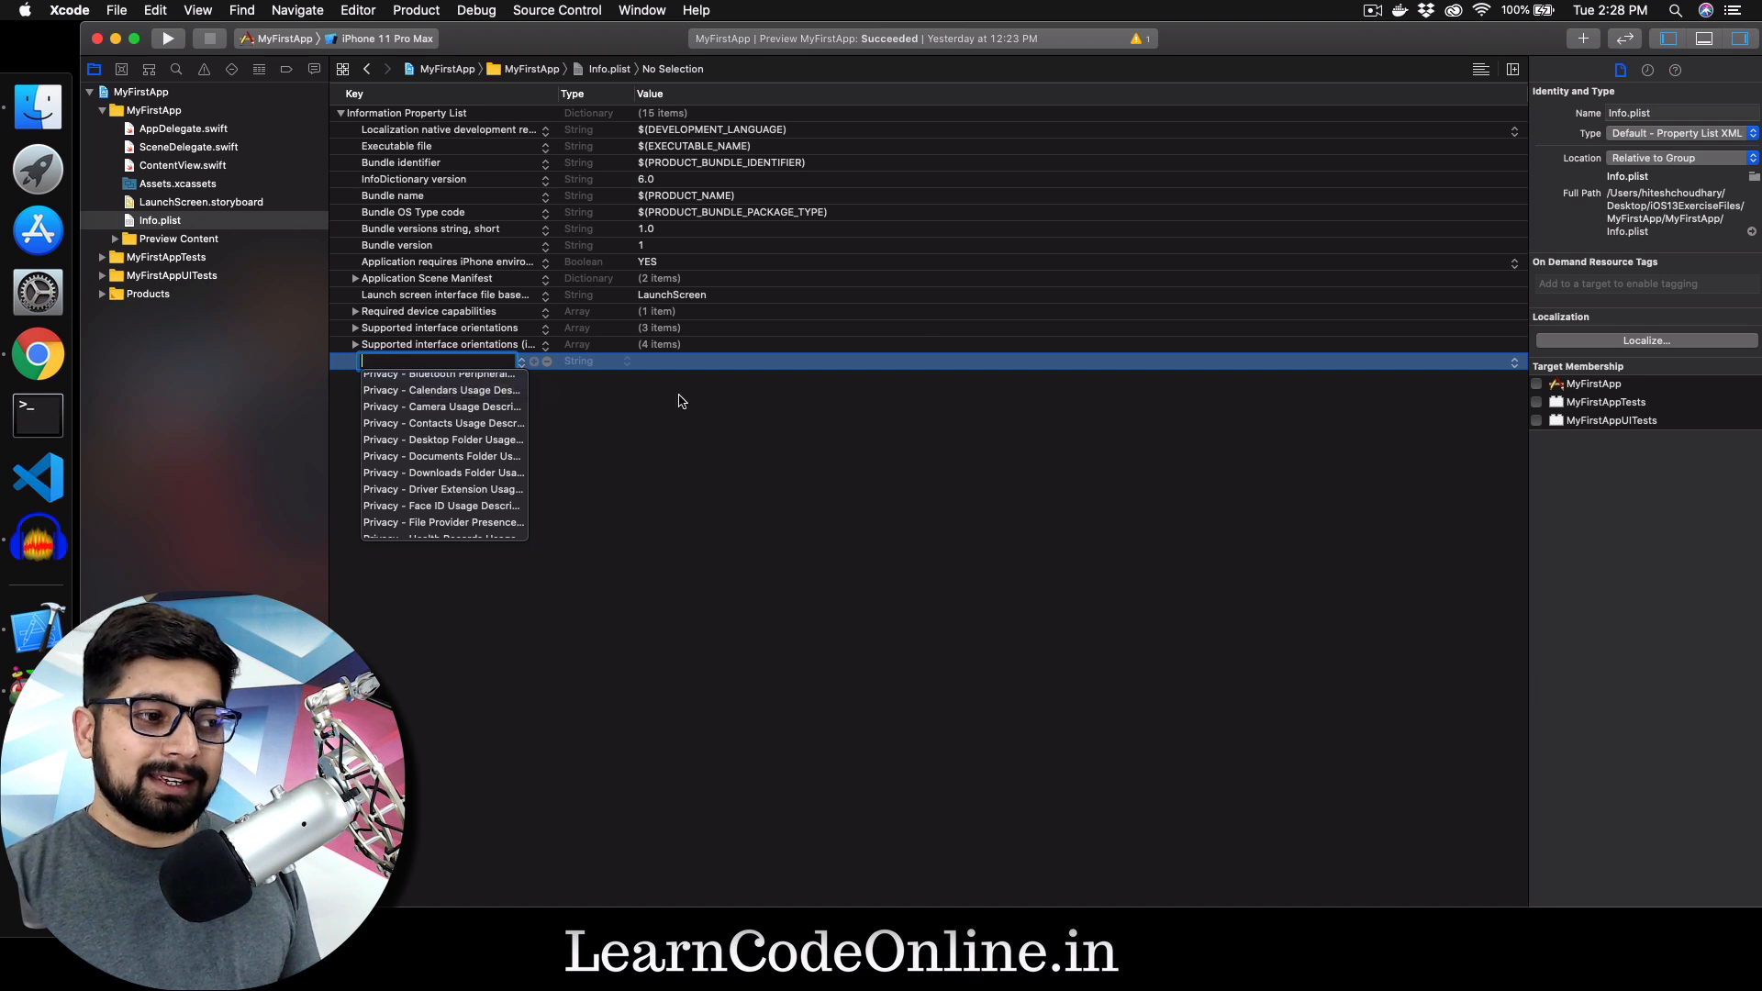
click(711, 502)
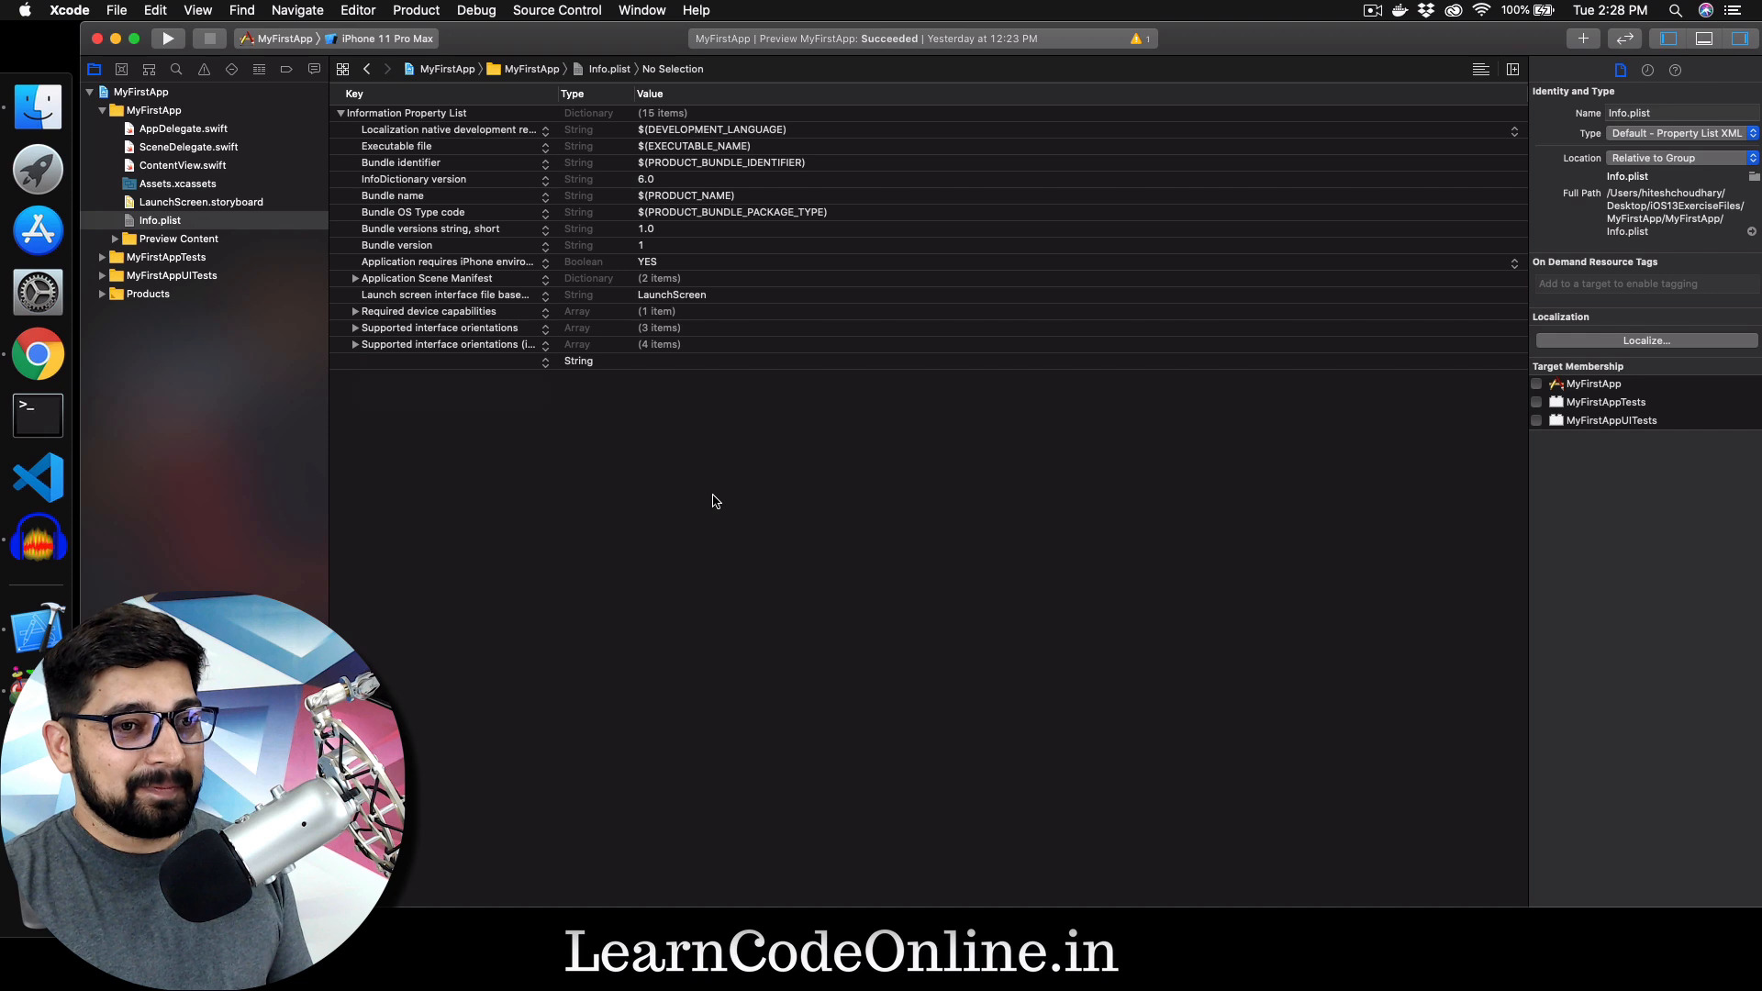
mouse_move(737, 420)
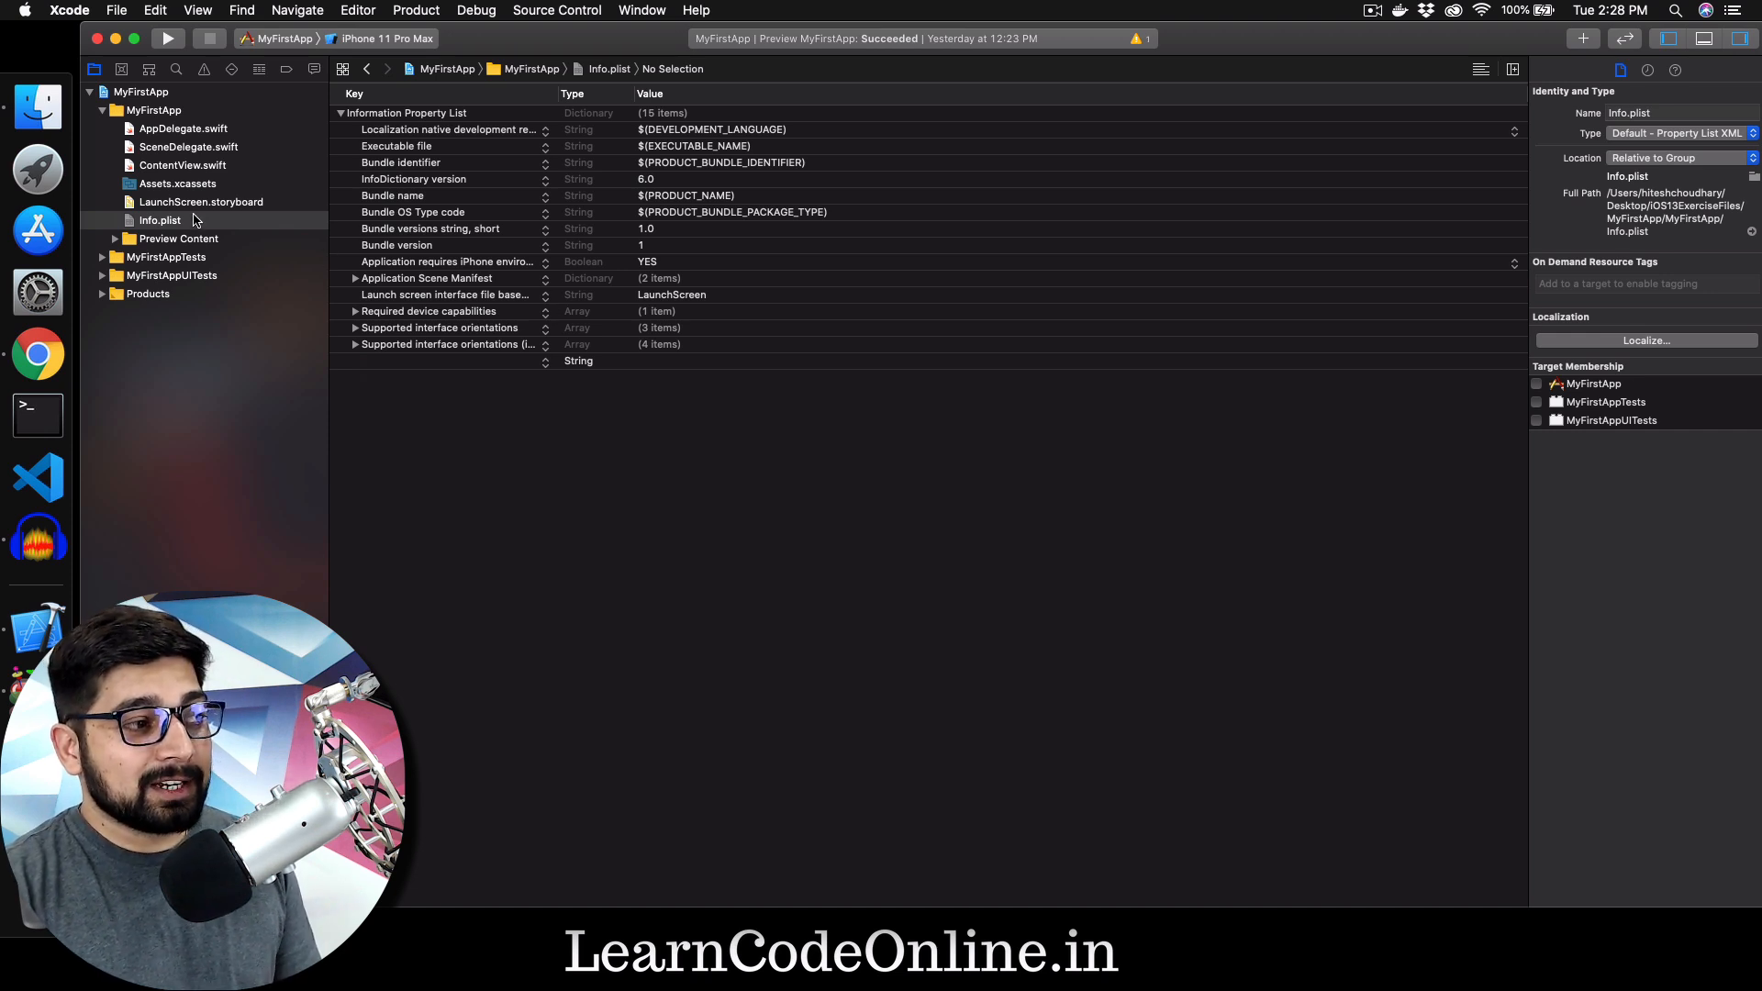
Step: Reopen ContentView.swift and bring up the Adobe Creative Cloud panel over it
click(181, 165)
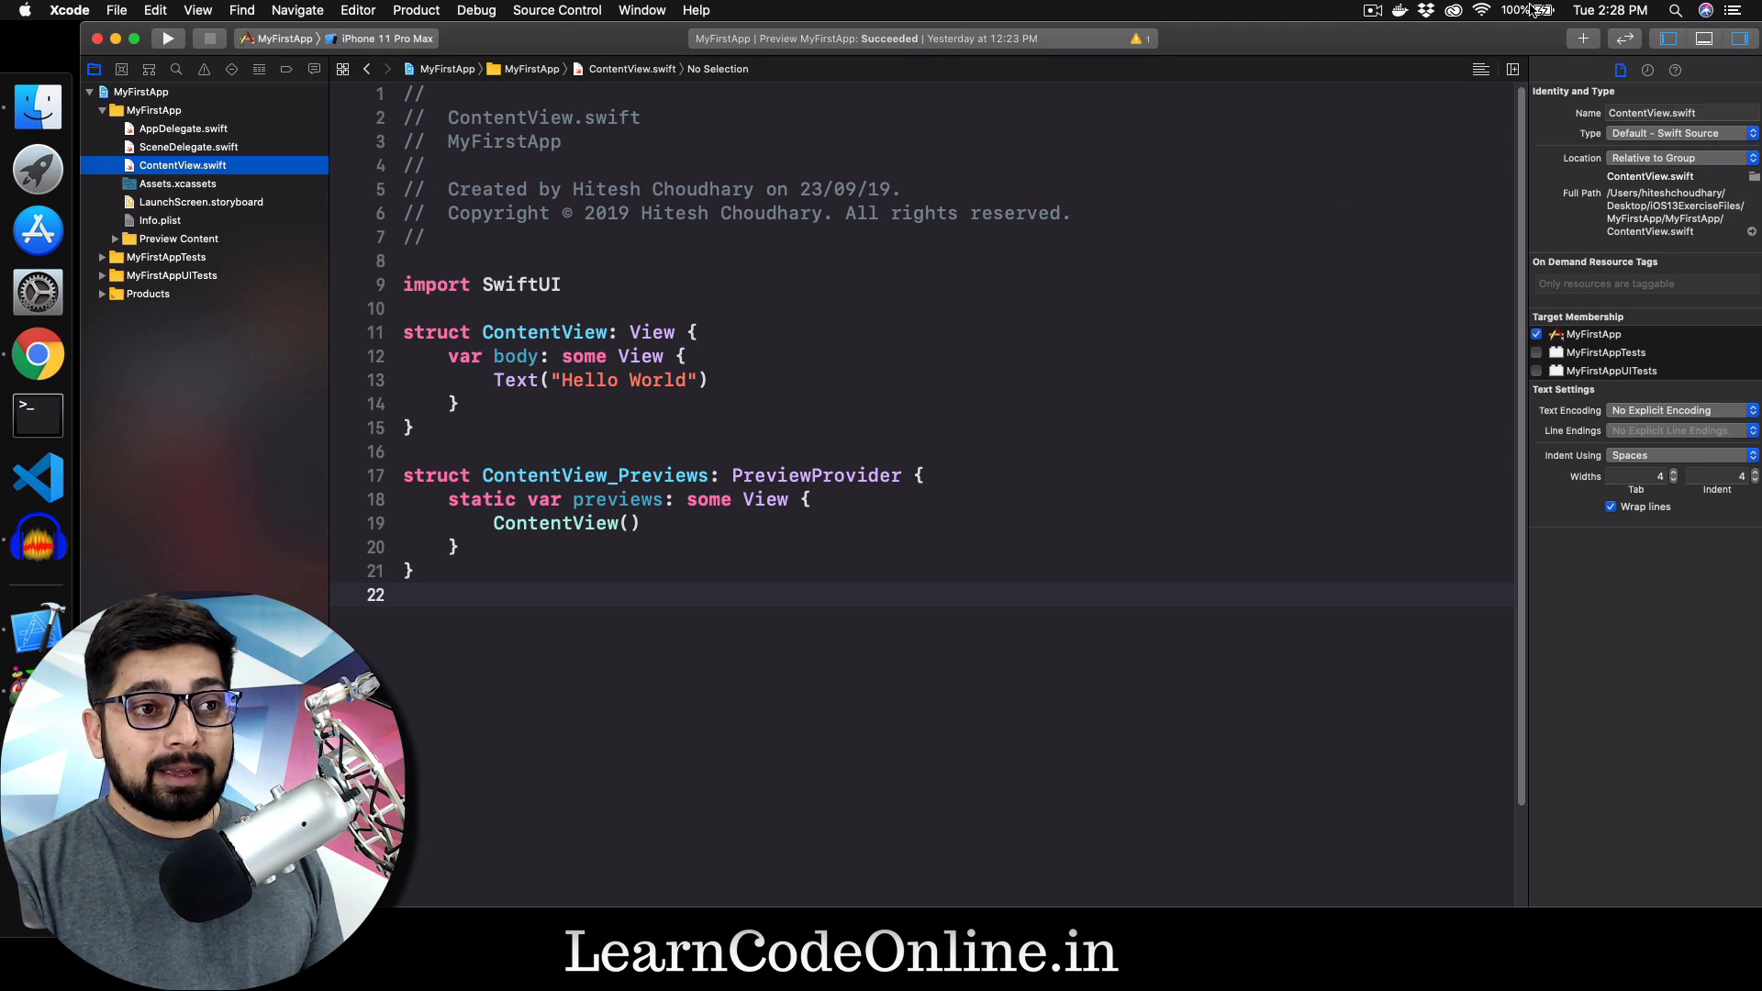
click(1452, 10)
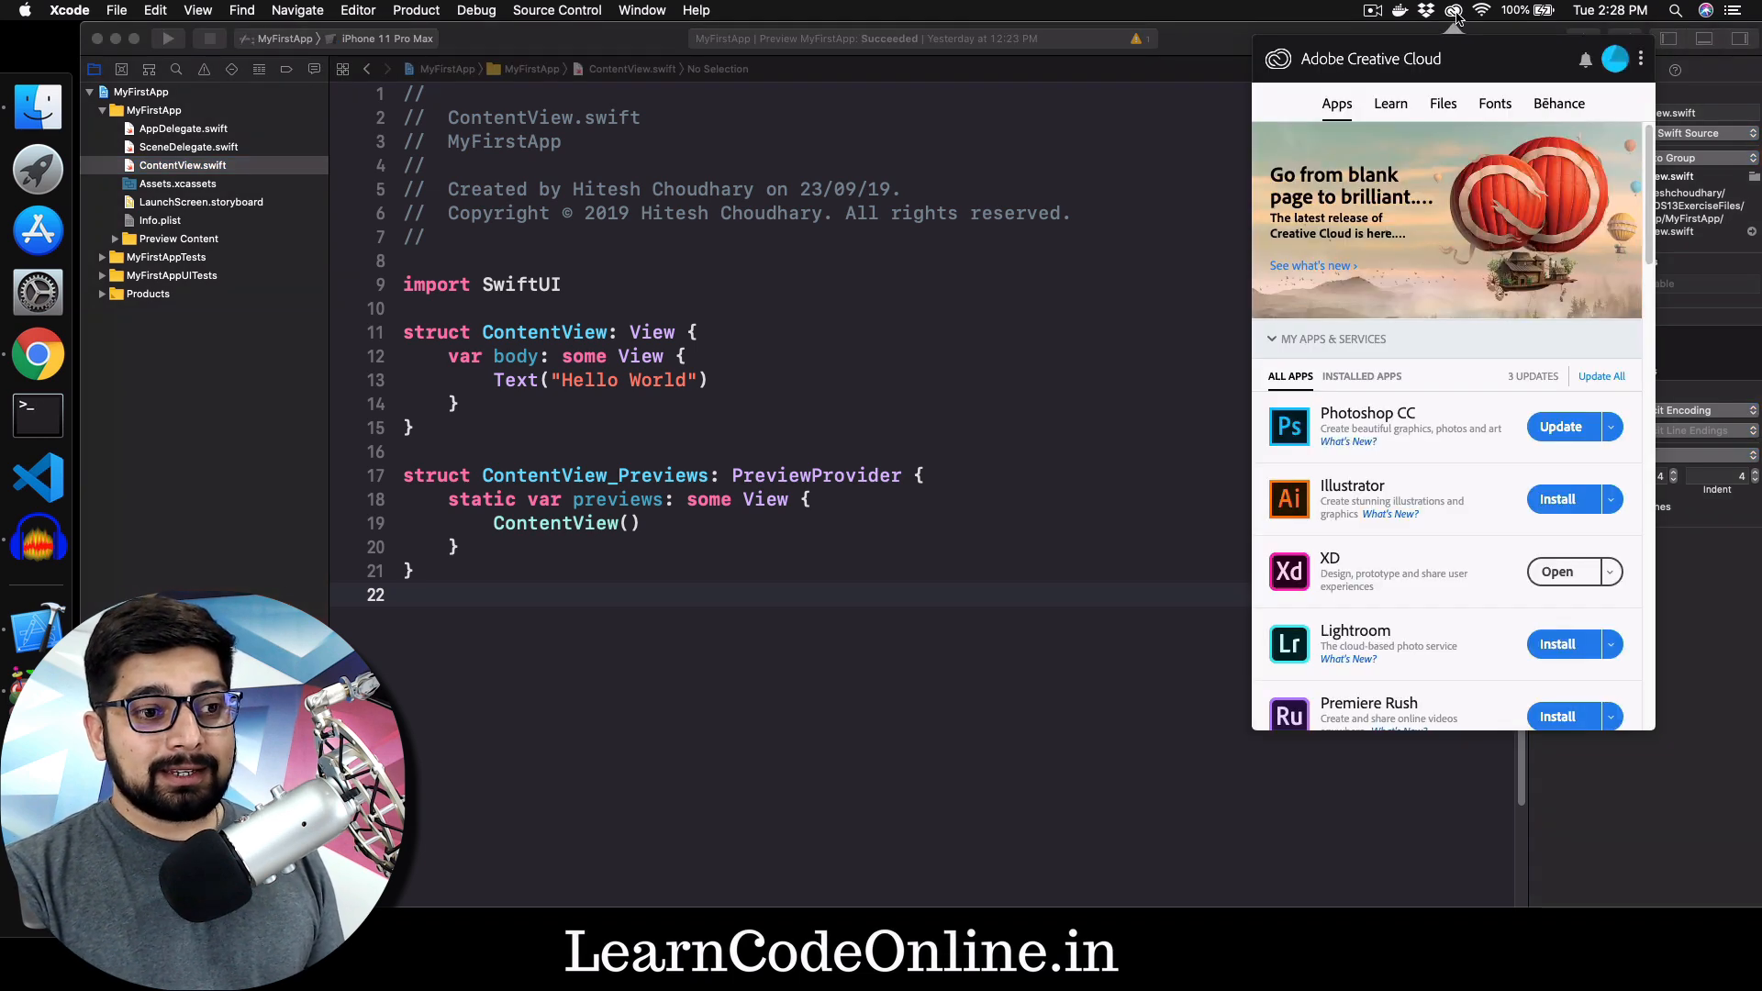
mouse_move(1556, 594)
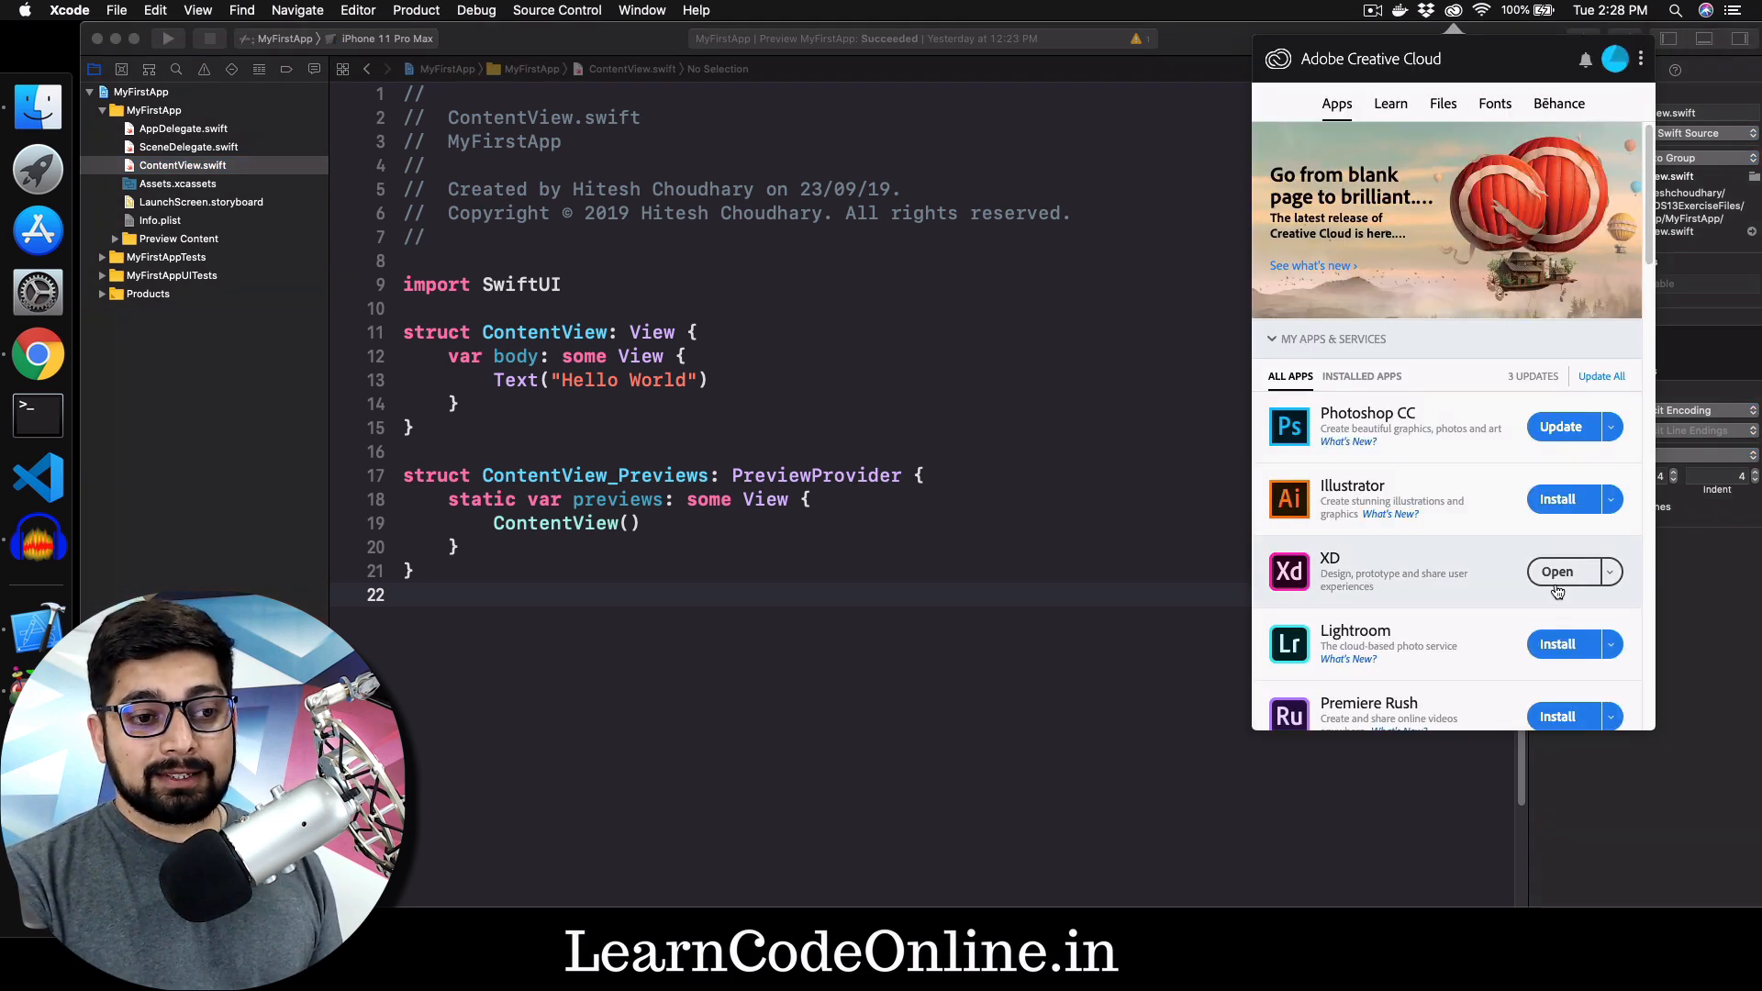